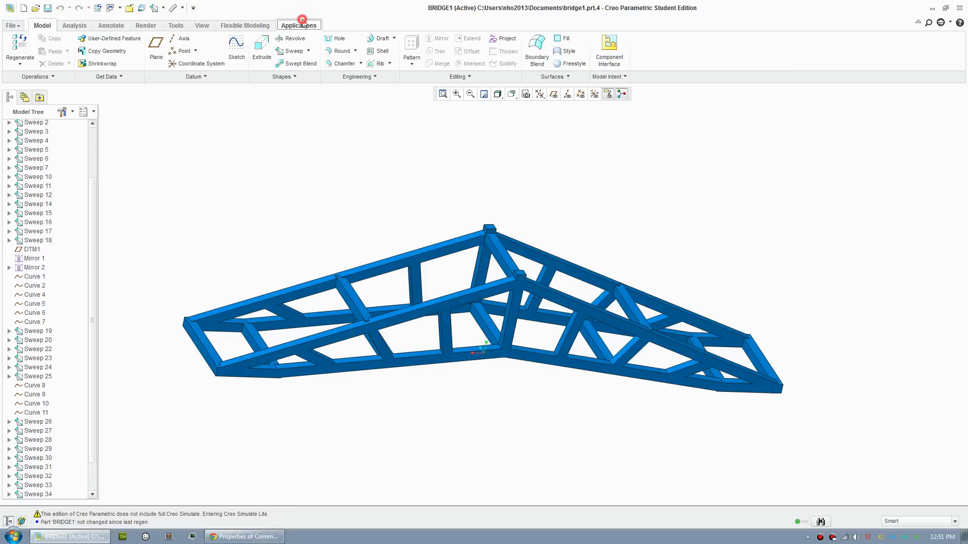
Step: Enter the simulation environment and open the analysis results
left_click(299, 25)
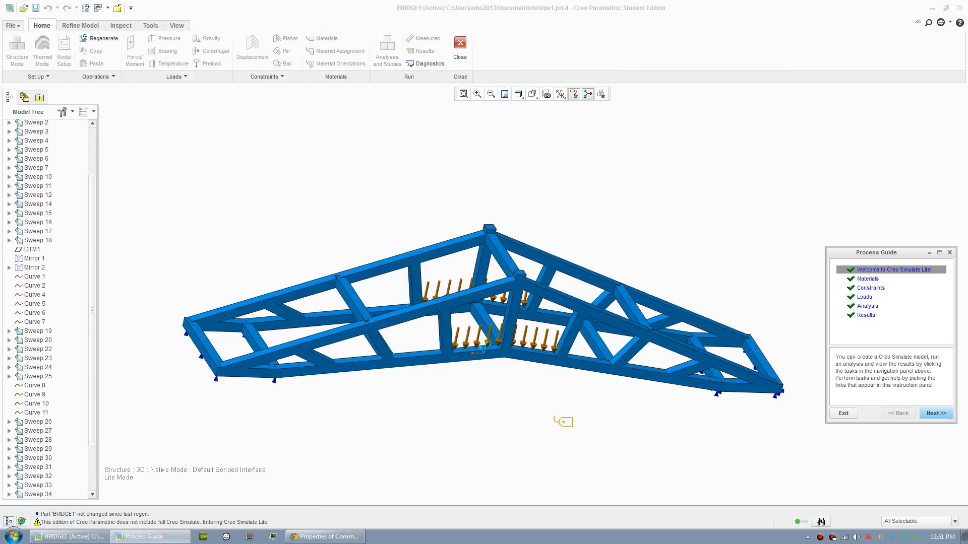
left_click(865, 315)
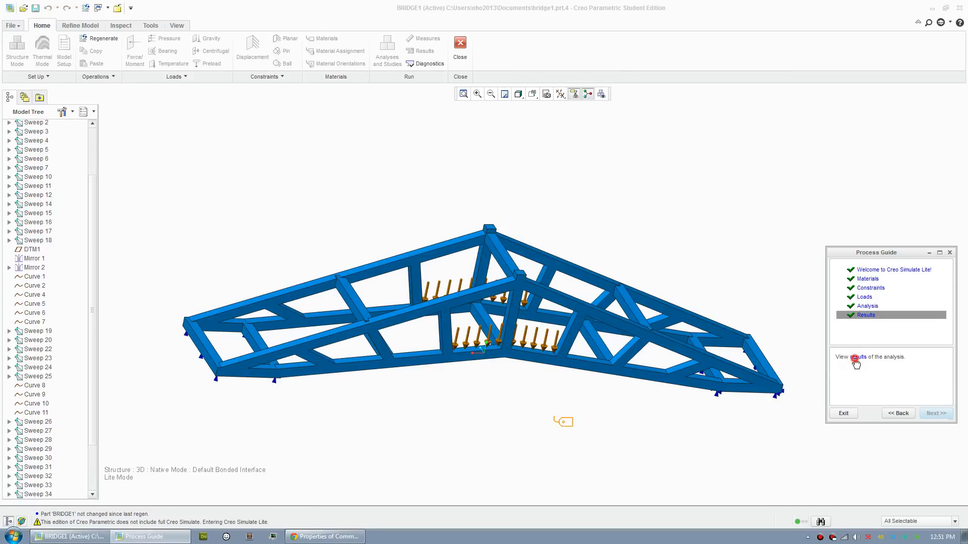
left_click(856, 362)
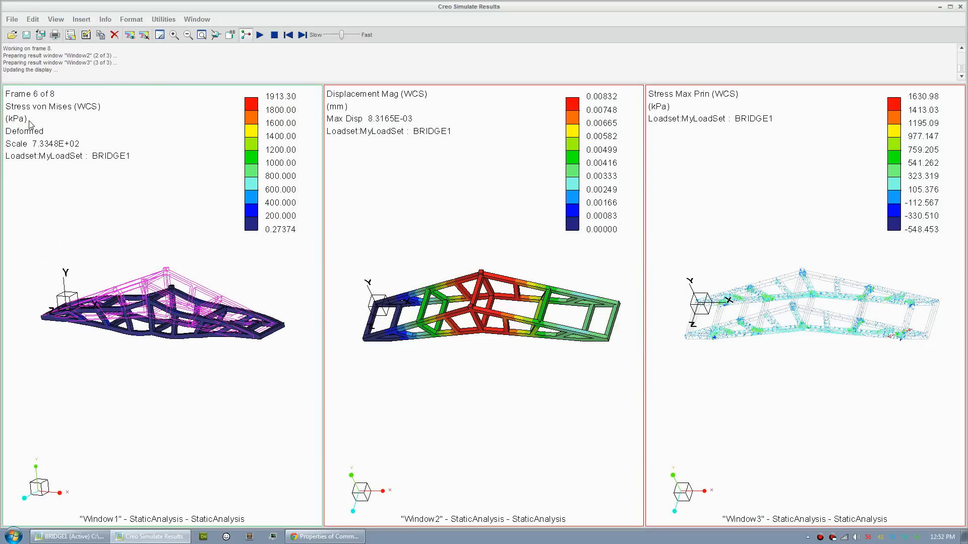
left_click(259, 34)
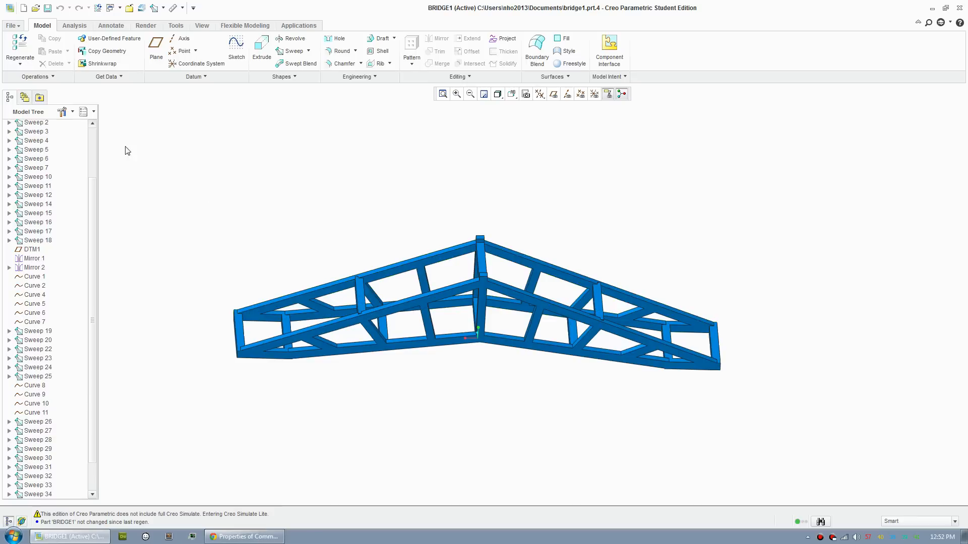
Step: Create solid part 'bridge5' from the solid_start_part_mmks template
left_click(10, 8)
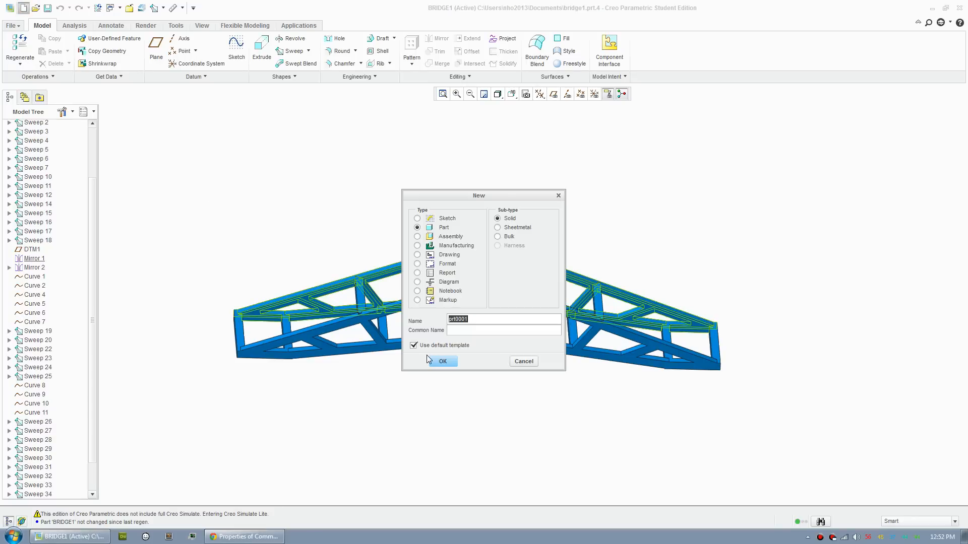
left_click(414, 345)
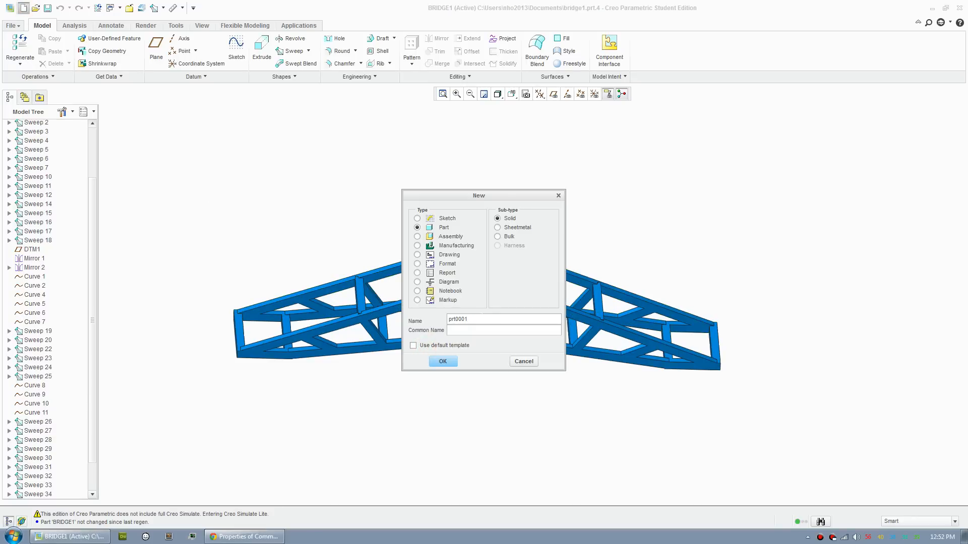
type("bridge5")
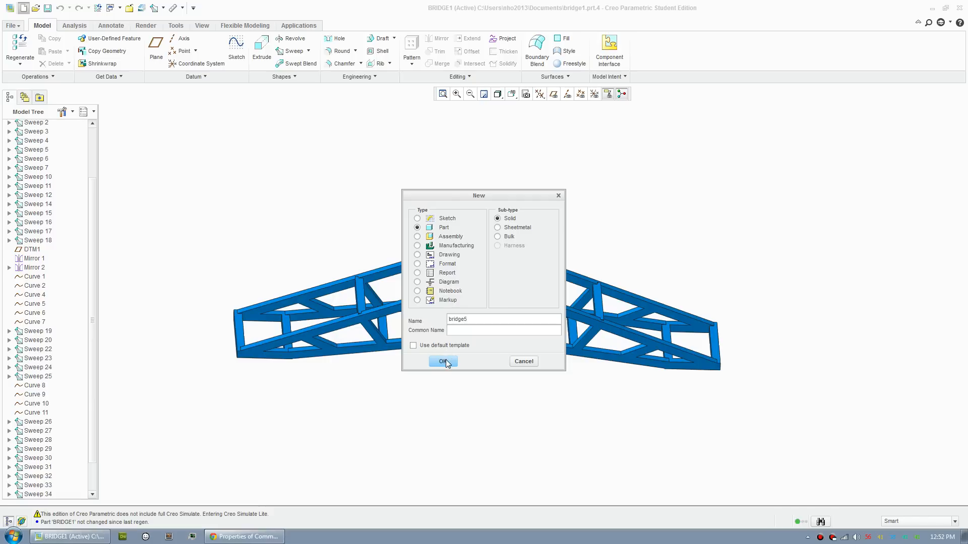
left_click(442, 361)
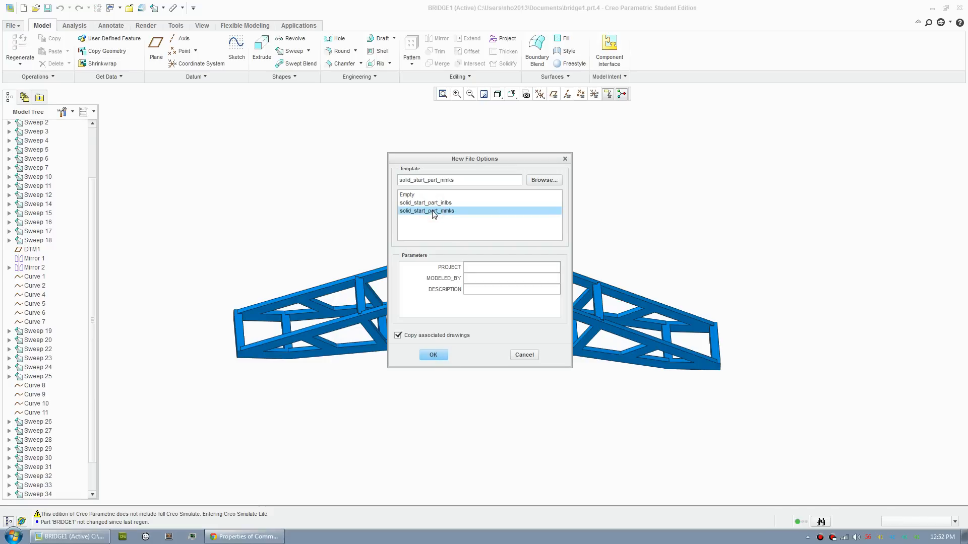
left_click(433, 354)
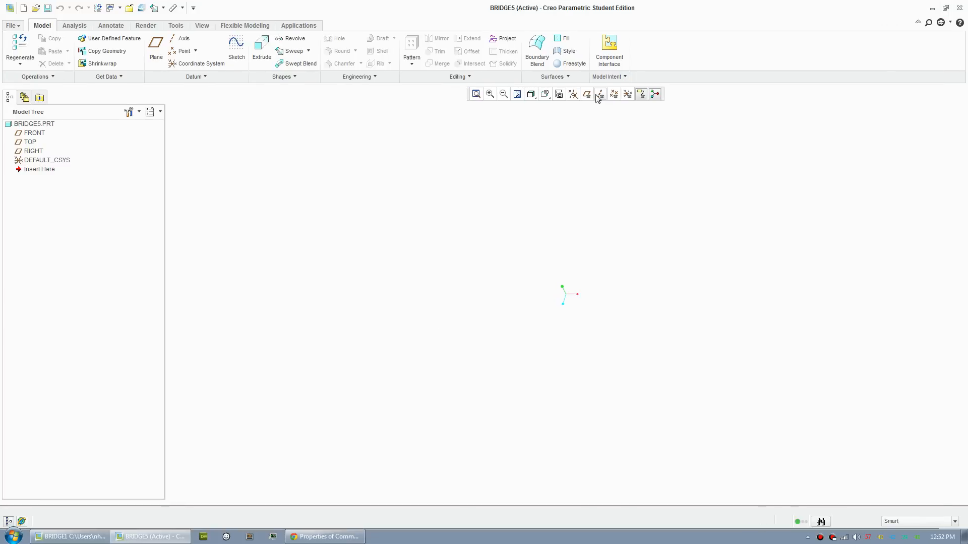
Step: Show datum planes and start a TOP-plane sketch with a 600 mm base line
left_click(586, 94)
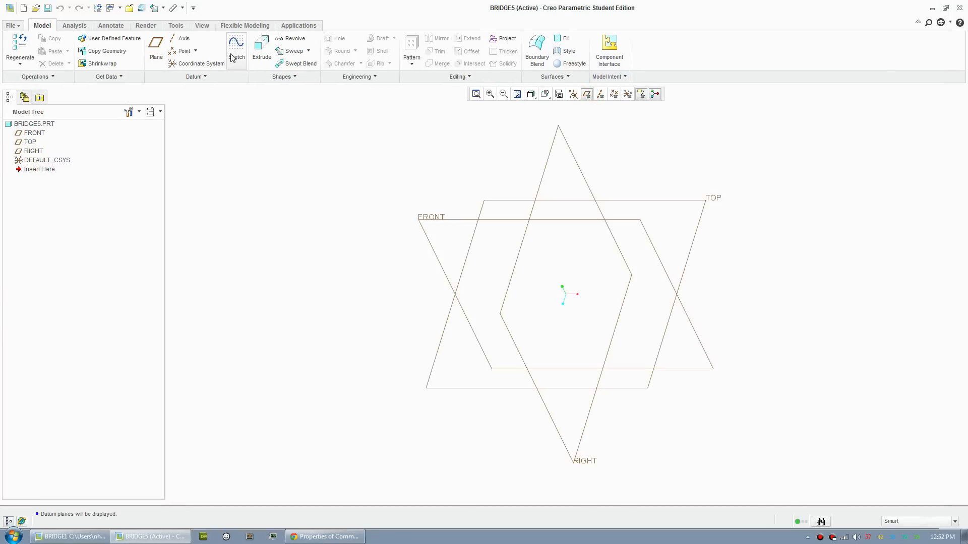
left_click(237, 47)
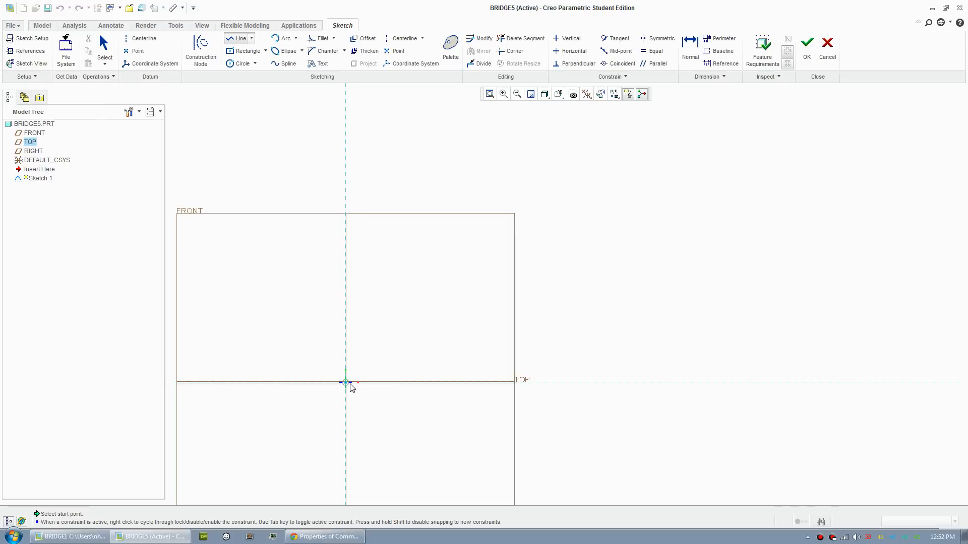
left_click(344, 382)
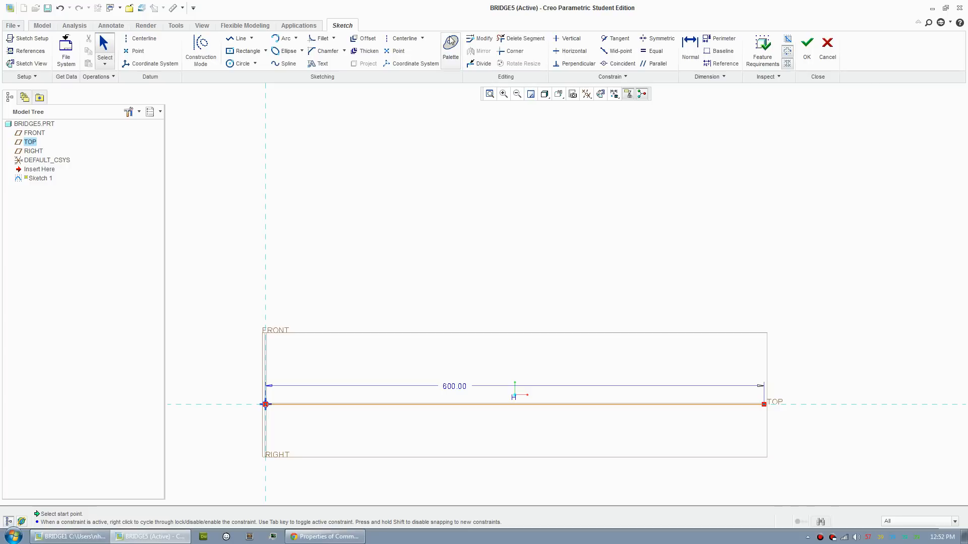
left_click(404, 38)
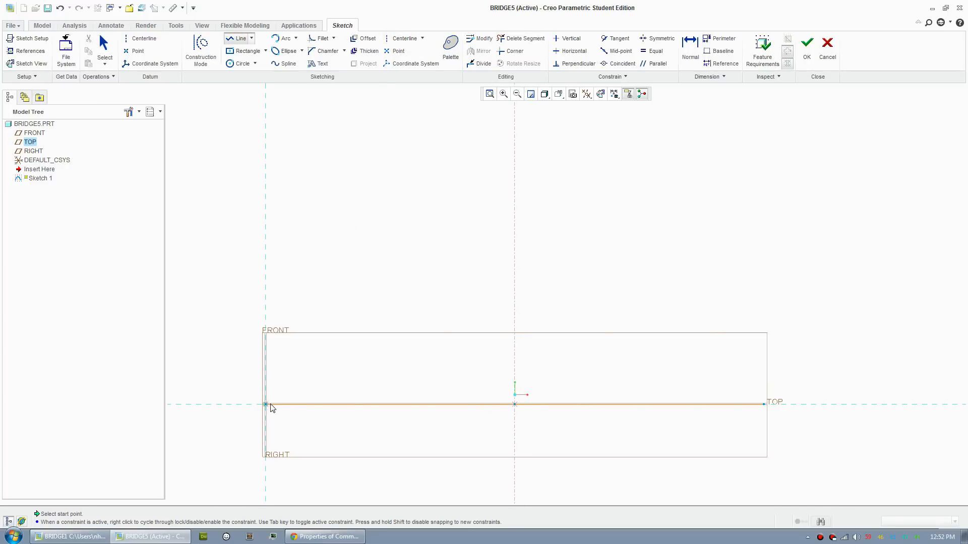
Step: Draw the sloped top chord to the centre line and lower its apex
left_click(265, 404)
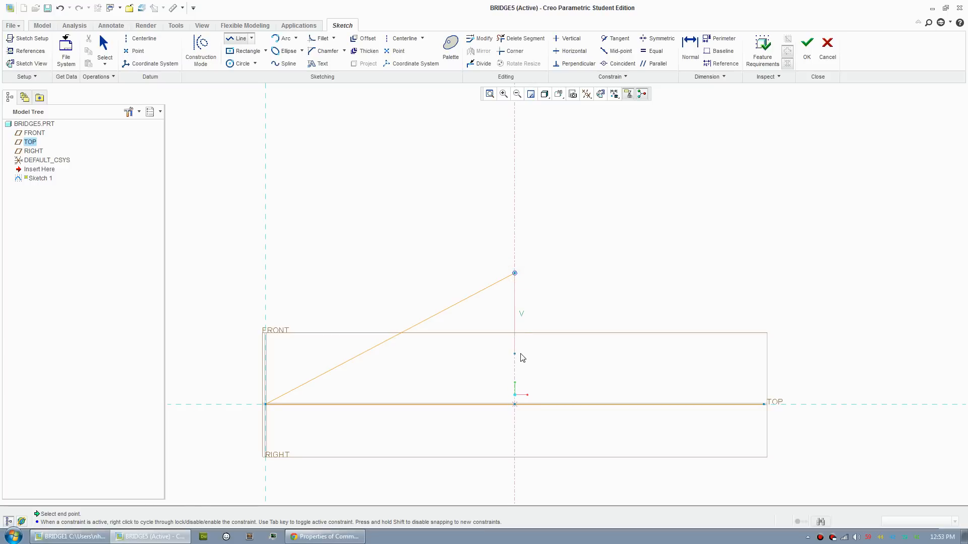
left_click(331, 404)
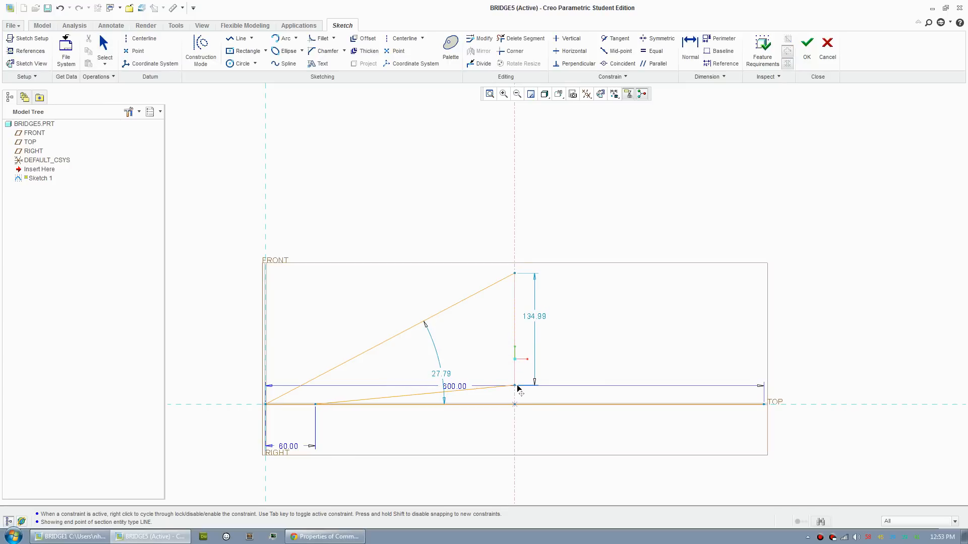
left_click_drag(514, 272, 515, 294)
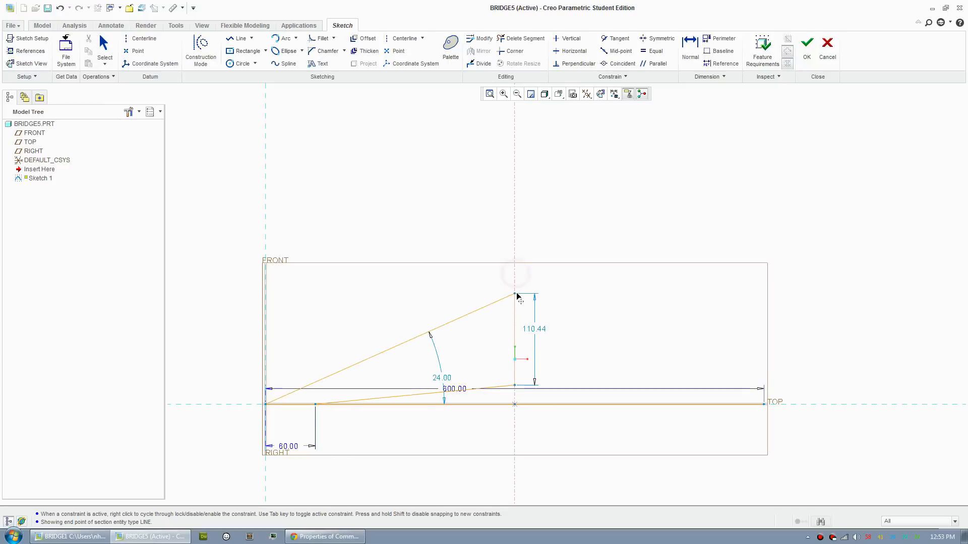
left_click_drag(517, 296, 515, 305)
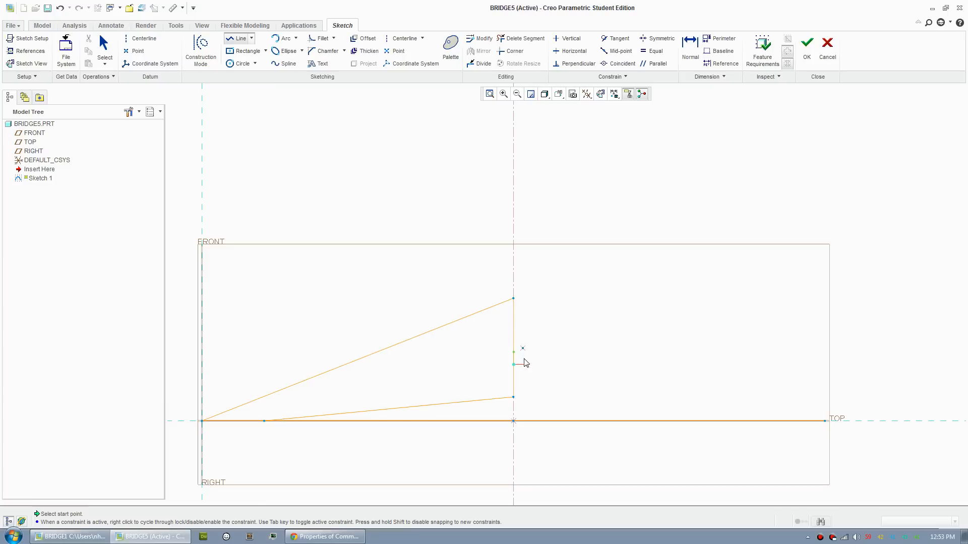
Step: Draw zigzag diagonal web members linking the top chord to the bottom chord
left_click(388, 420)
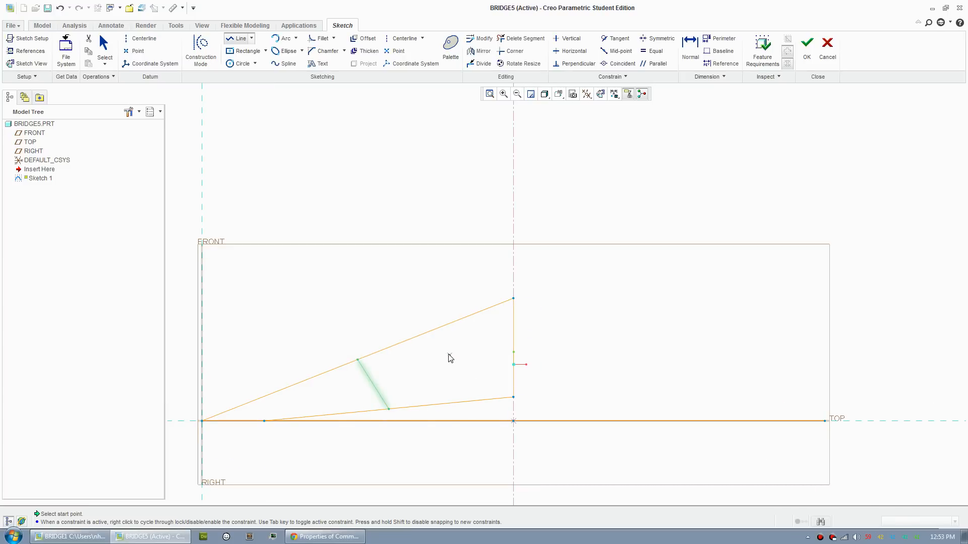
mouse_move(361, 391)
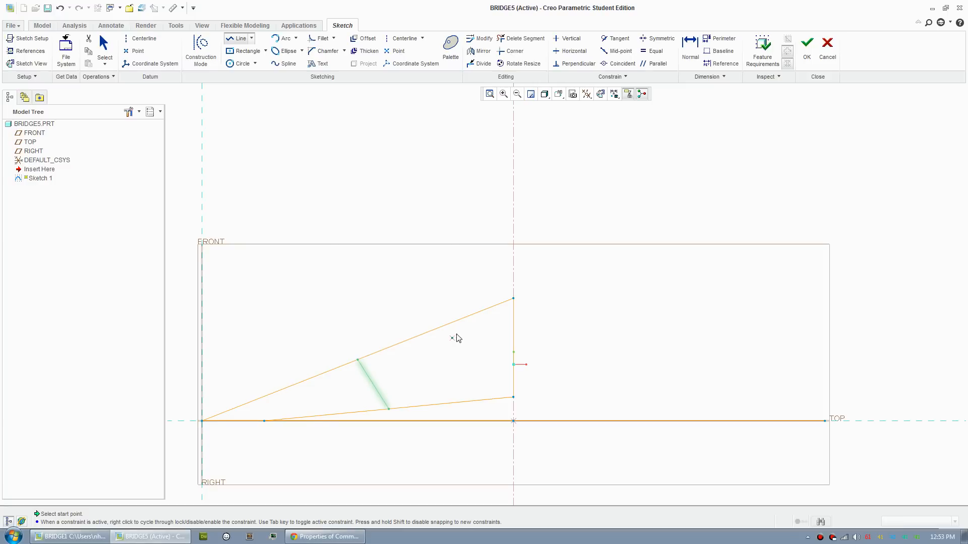
mouse_move(455, 404)
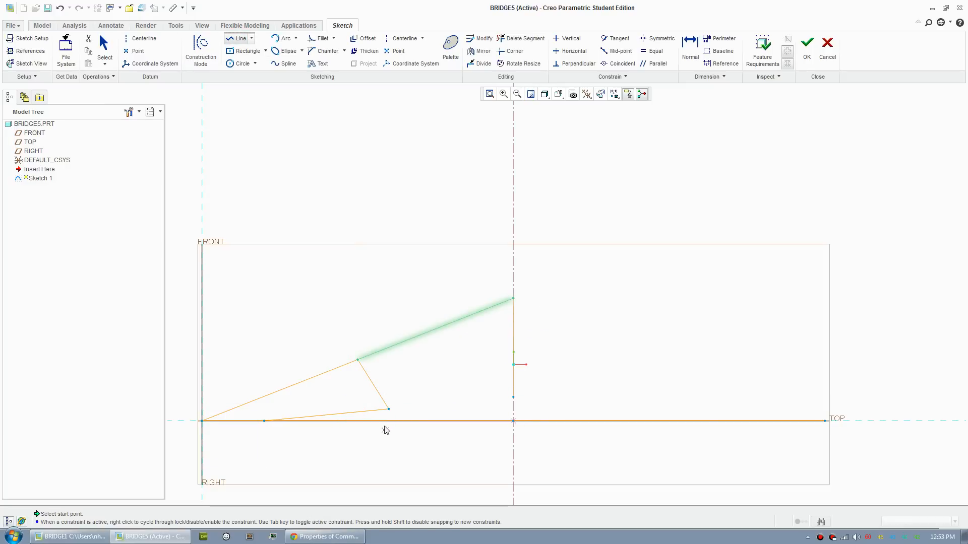
left_click(512, 396)
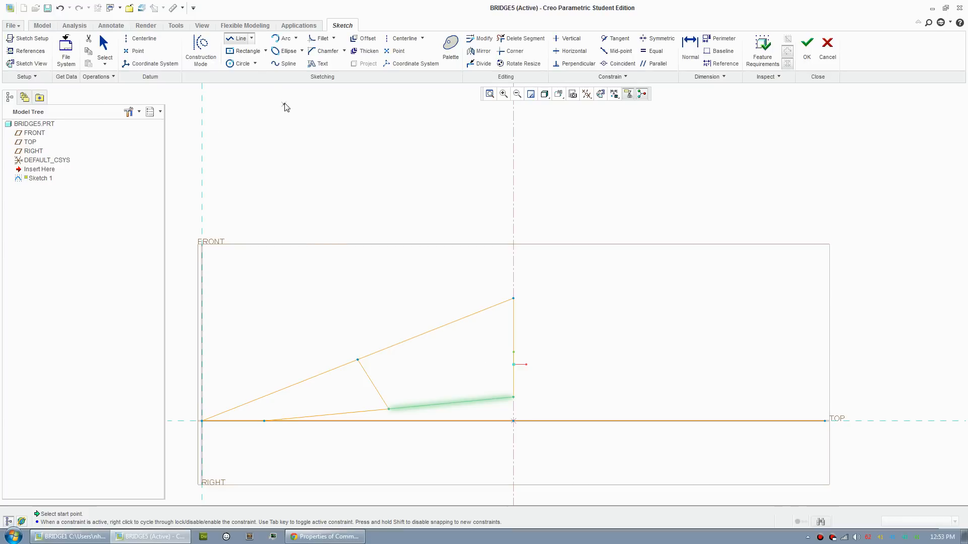
left_click(437, 329)
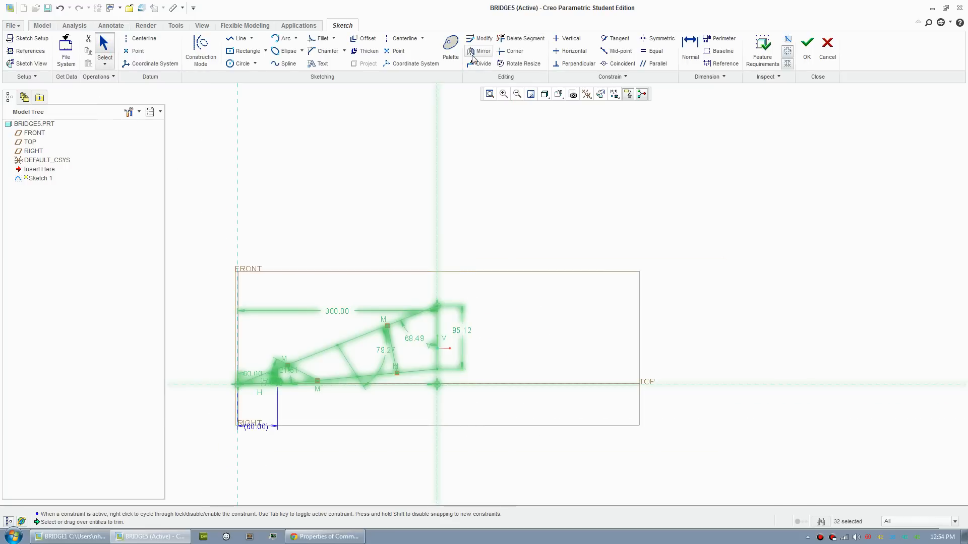
Step: Mirror the half truss about the centre line, fix the sketch warning, and finish Sketch 1
left_click(482, 51)
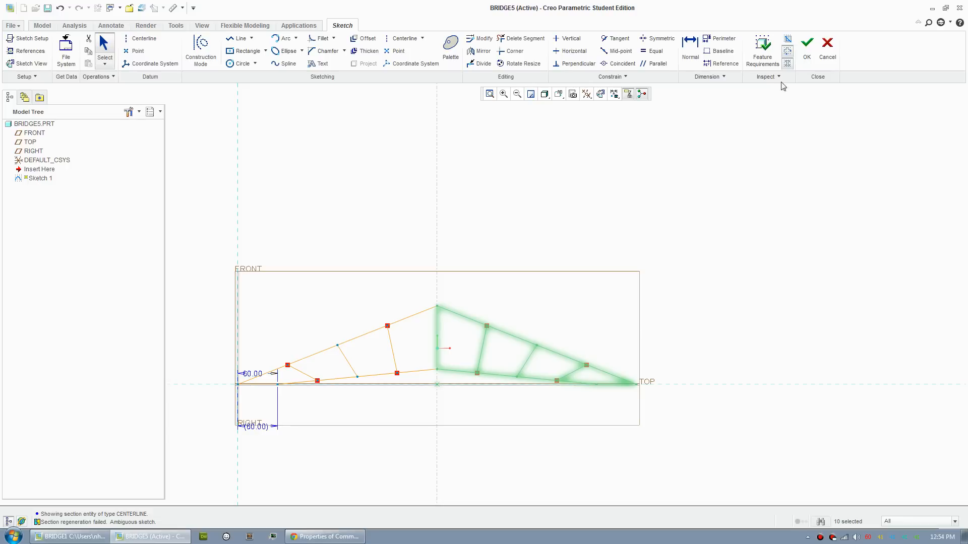
left_click(806, 42)
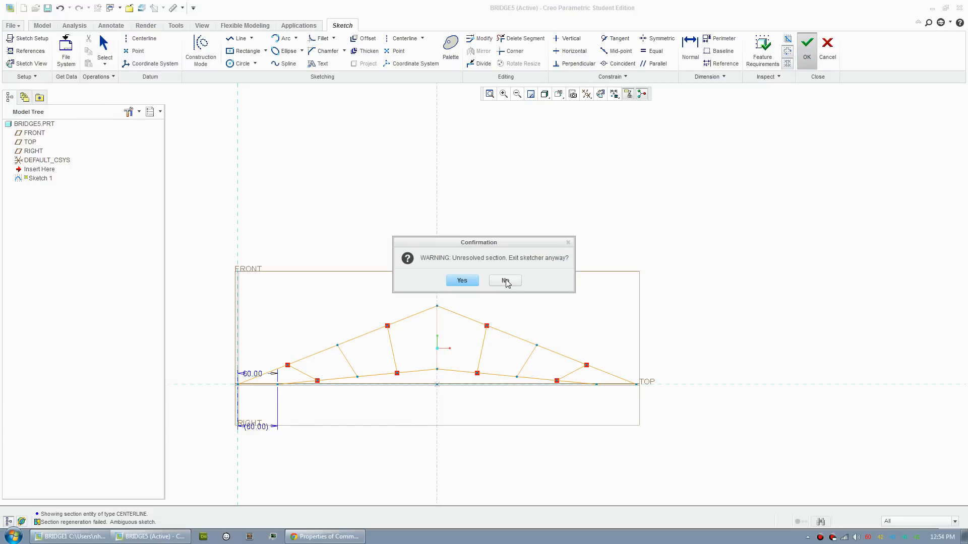
left_click(505, 281)
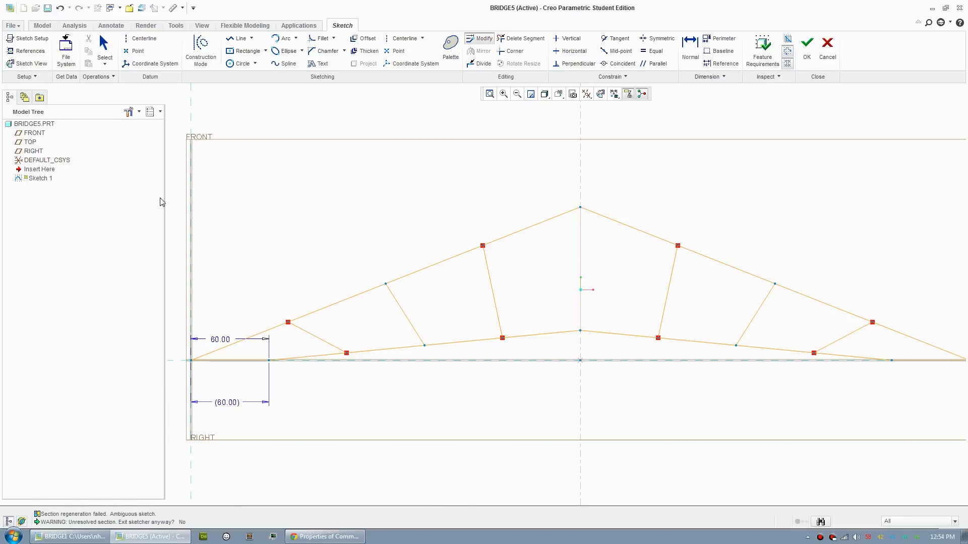
left_click(228, 402)
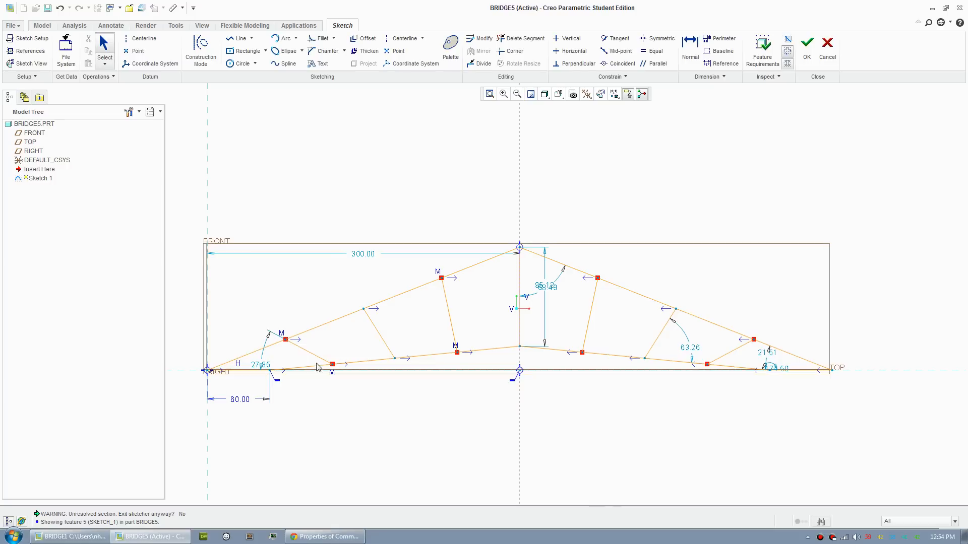
left_click(806, 43)
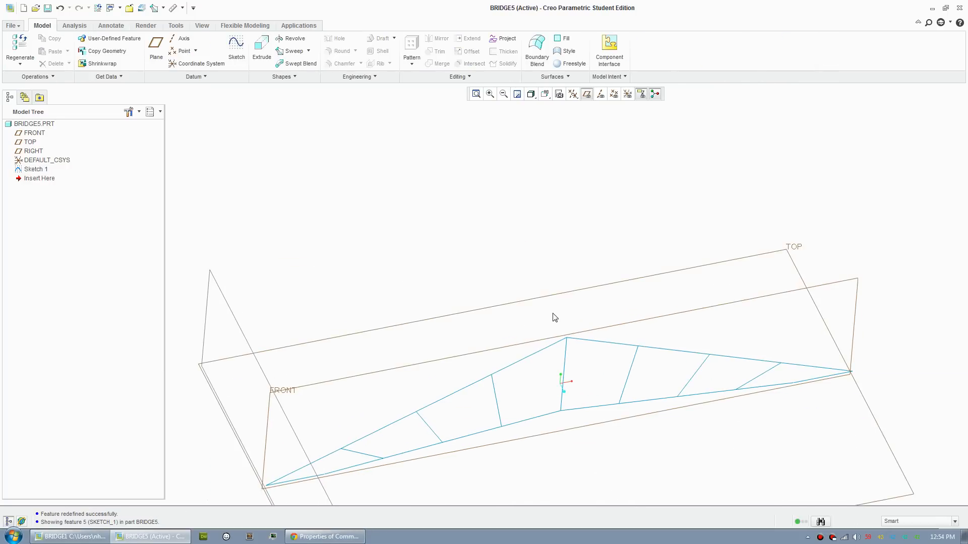
Step: Start a sweep along the lower-left top chord line and open its section sketch
left_click_drag(554, 317, 554, 264)
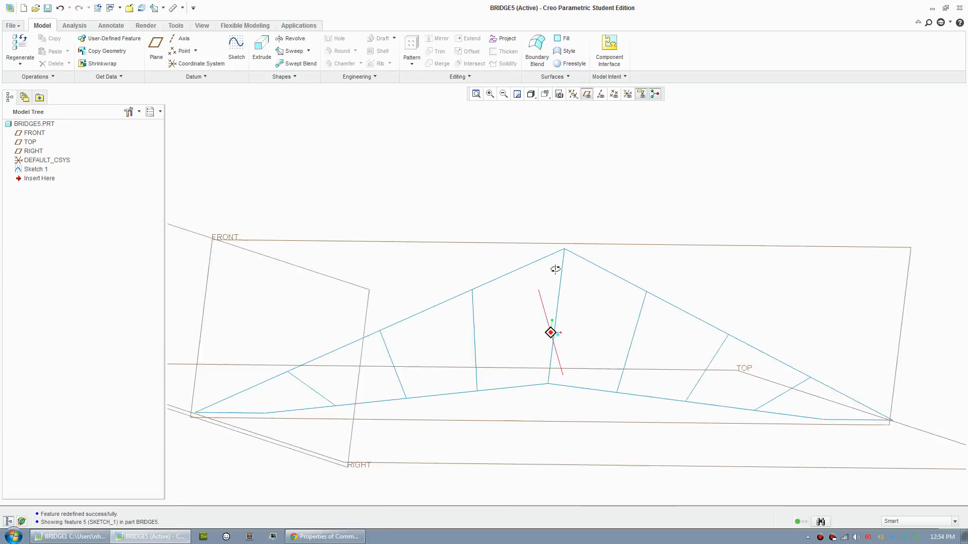
left_click(291, 50)
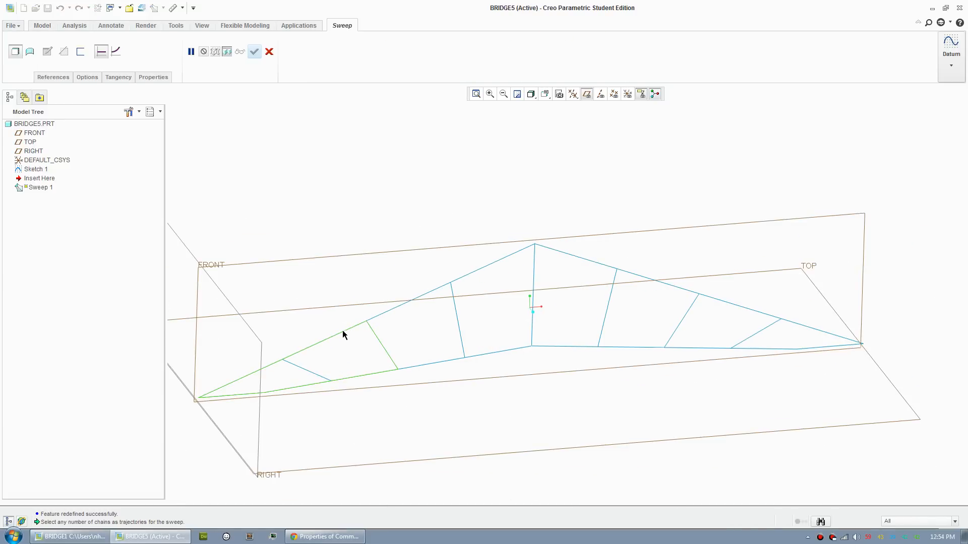
mouse_move(341, 336)
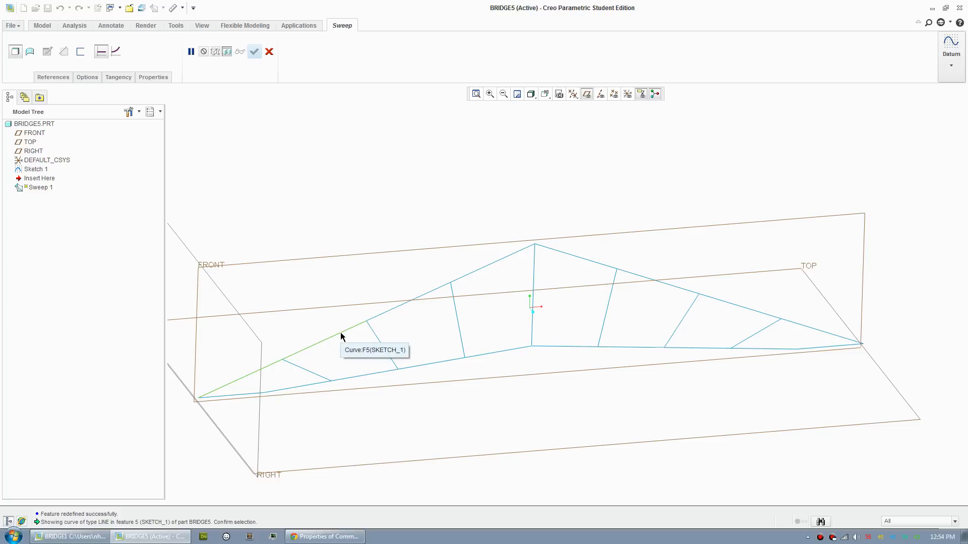
mouse_move(351, 184)
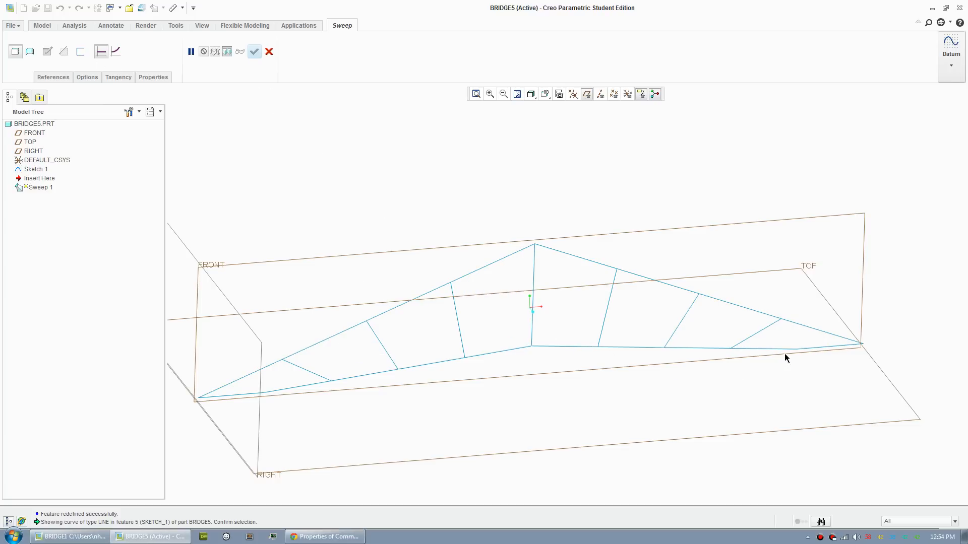
mouse_move(325, 344)
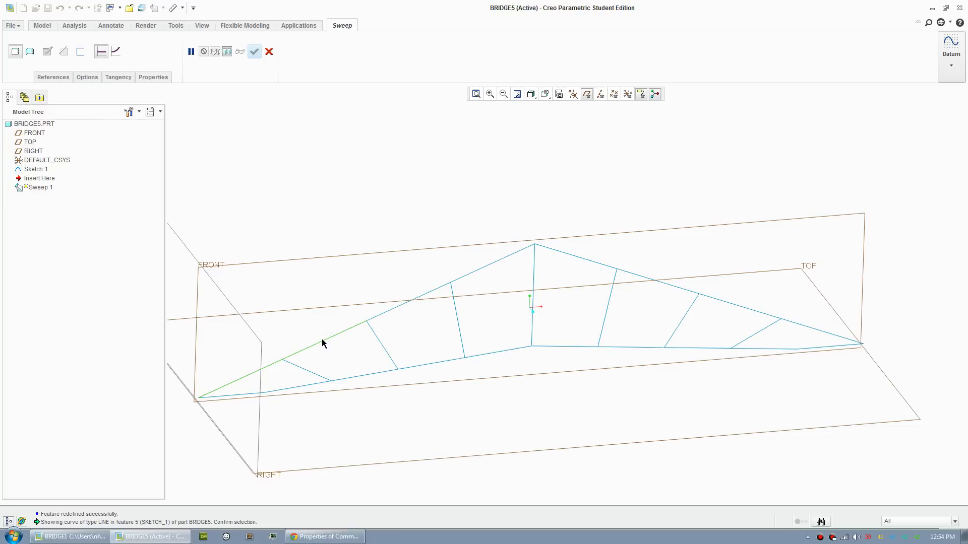
mouse_move(322, 343)
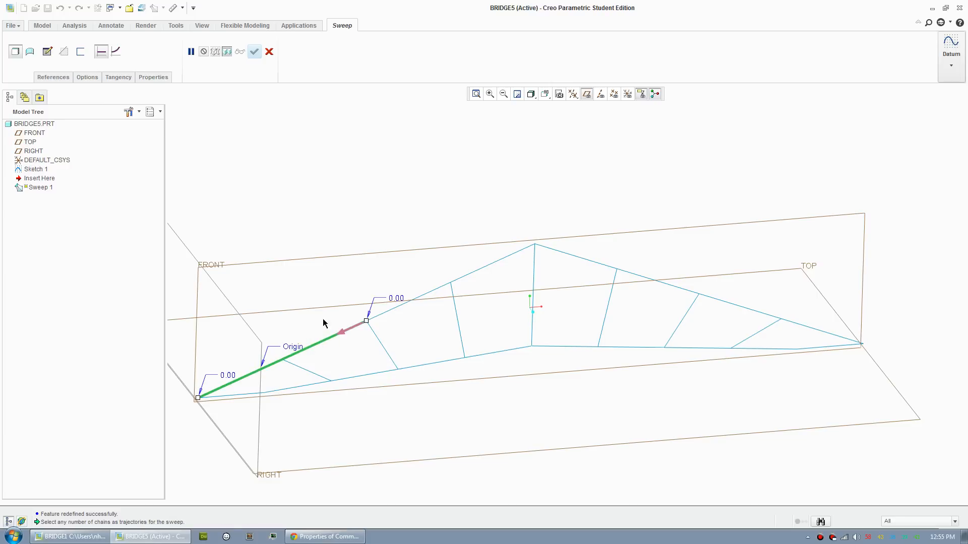
left_click(47, 52)
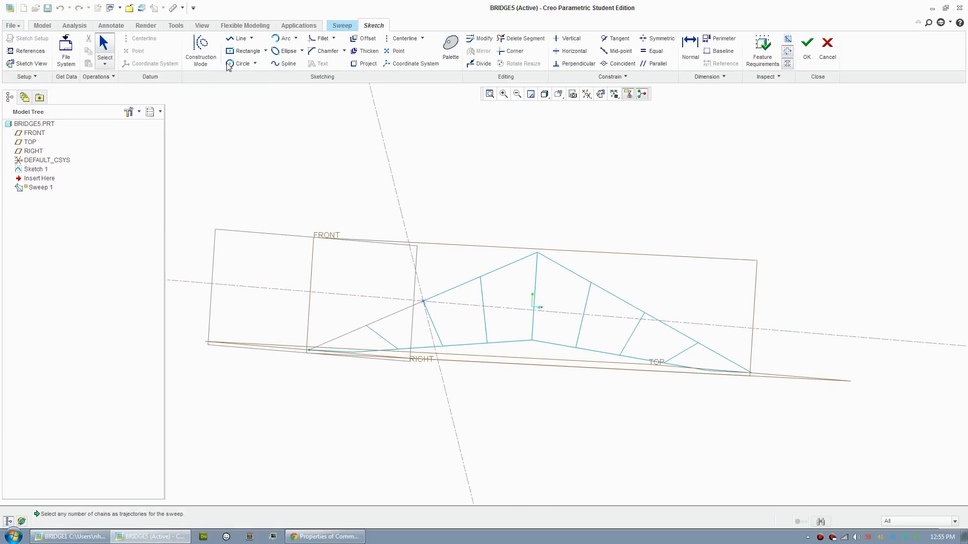
Step: Sketch an equal-sided centre rectangle section and complete Sweep 1 as a square bar
left_click(264, 51)
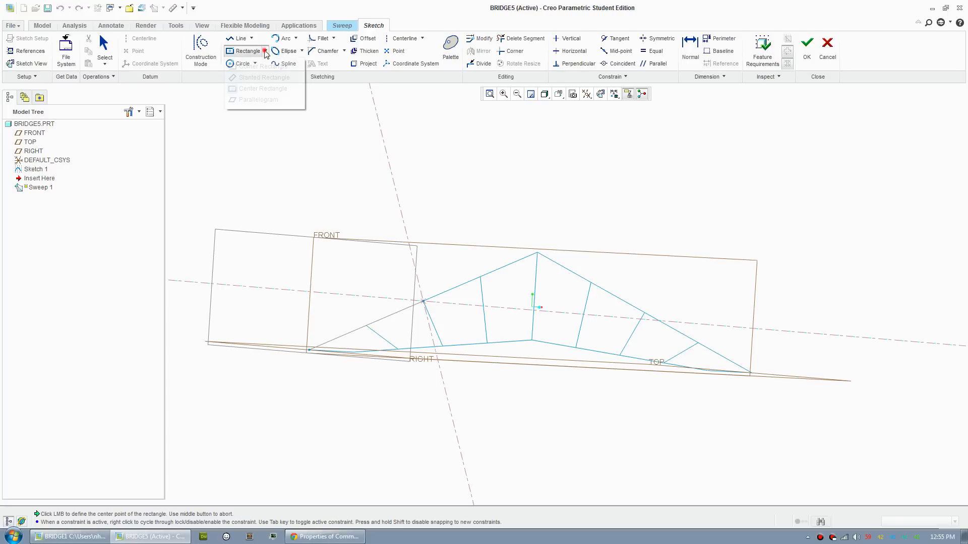
left_click(264, 51)
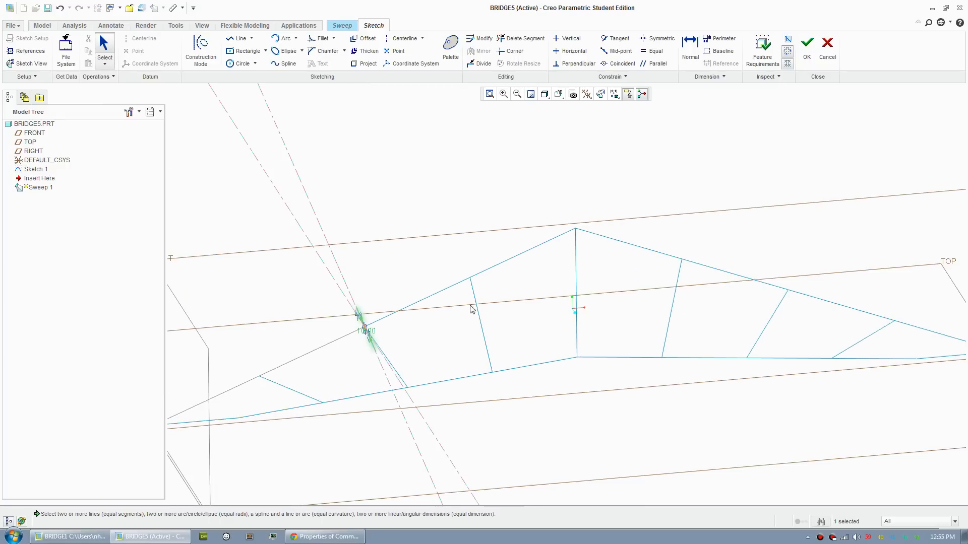
left_click(806, 42)
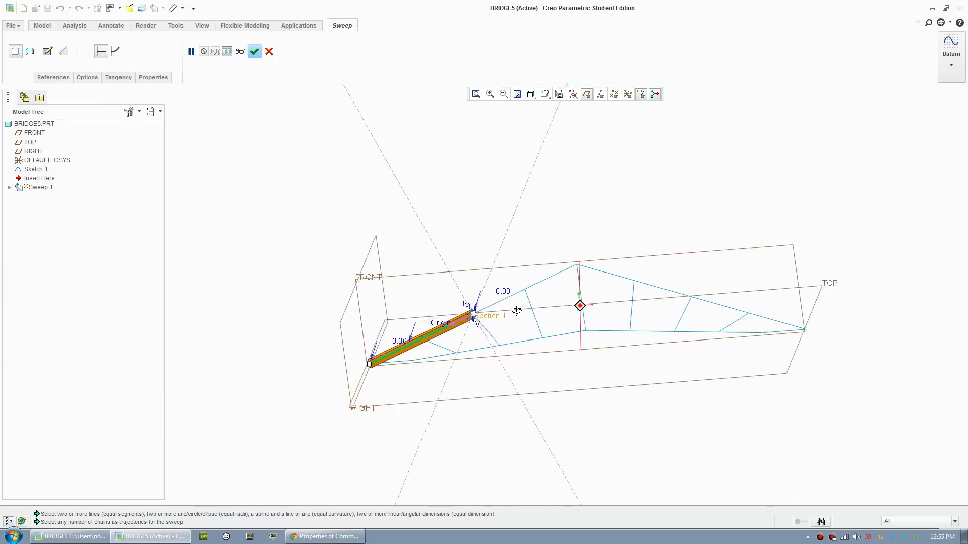
left_click(254, 52)
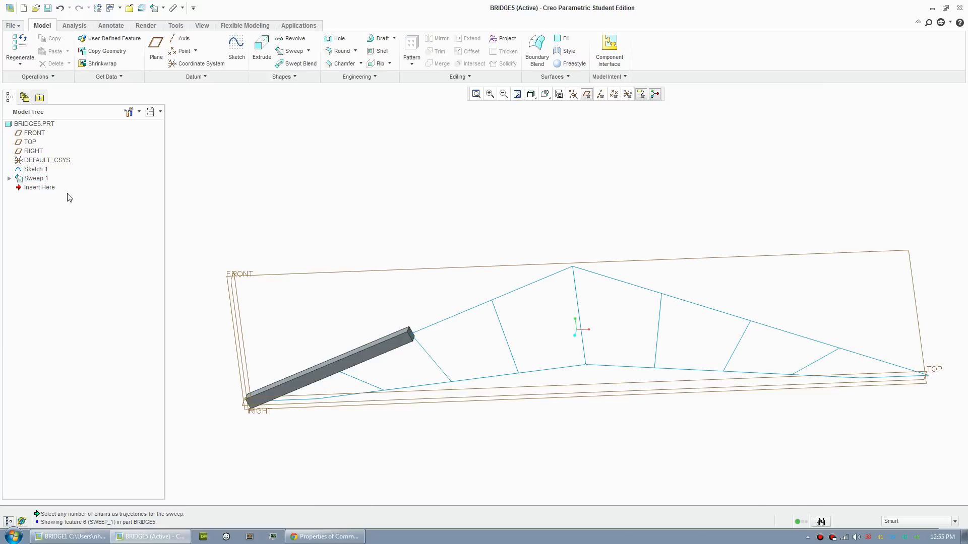
Step: Paste copies of Sweep 1 onto the next chord, vertical and diagonal members
left_click(36, 177)
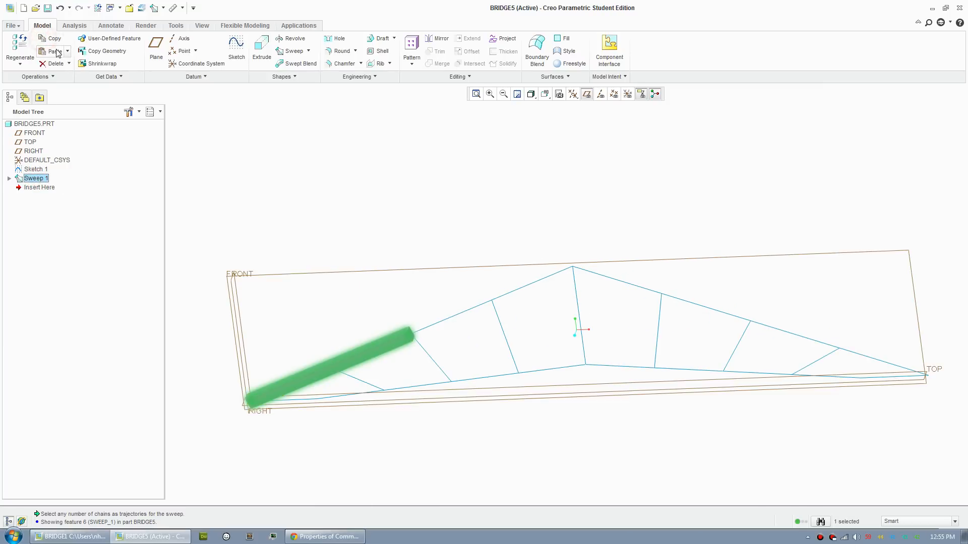
left_click(292, 51)
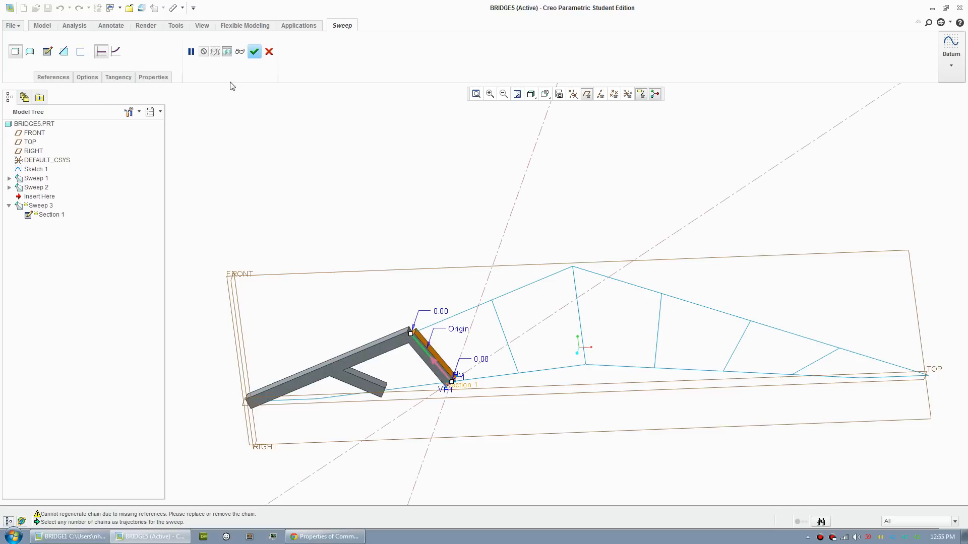
left_click(254, 51)
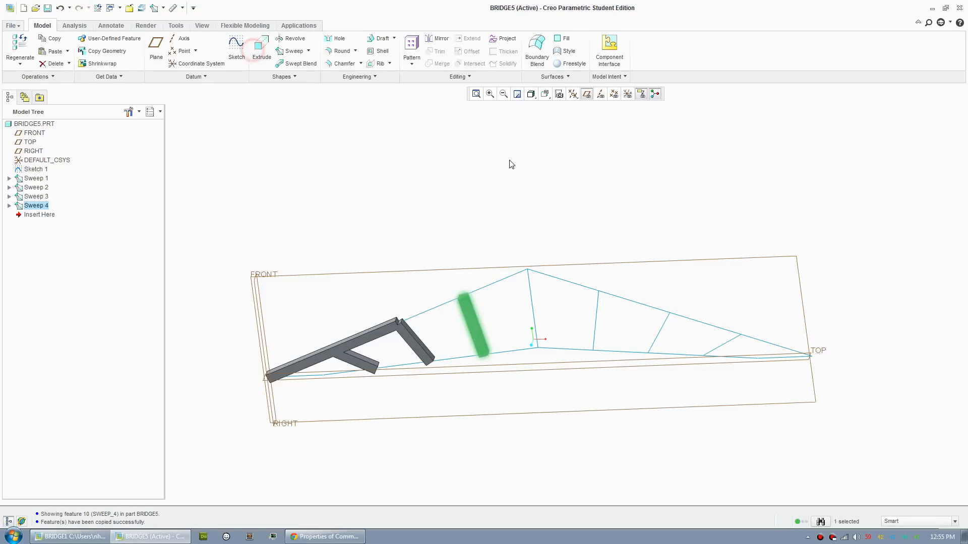
left_click(293, 51)
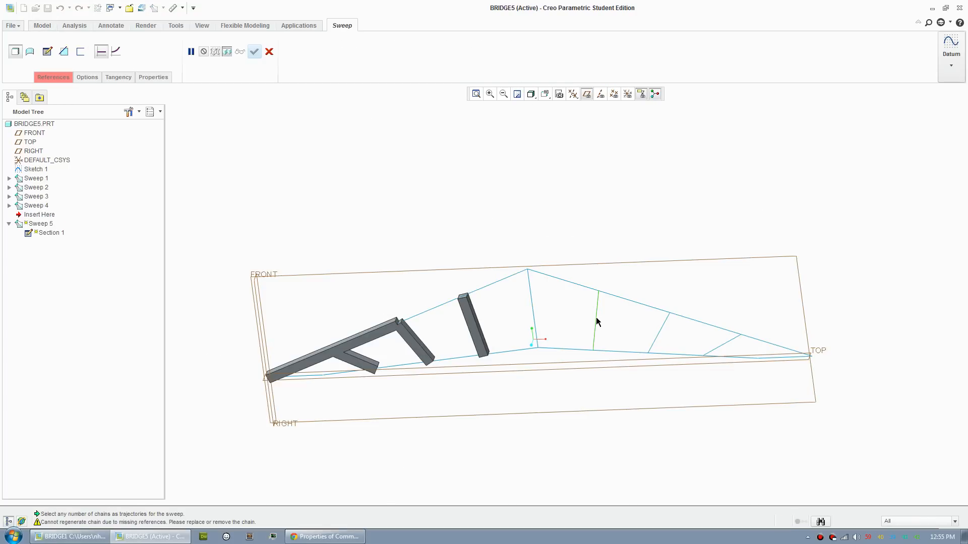
left_click(254, 51)
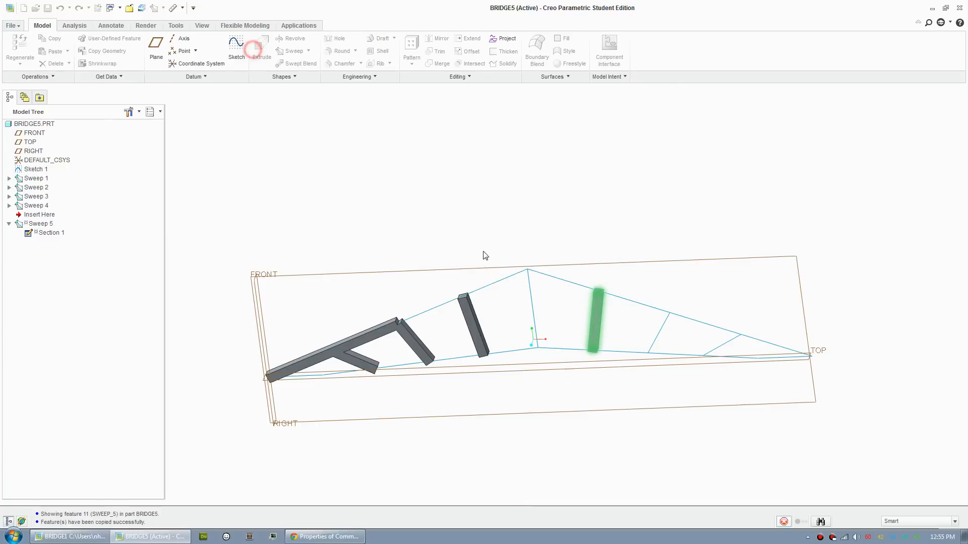
left_click(291, 50)
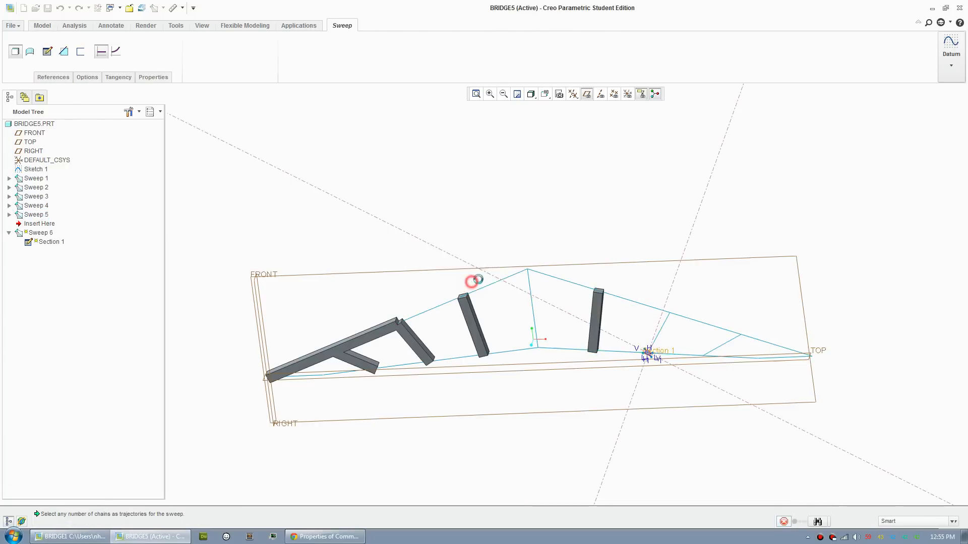
left_click(660, 333)
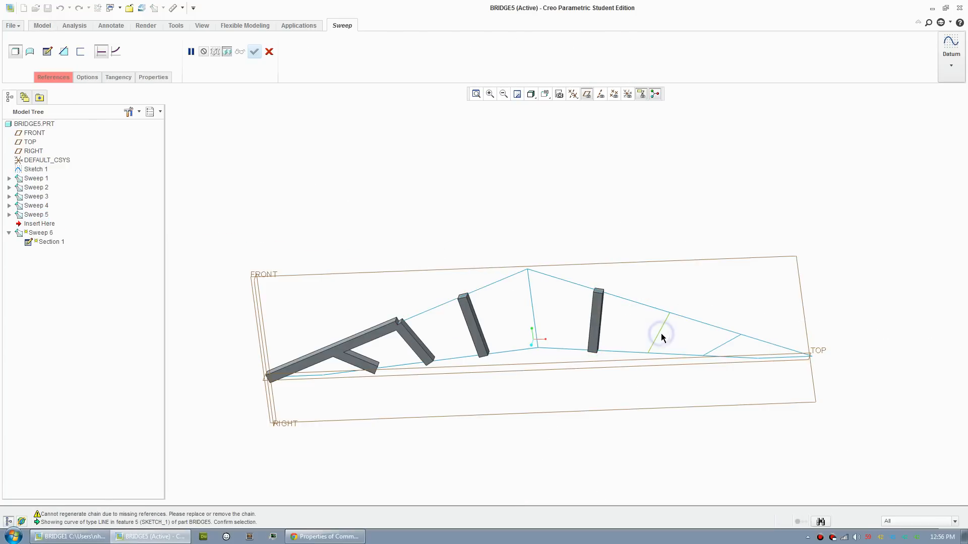
left_click(254, 51)
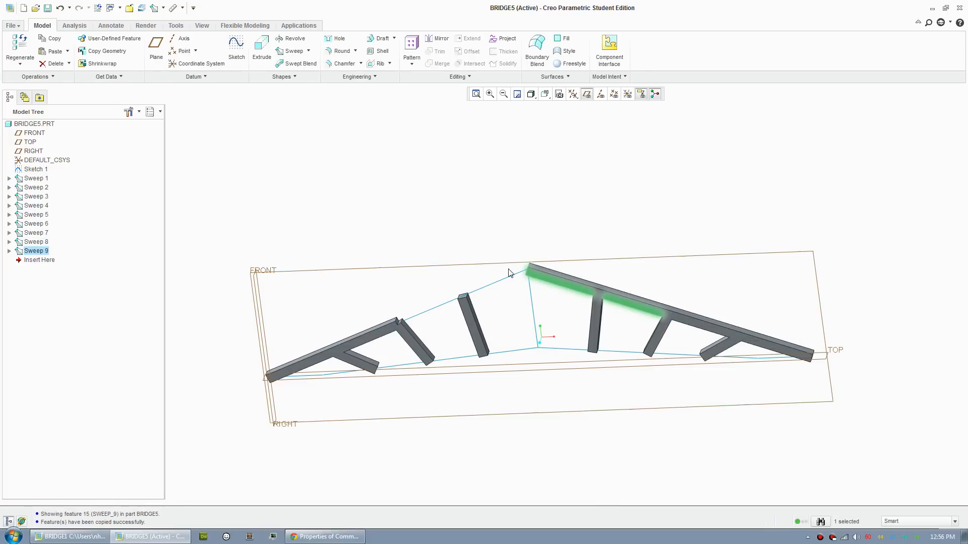
Step: Paste more bar copies onto the next top chord segment and following member
left_click(290, 50)
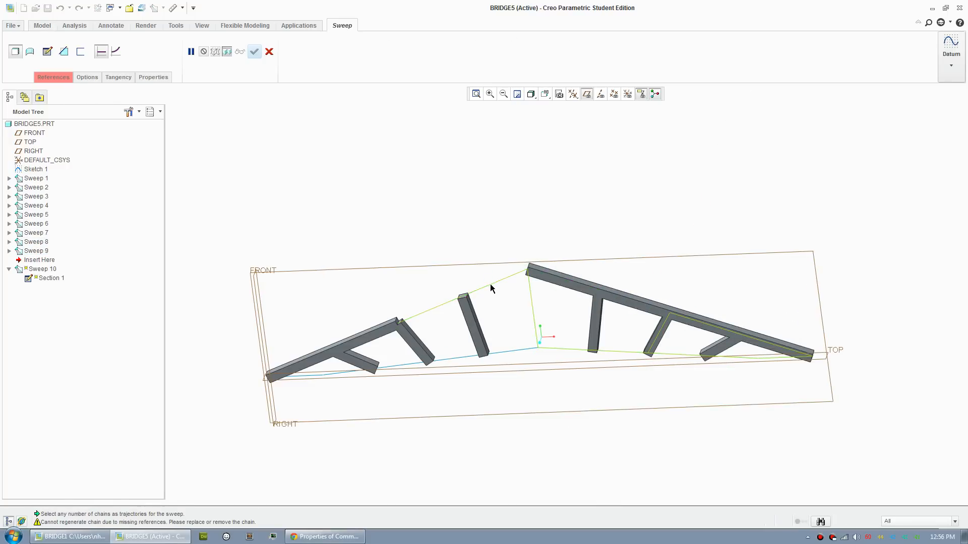
left_click(489, 285)
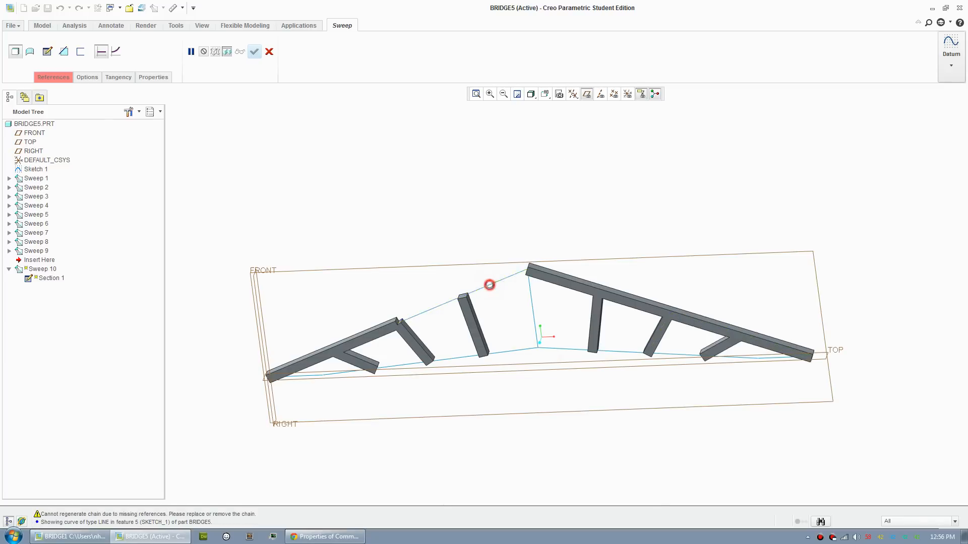
left_click(254, 51)
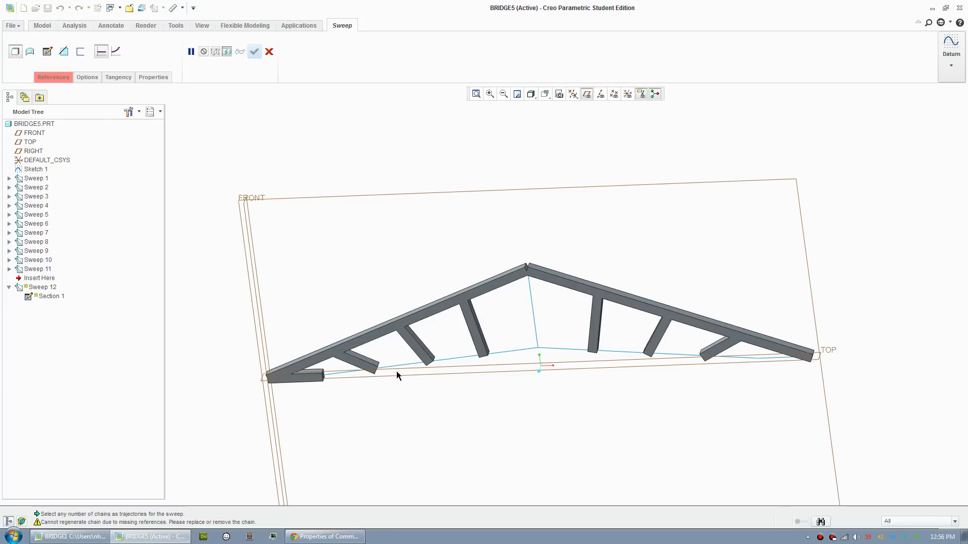
left_click(370, 361)
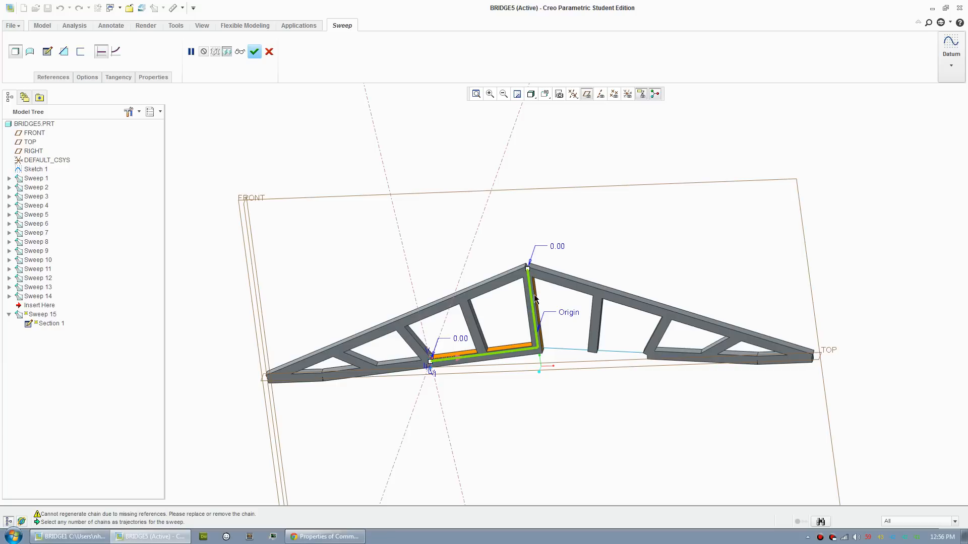
left_click(269, 51)
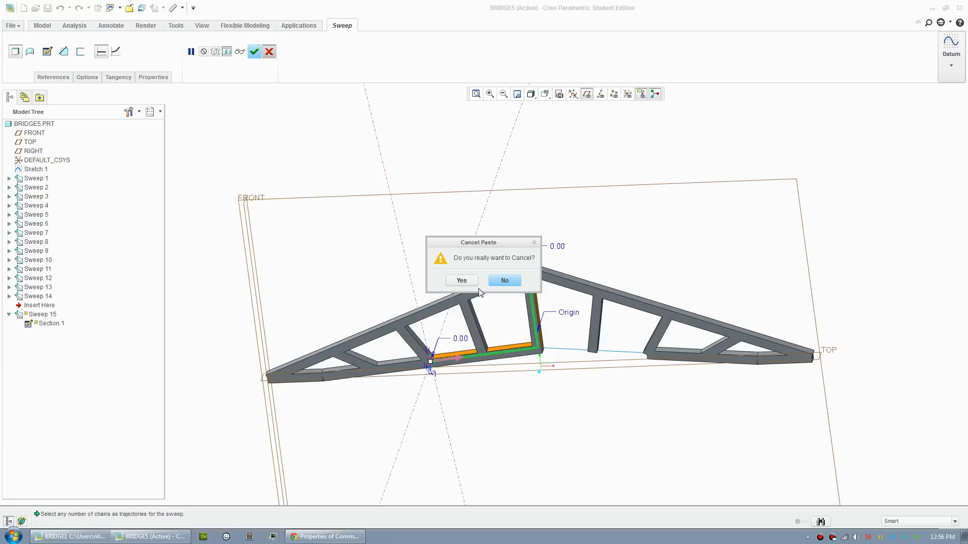
left_click(460, 280)
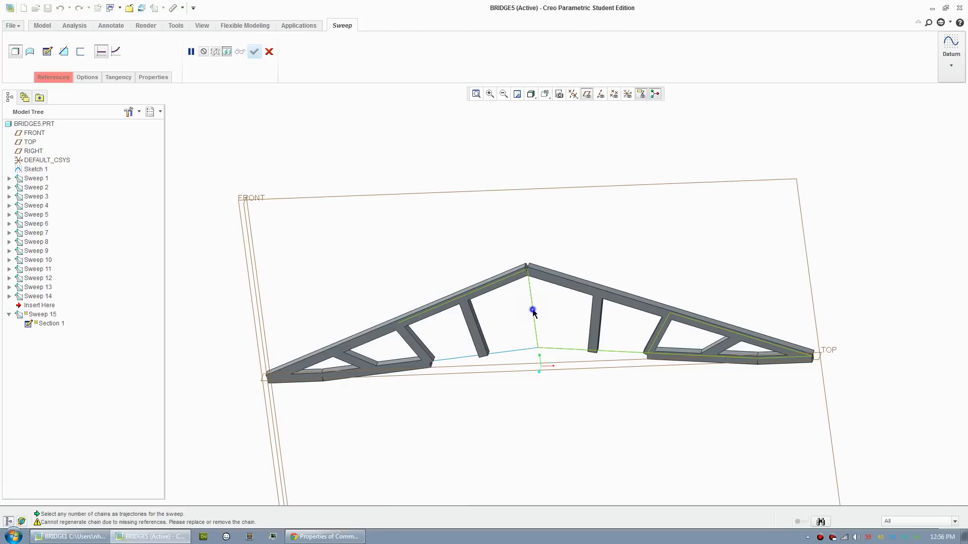
mouse_move(532, 310)
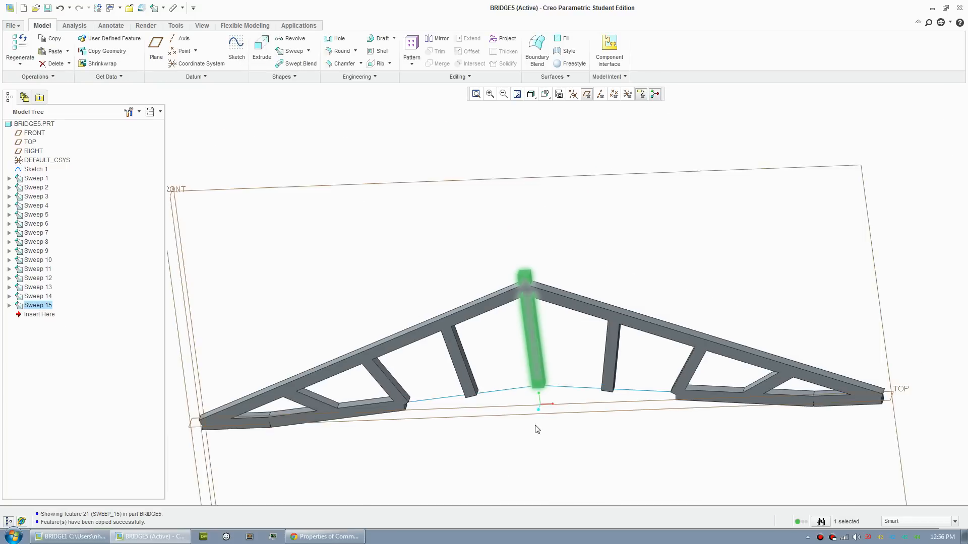
Step: Paste Sweep 16 as a solid bar on a lower chord segment
left_click_drag(536, 430, 512, 407)
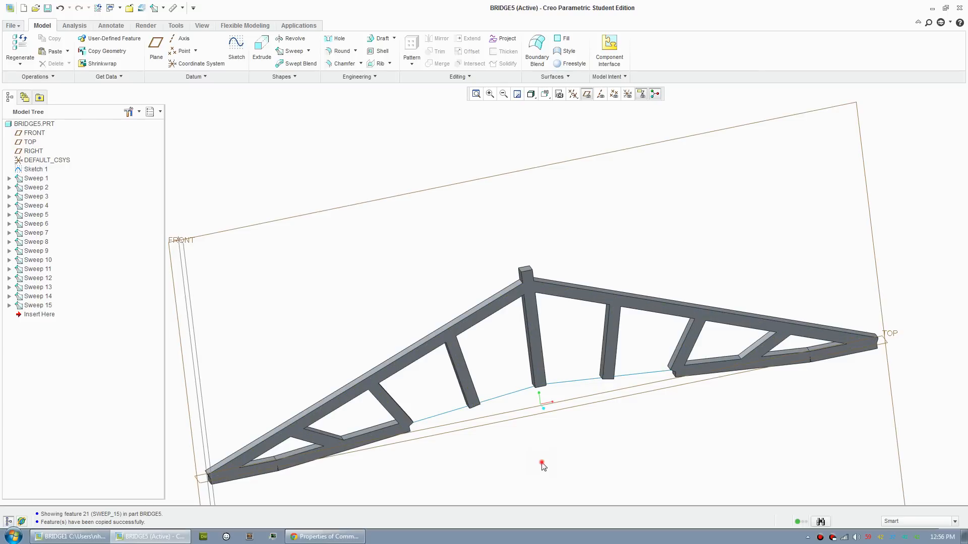
left_click(294, 50)
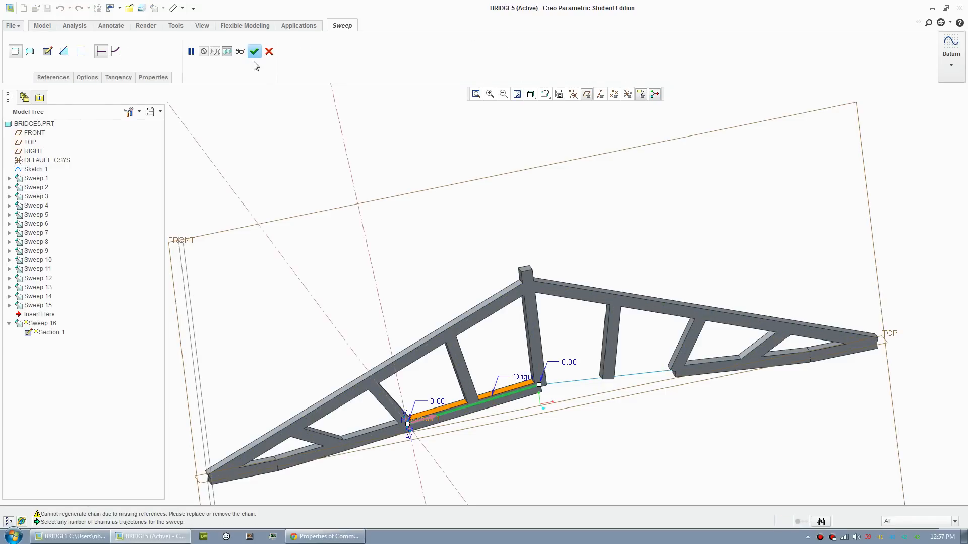
left_click(253, 51)
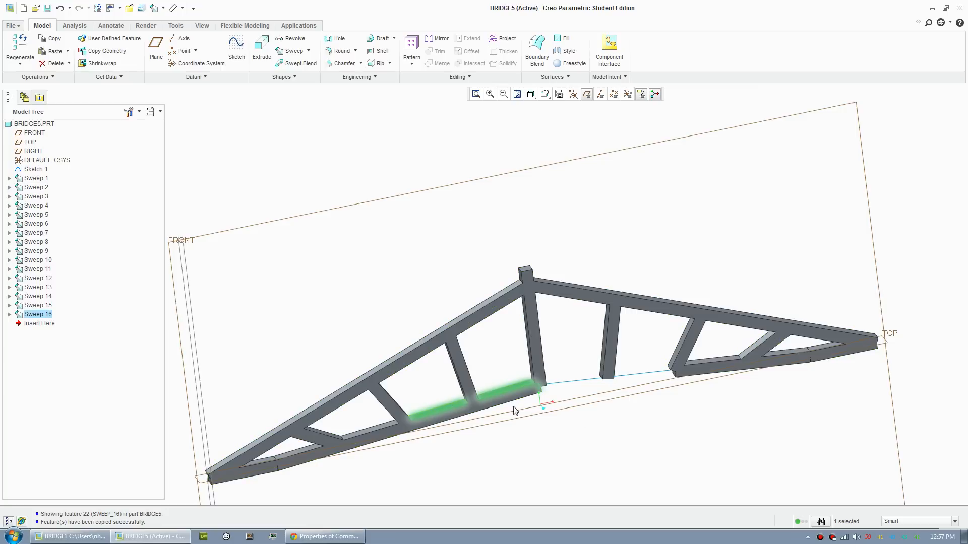
left_click(293, 51)
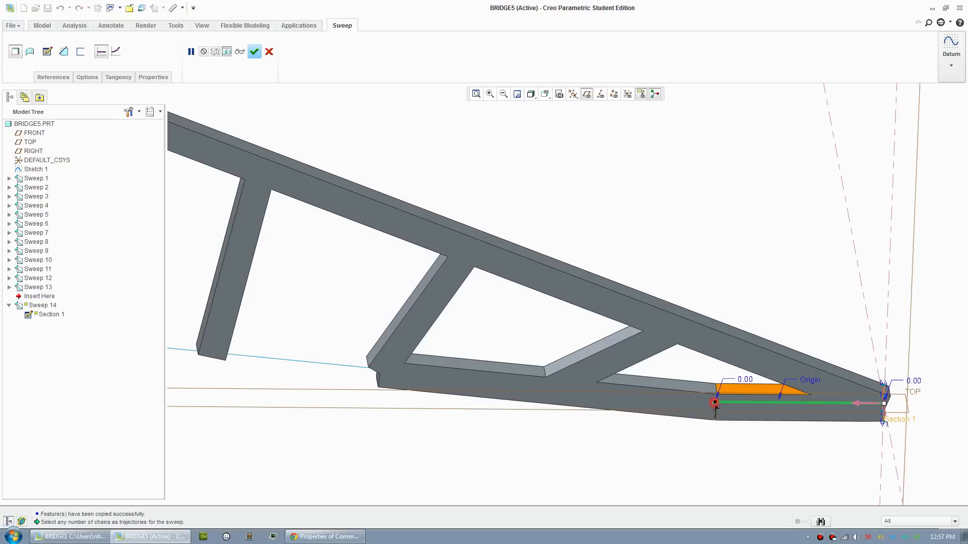
Step: Change Sweep 14's 7.50 section dimension to 5.00 and apply
left_click_drag(715, 403, 694, 402)
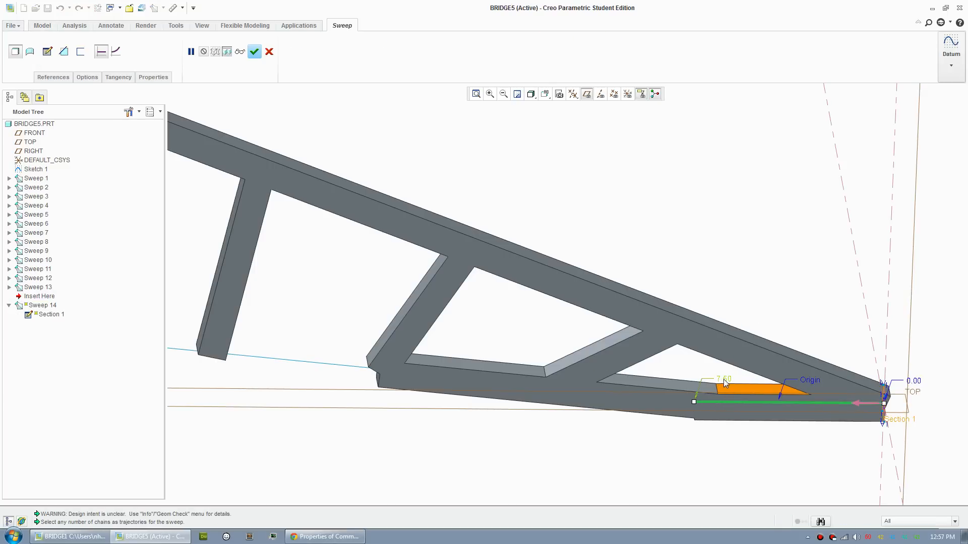
double_click(720, 379)
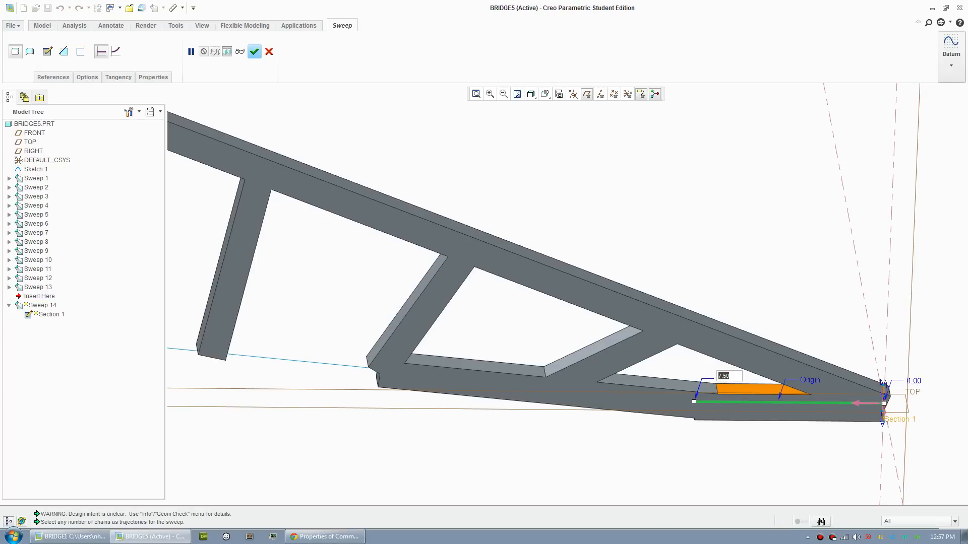
type("5.00")
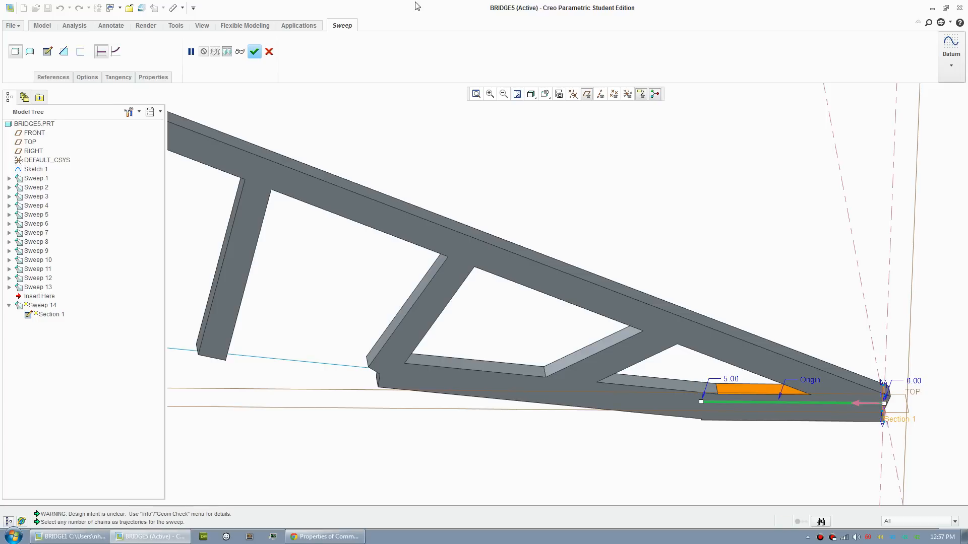
left_click(254, 52)
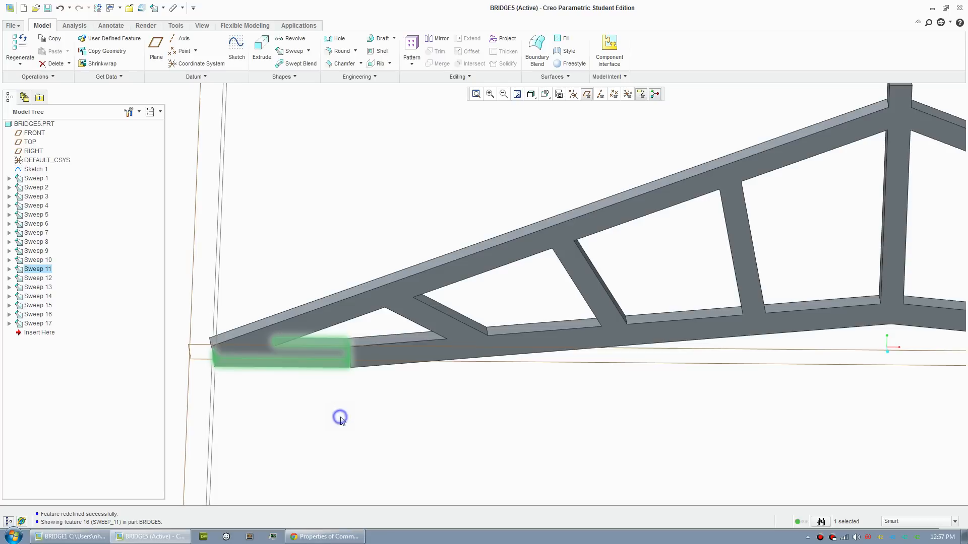
Step: Redefine Sweep 11 at the left end and apply the changes
right_click(340, 417)
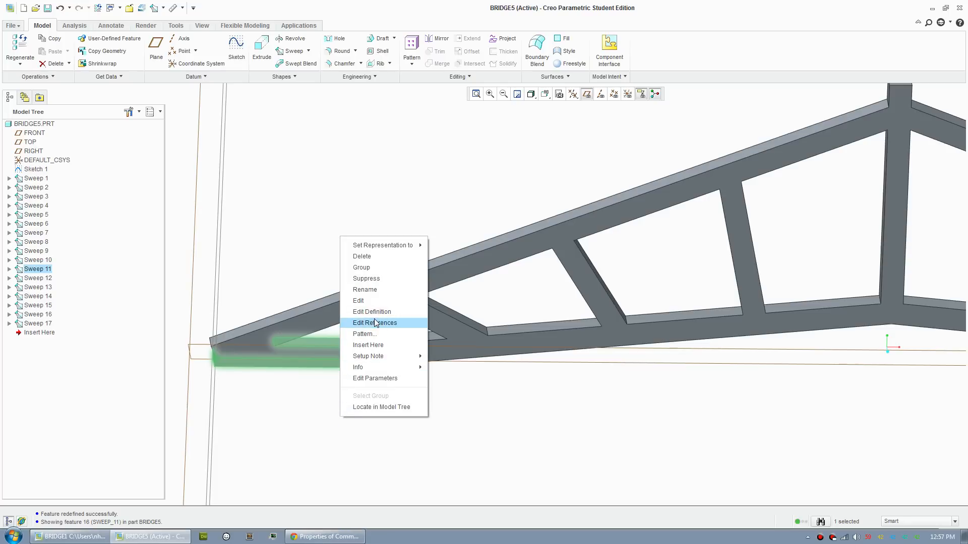
left_click(371, 311)
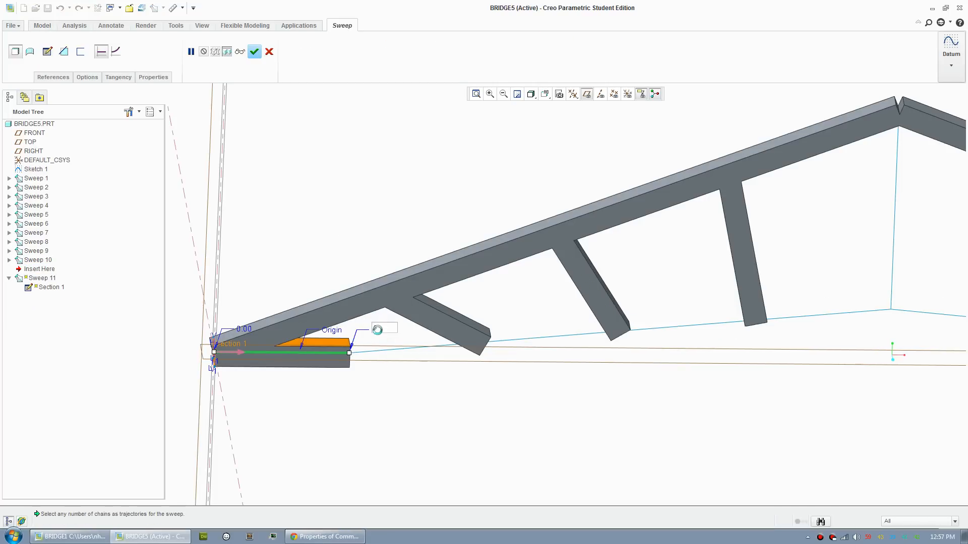
left_click(254, 51)
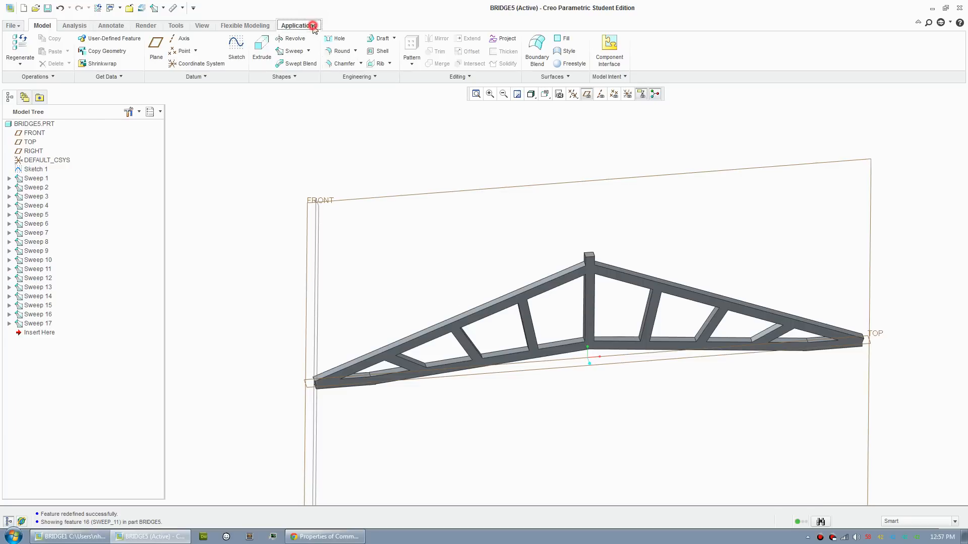
Step: Launch Creo Simulate Lite from the Applications tab for the truss part
left_click(299, 25)
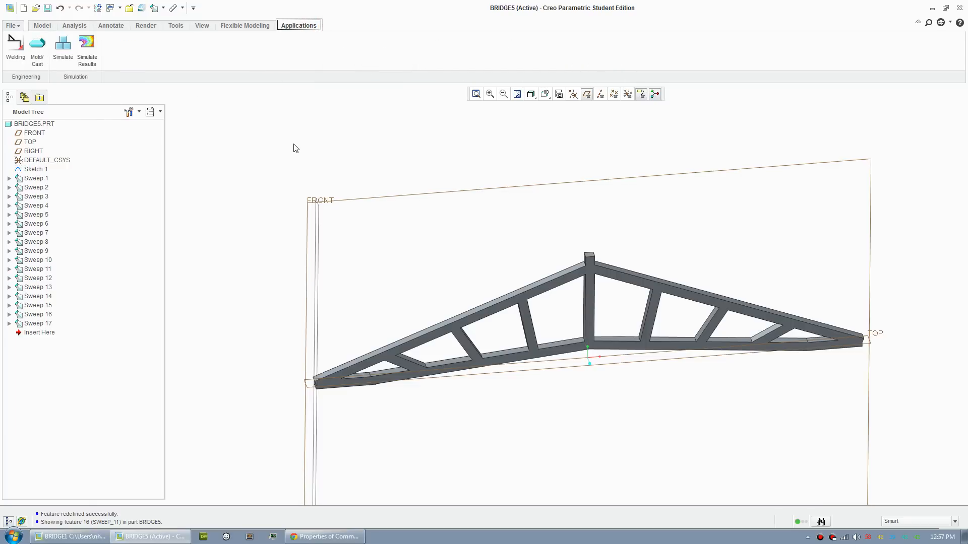
mouse_move(288, 39)
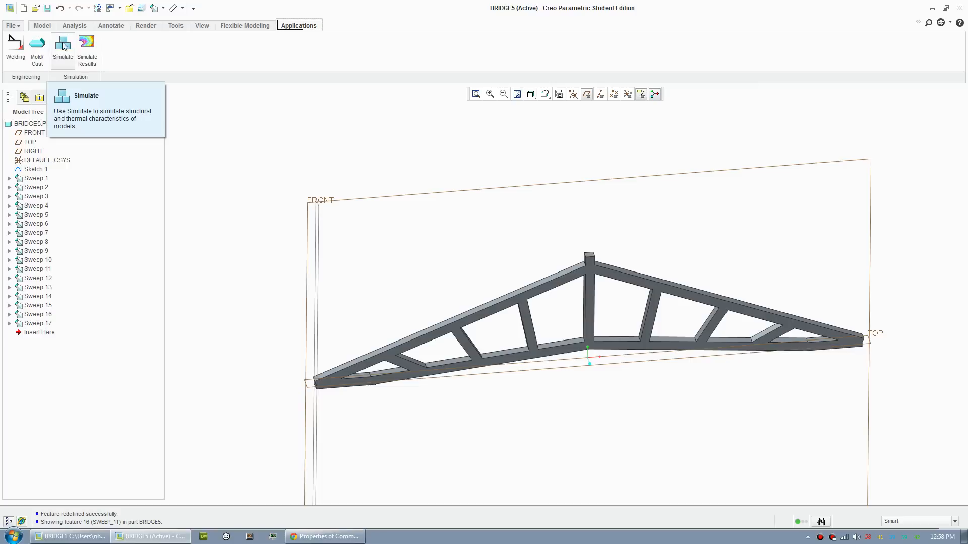
left_click(62, 48)
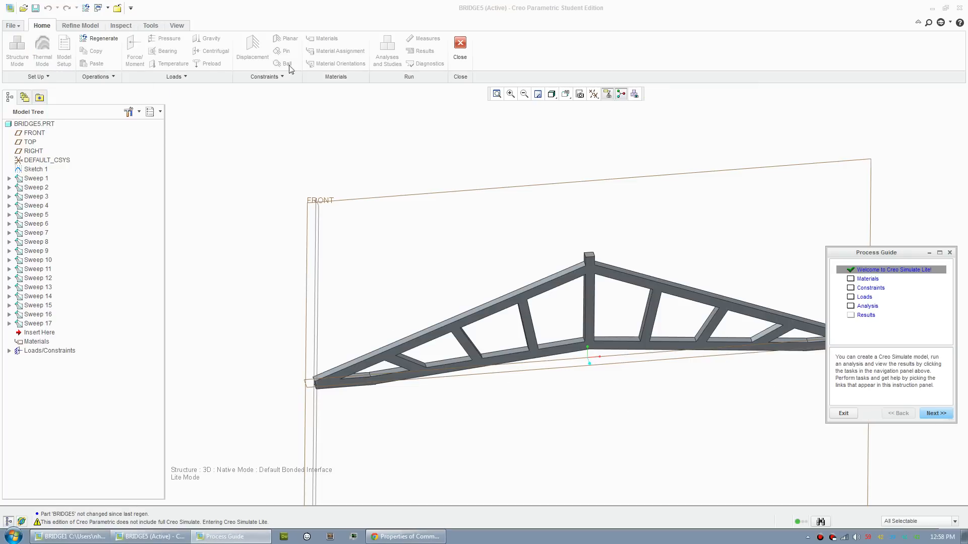
mouse_move(886, 259)
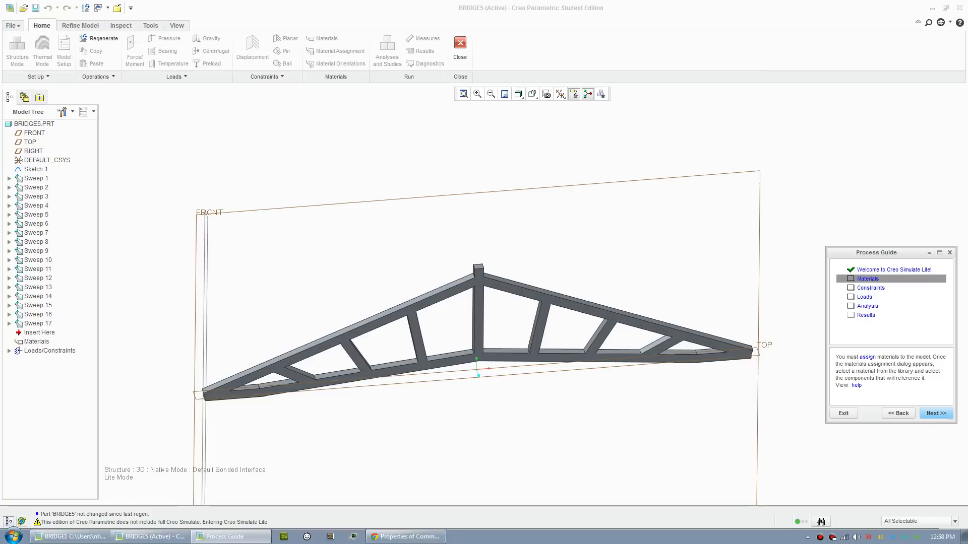
Step: Assign plastic_acrylic.mtl to the truss, converting its units to match the model
left_click(335, 50)
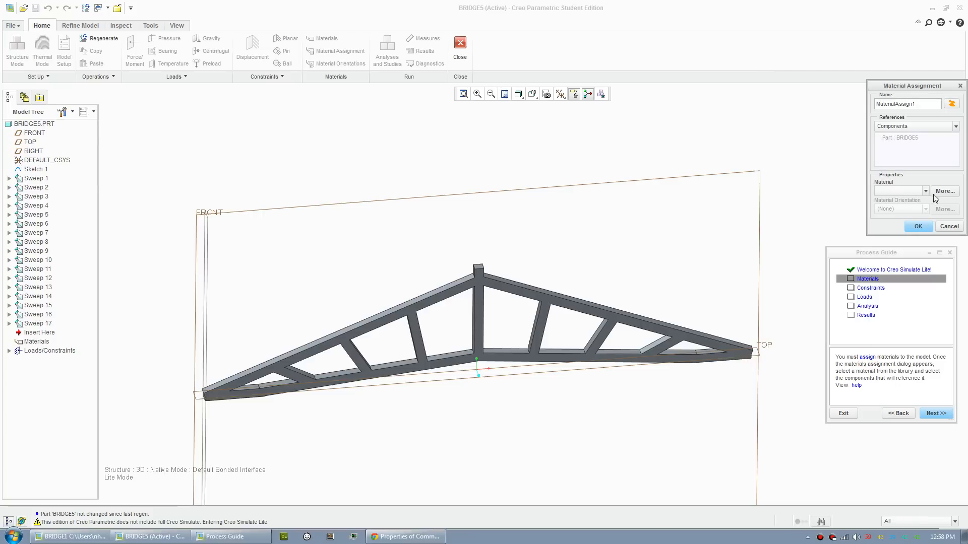
left_click(945, 191)
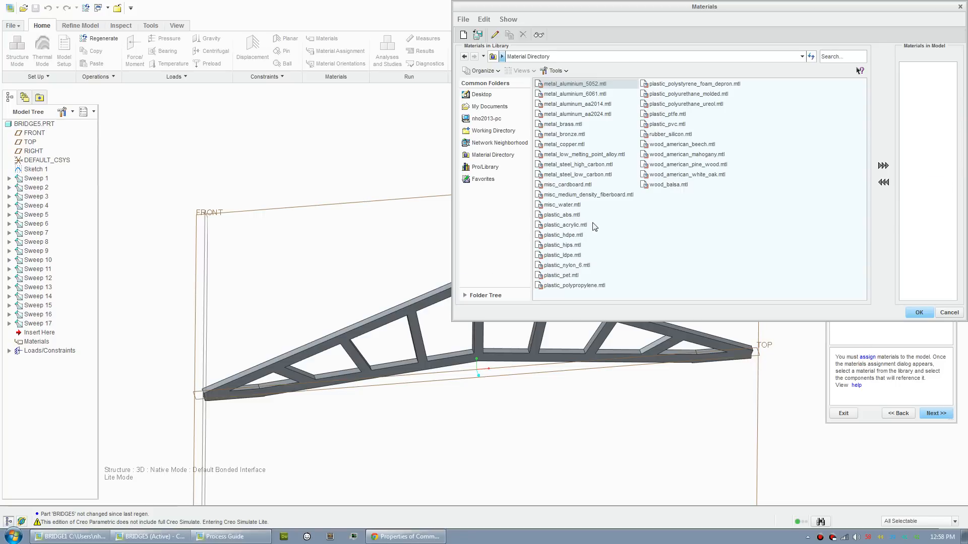
left_click(686, 154)
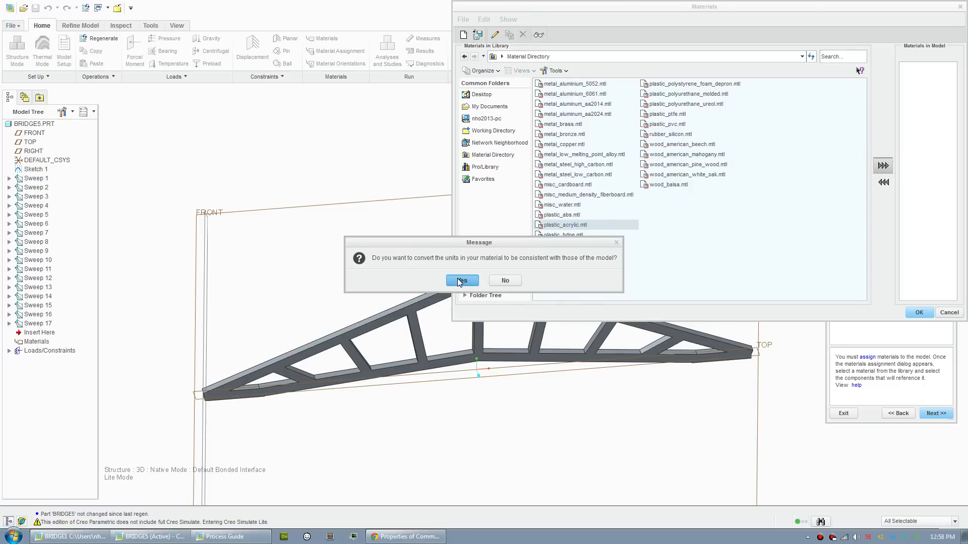
left_click(462, 280)
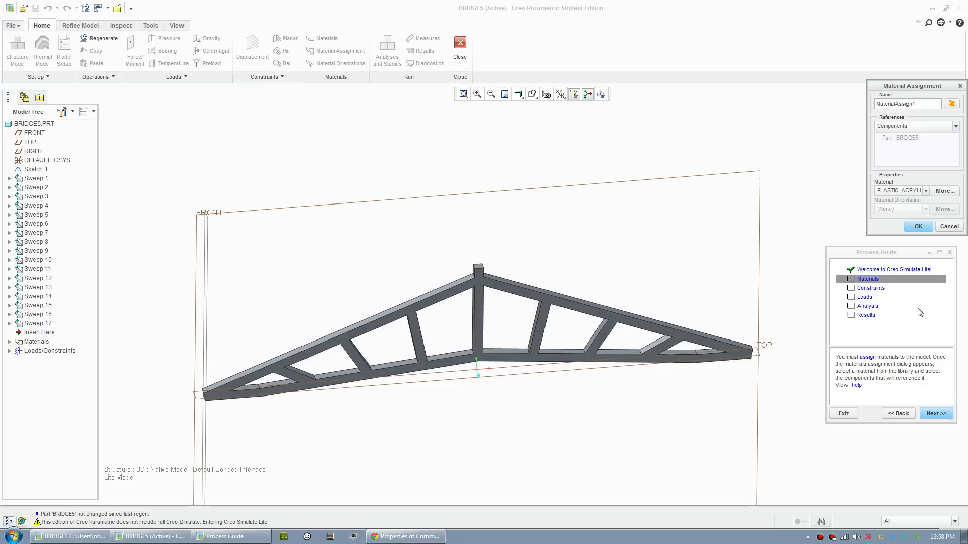
left_click(917, 226)
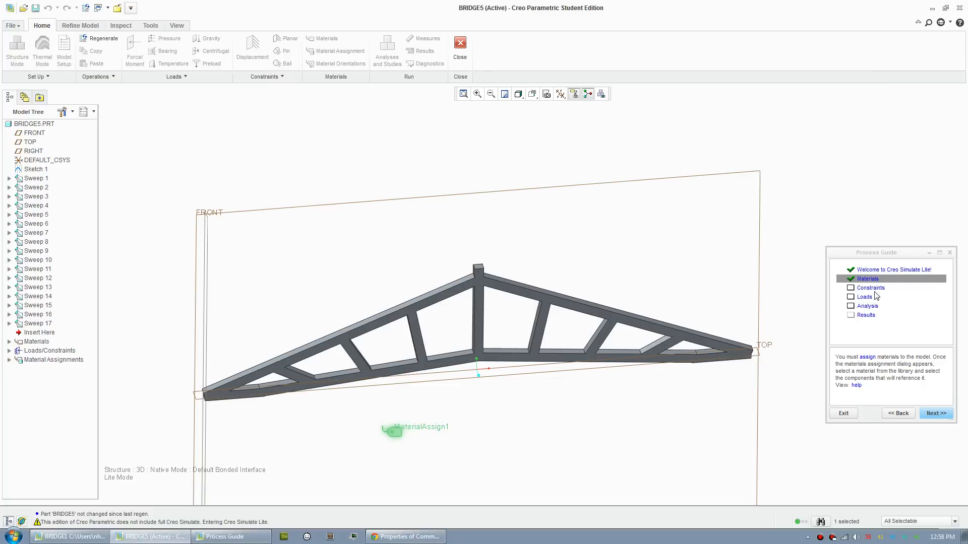
left_click(934, 413)
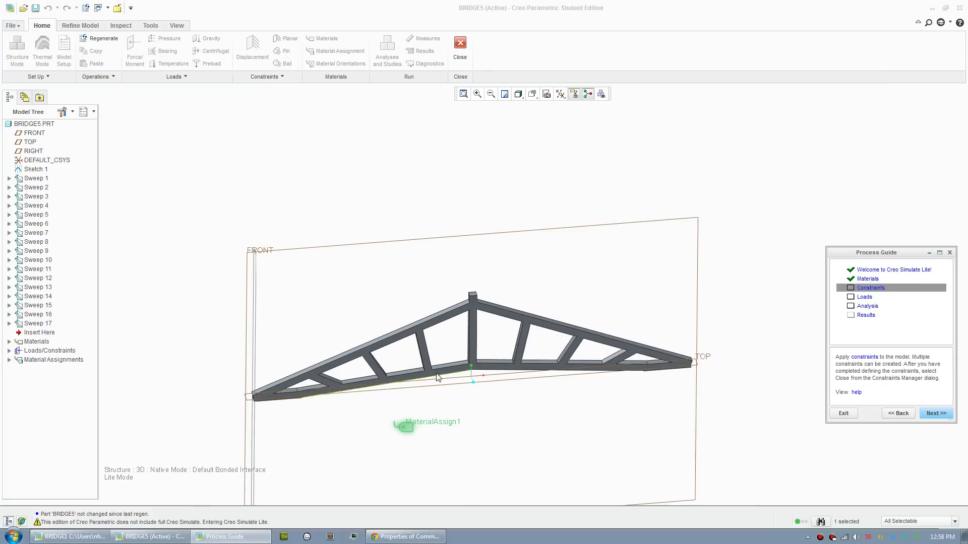
Step: Hide datum planes and fix the truss's left-end bottom surface as a displacement constraint
left_click(559, 94)
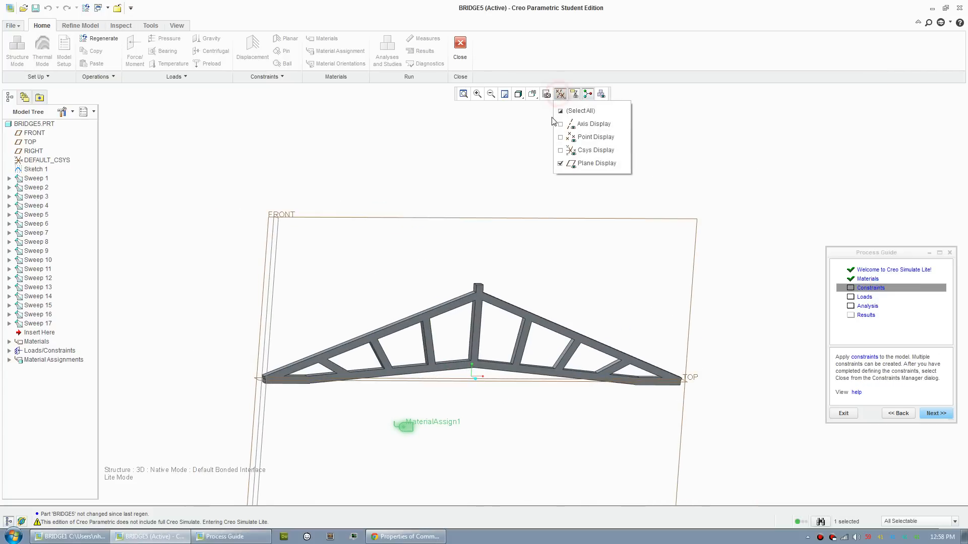
left_click(560, 163)
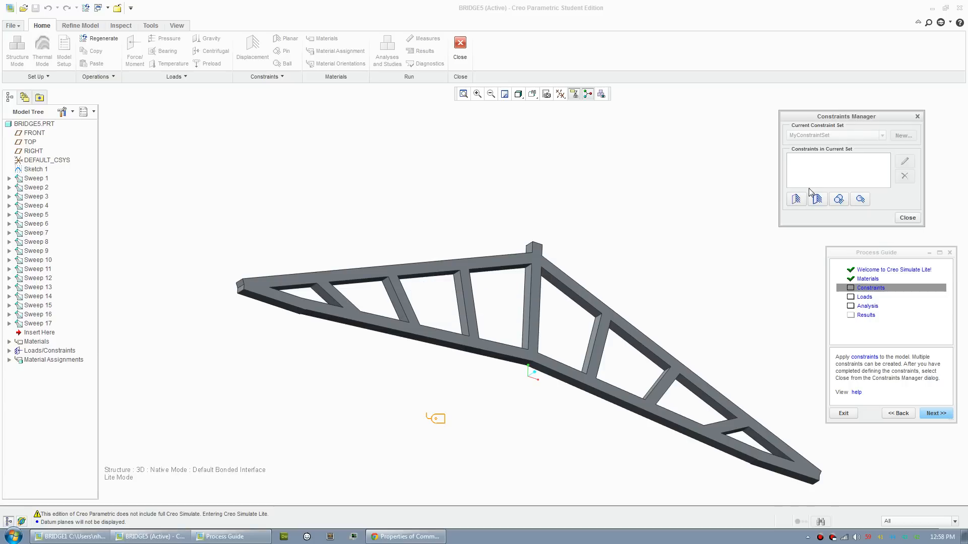
mouse_move(796, 199)
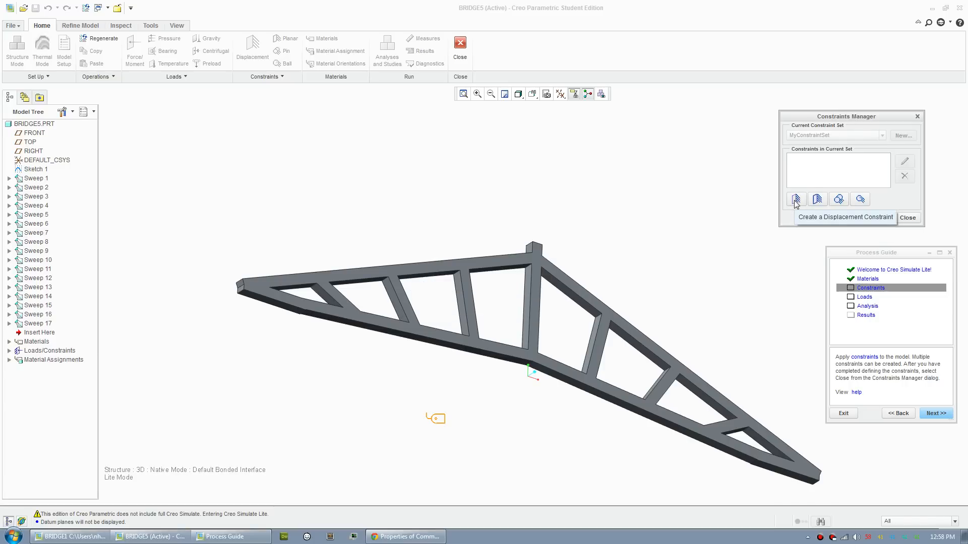
left_click(794, 199)
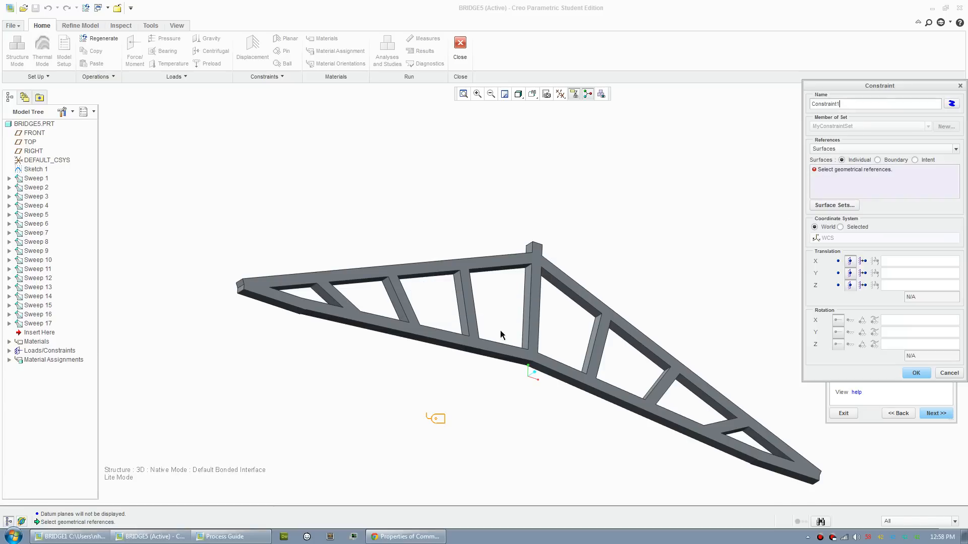
left_click(247, 266)
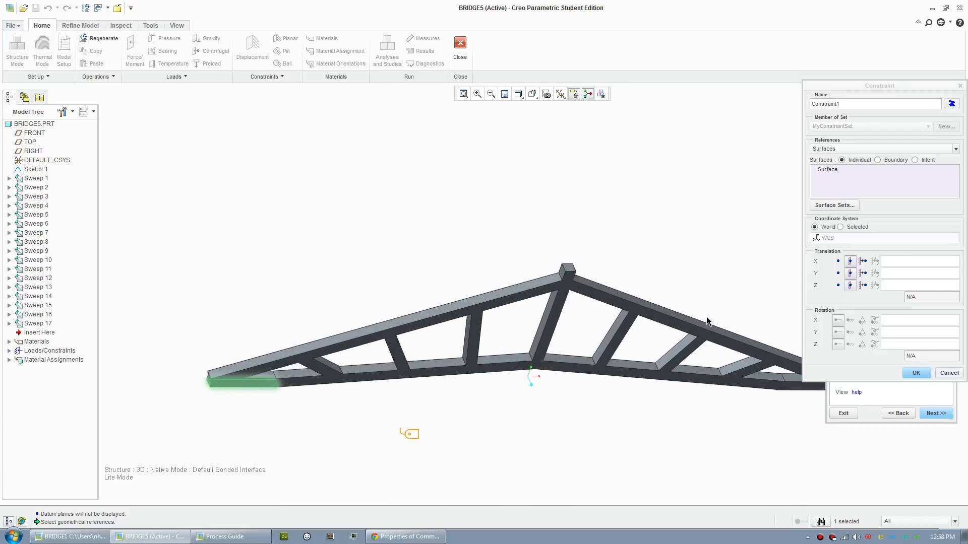
left_click(839, 153)
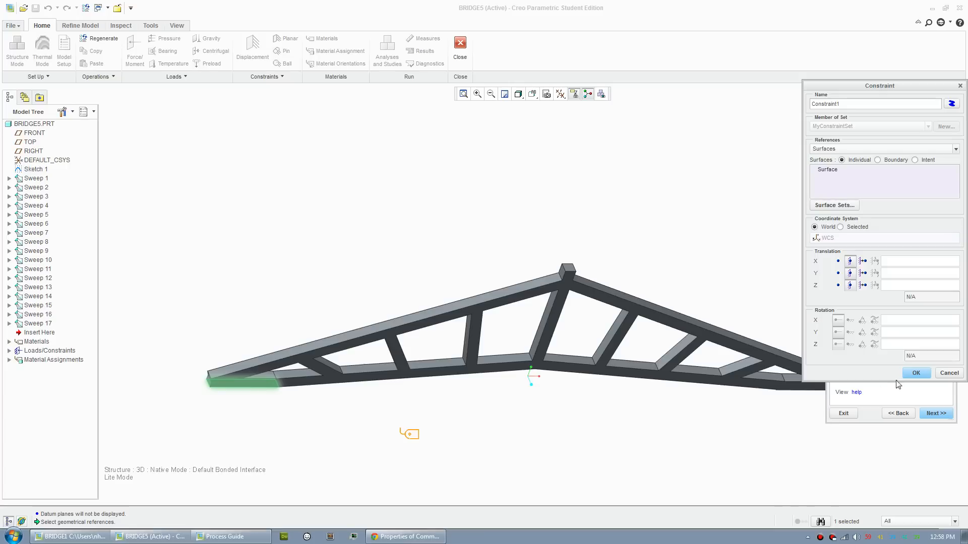
mouse_move(852, 278)
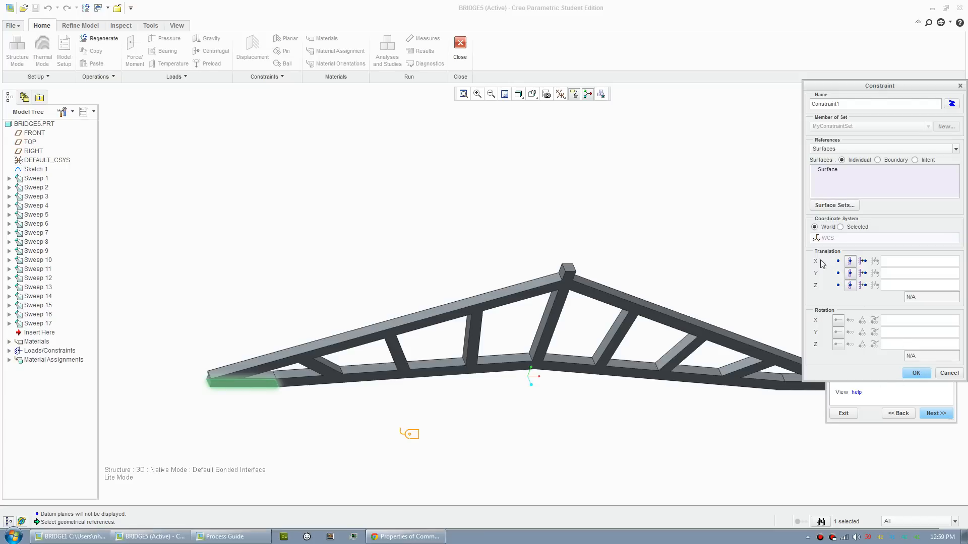
left_click(916, 372)
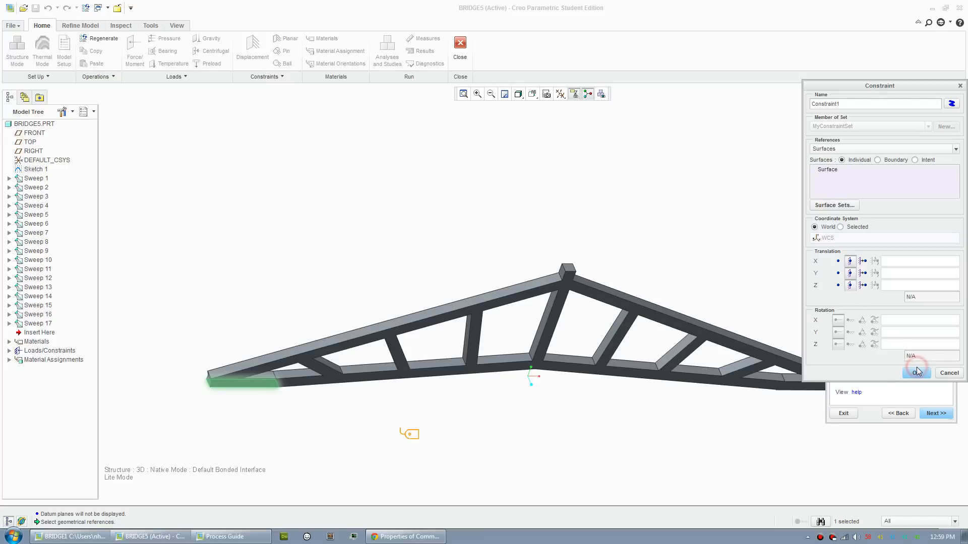
left_click(916, 372)
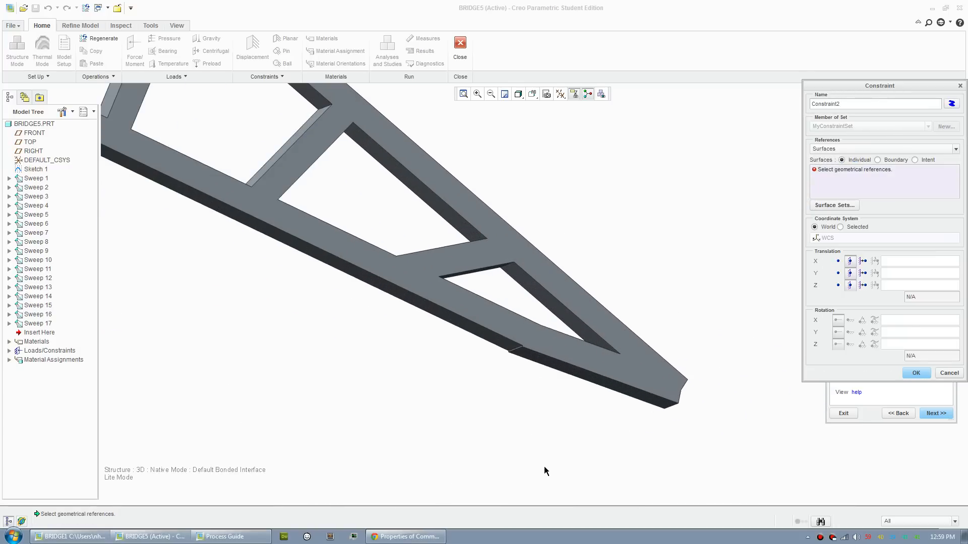
Step: Fix the truss's right-end bottom surface as Constraint2, with coordinate systems shown
left_click(593, 371)
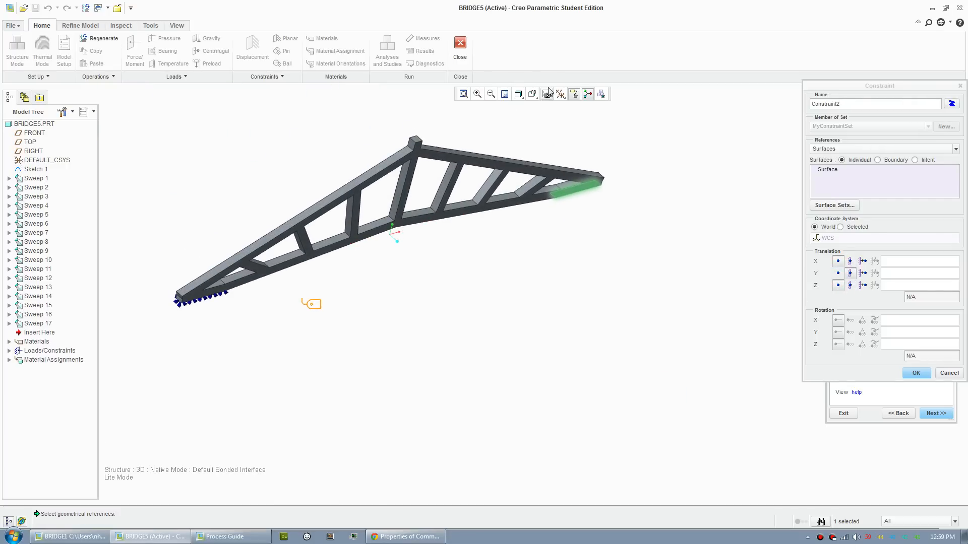
left_click(560, 93)
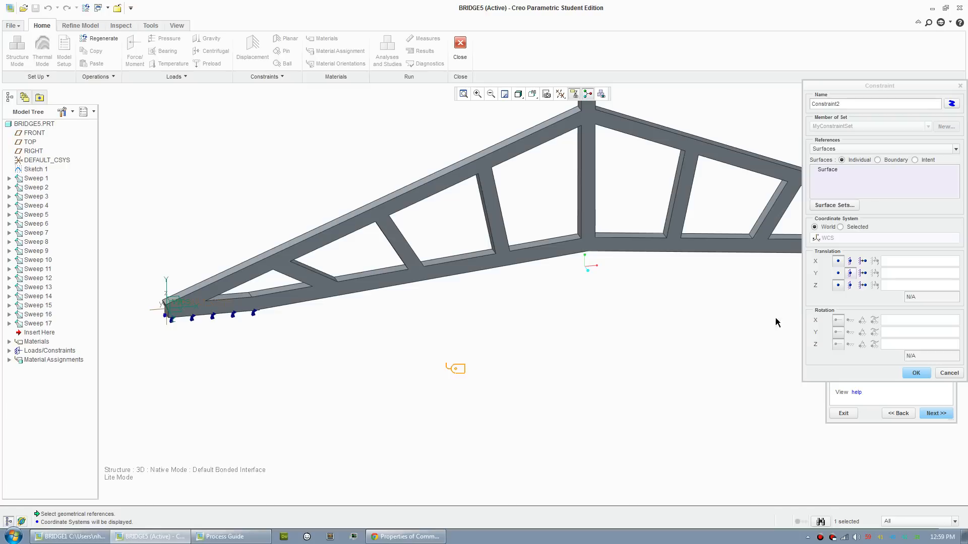
left_click(915, 373)
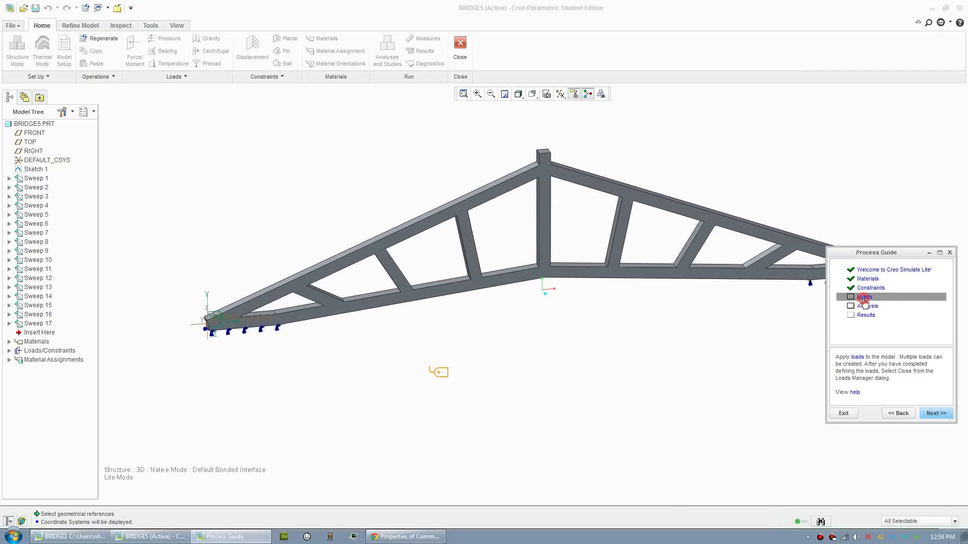
Step: Start a new force load on the truss's central bottom chord surfaces
left_click(863, 297)
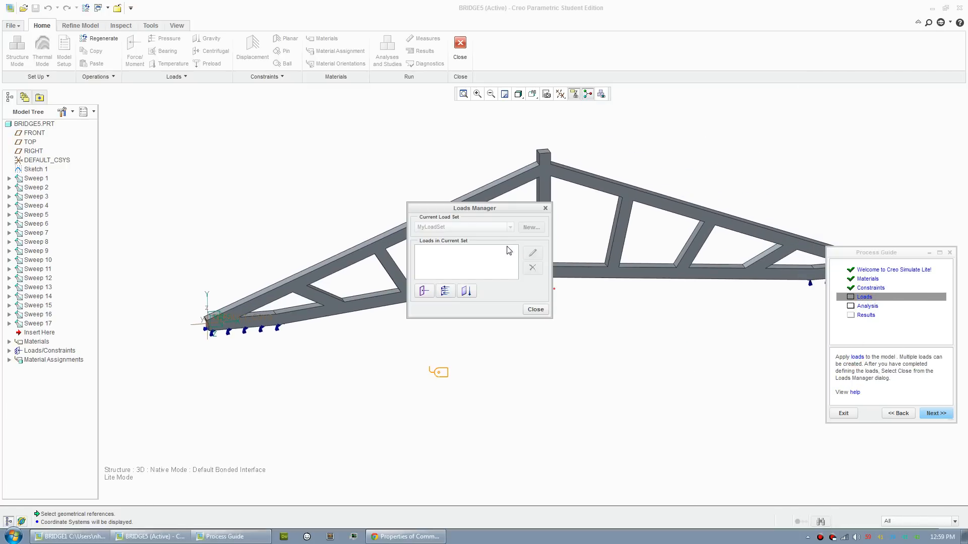
left_click_drag(475, 208, 872, 104)
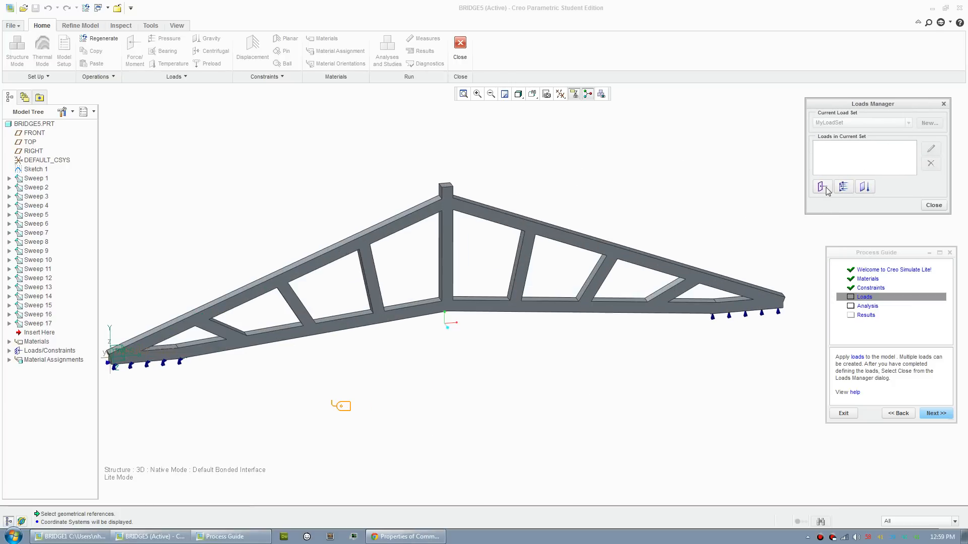
left_click(822, 186)
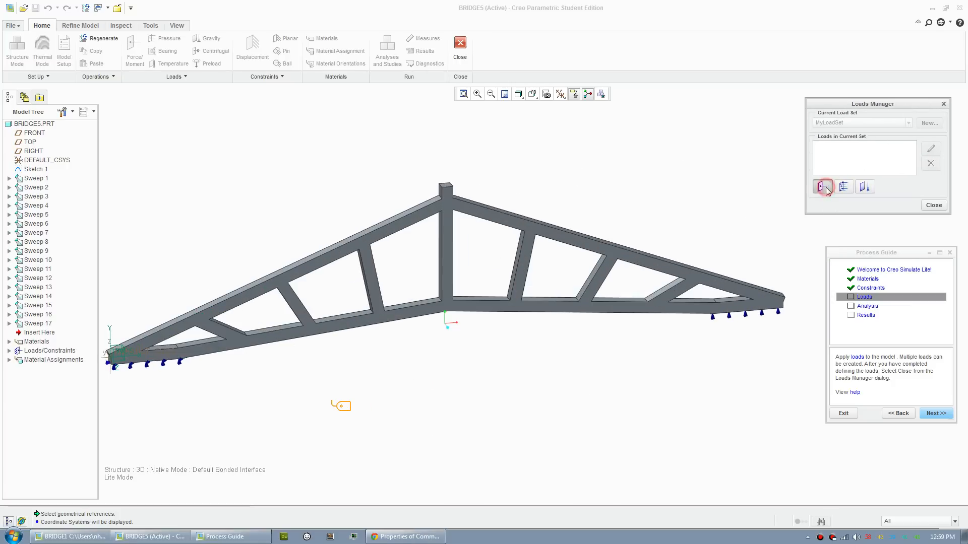
left_click(824, 186)
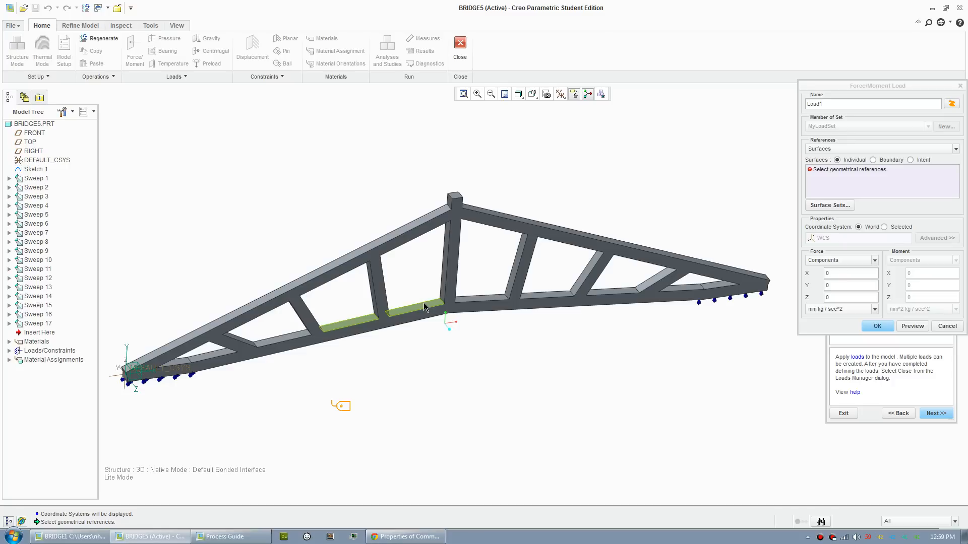
left_click(494, 296)
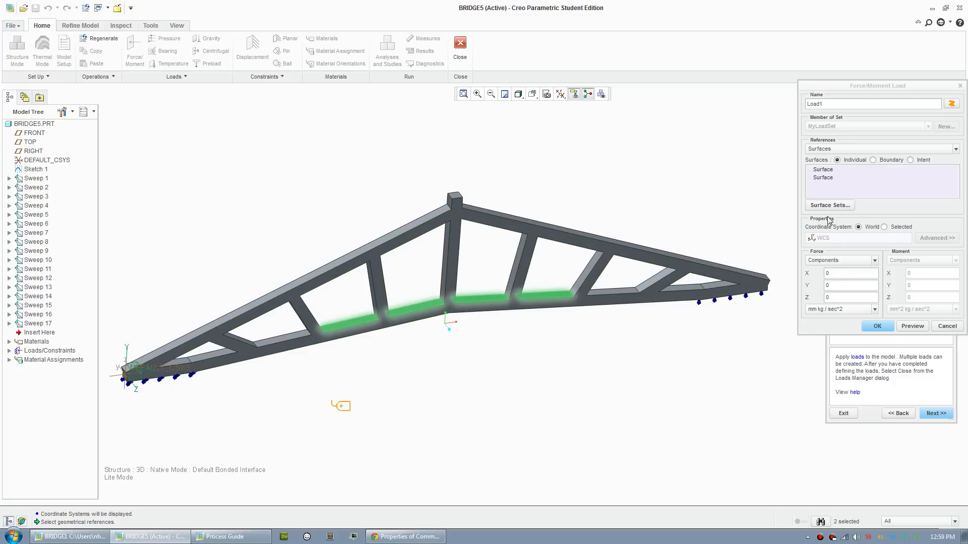
mouse_move(815, 265)
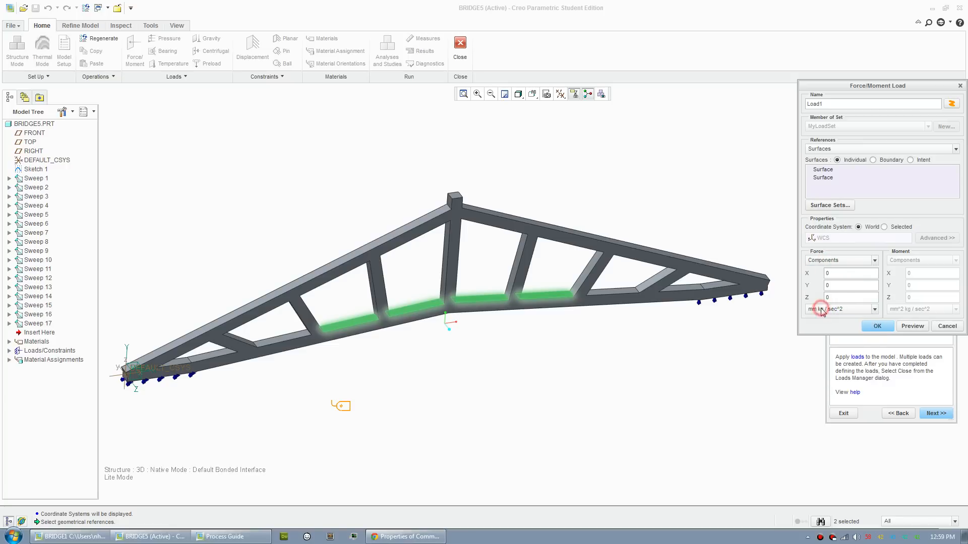
Step: Set the force to -200 N in Y, preview it and confirm
left_click(837, 308)
type("-")
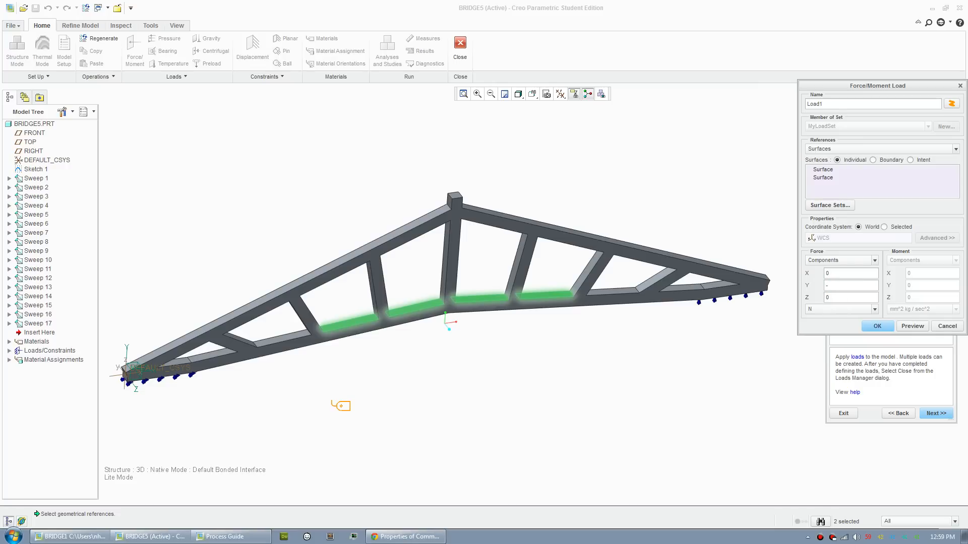
left_click(850, 285)
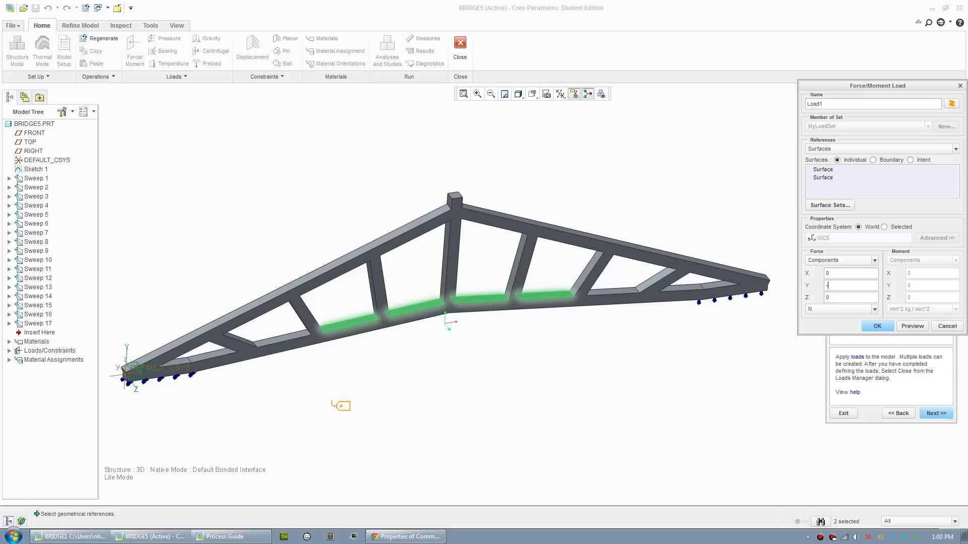
type("-200")
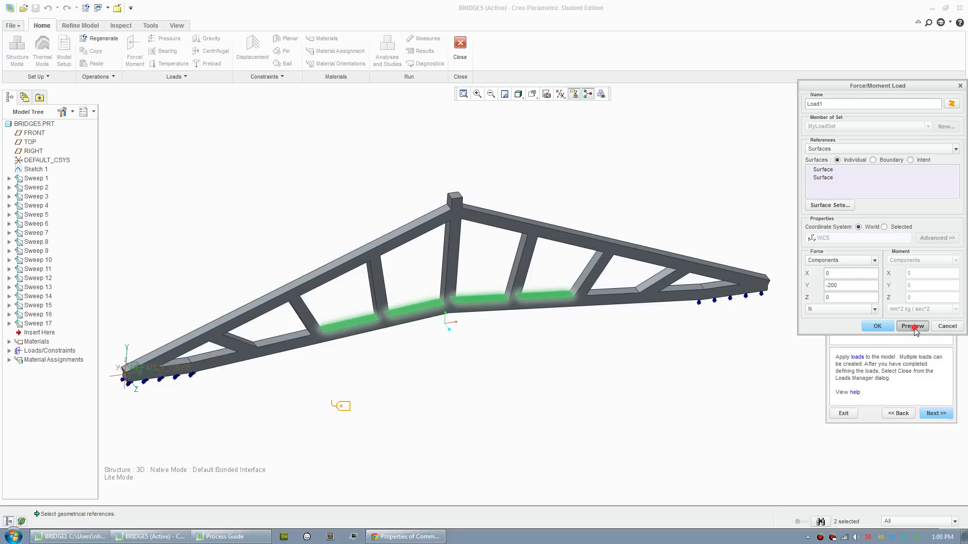
left_click(912, 326)
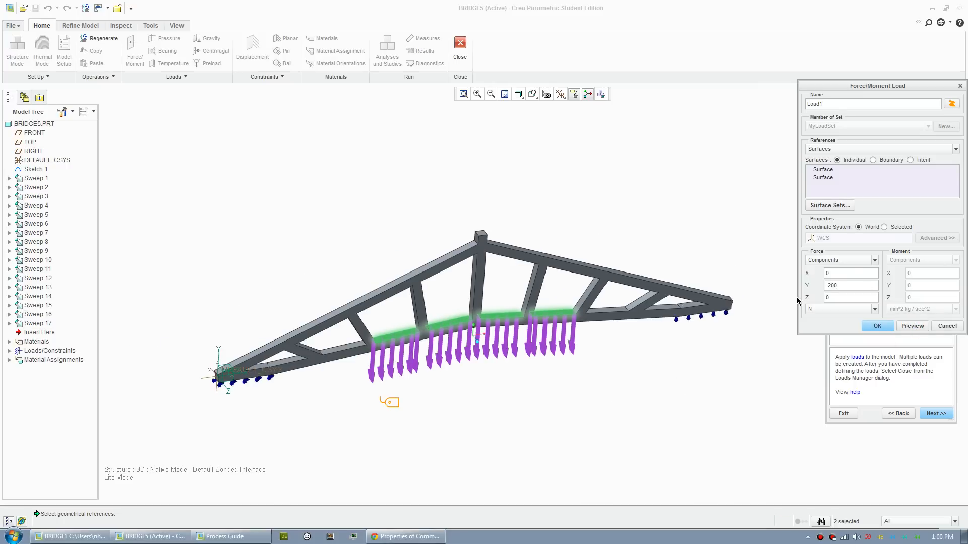
left_click(876, 326)
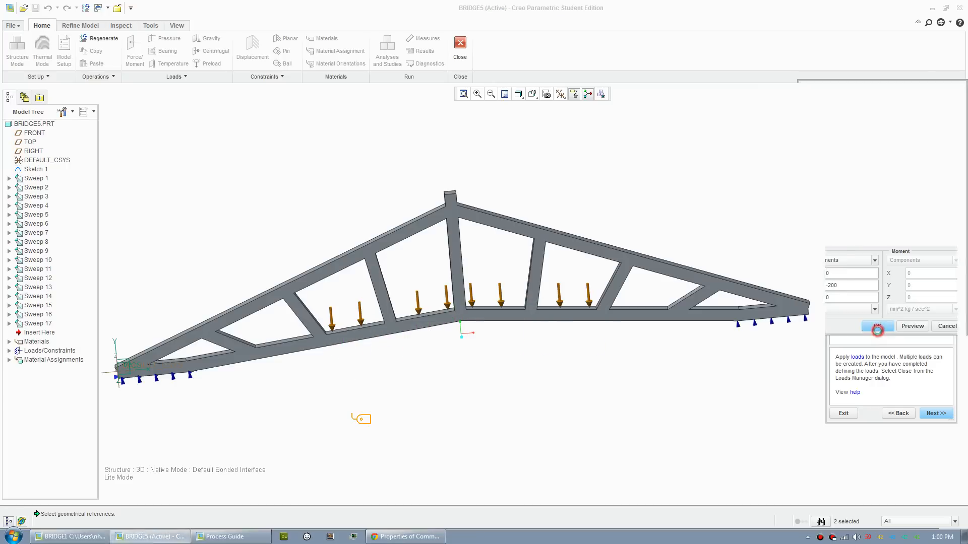
left_click(875, 325)
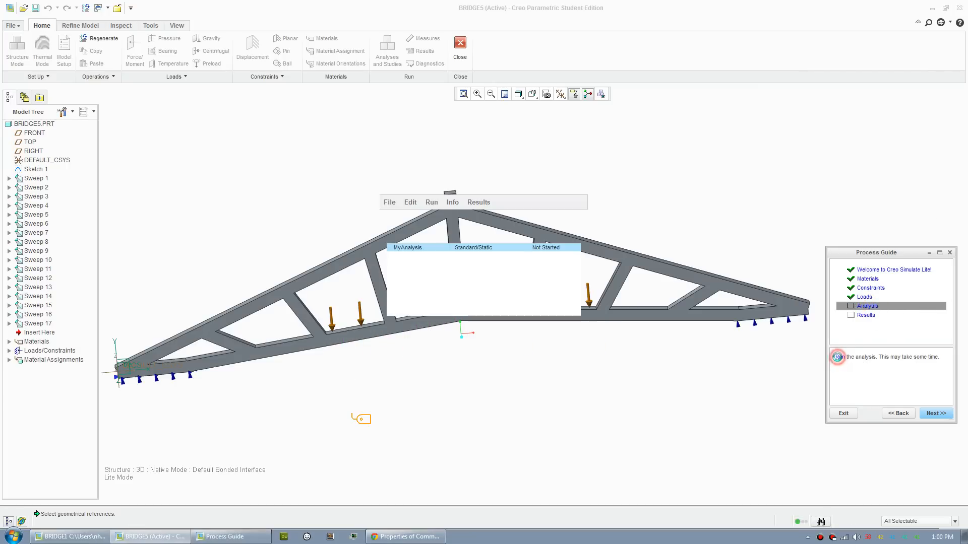
Step: Run the static truss analysis, then close the results window, saving it
left_click(837, 357)
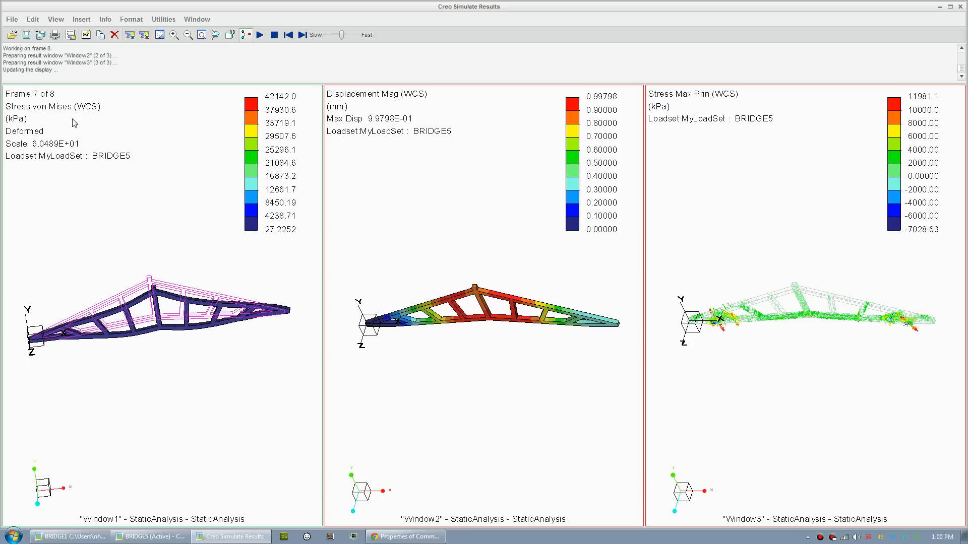
left_click(287, 35)
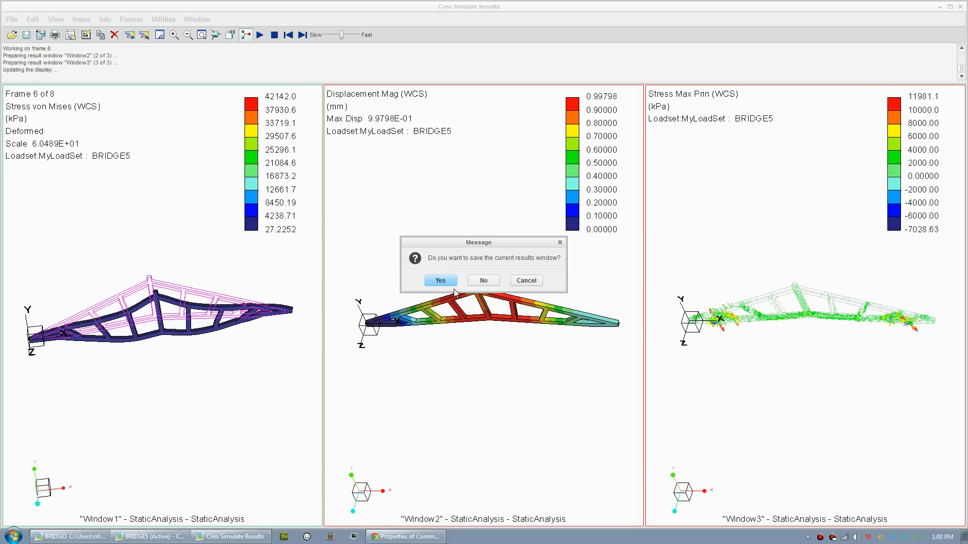
left_click(483, 280)
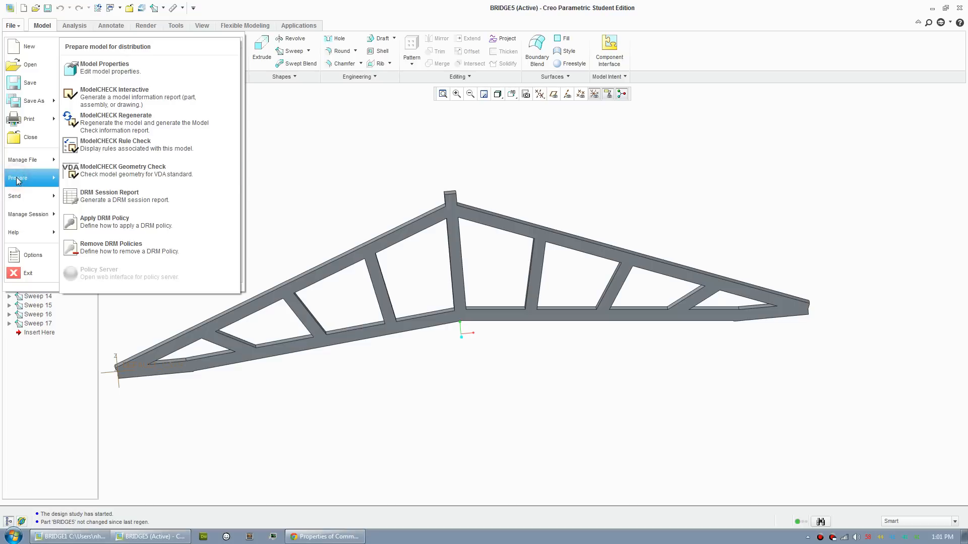
Step: Set model units to millimeter Newton Second (mmNs), converting existing dimensions
left_click(104, 64)
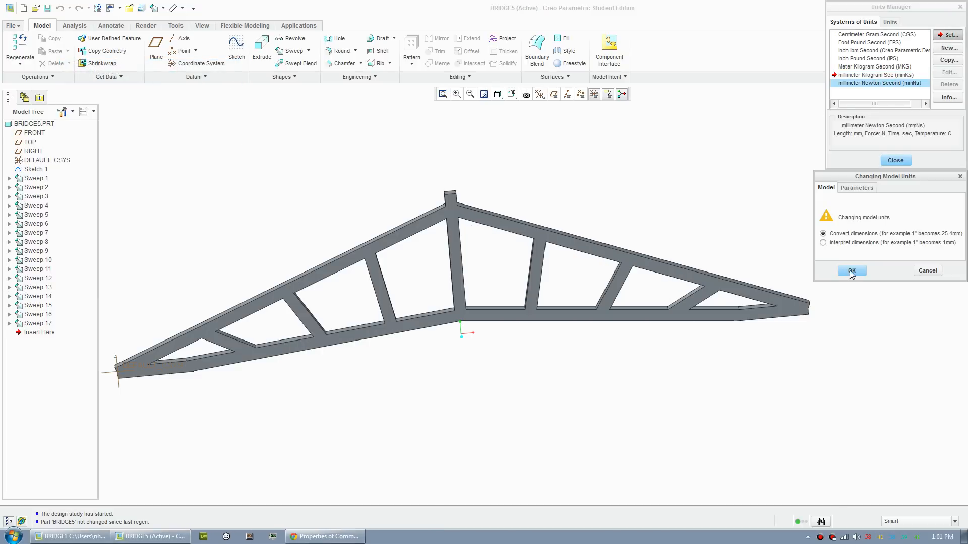
left_click(852, 271)
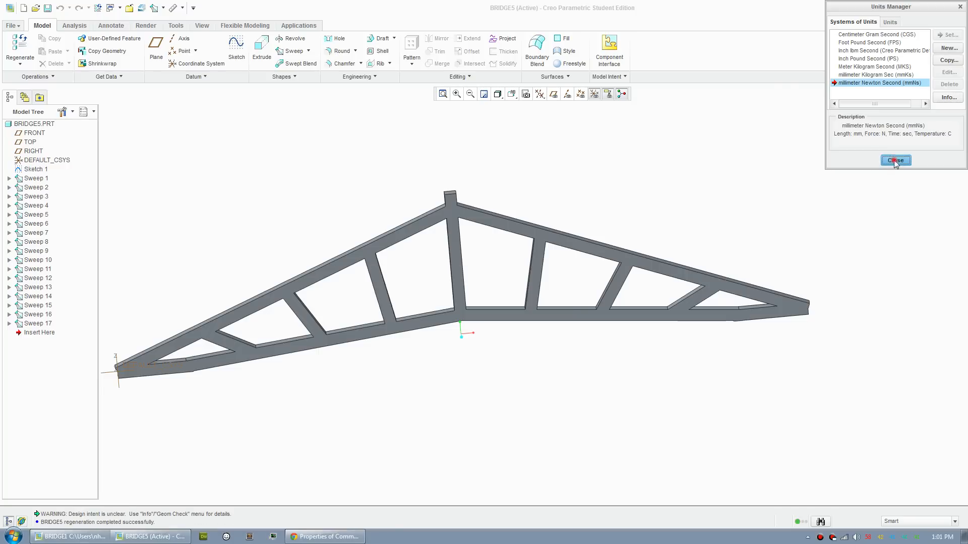
left_click(895, 160)
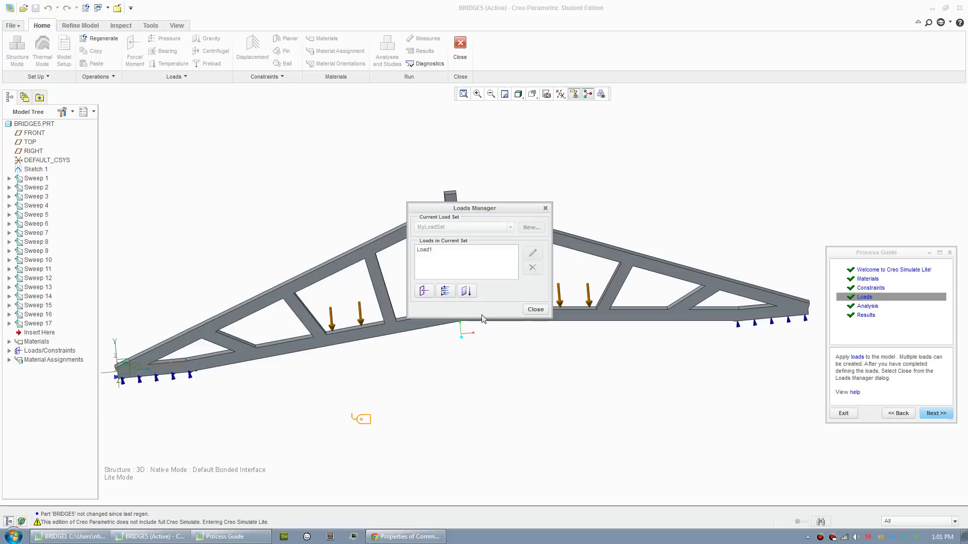
Step: Reconfirm Load1 and rerun the analysis in mmNs units, dismissing the diagnostics
left_click(426, 249)
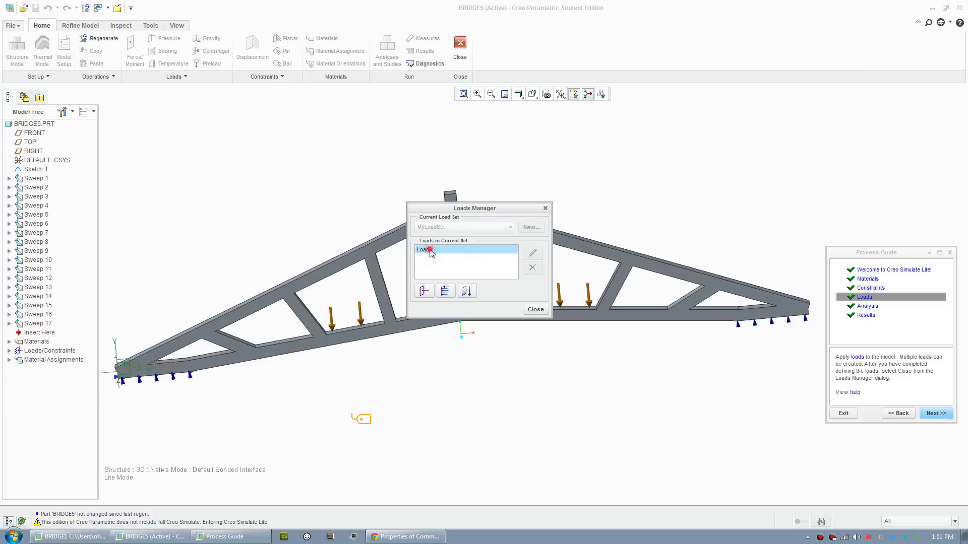
left_click(532, 253)
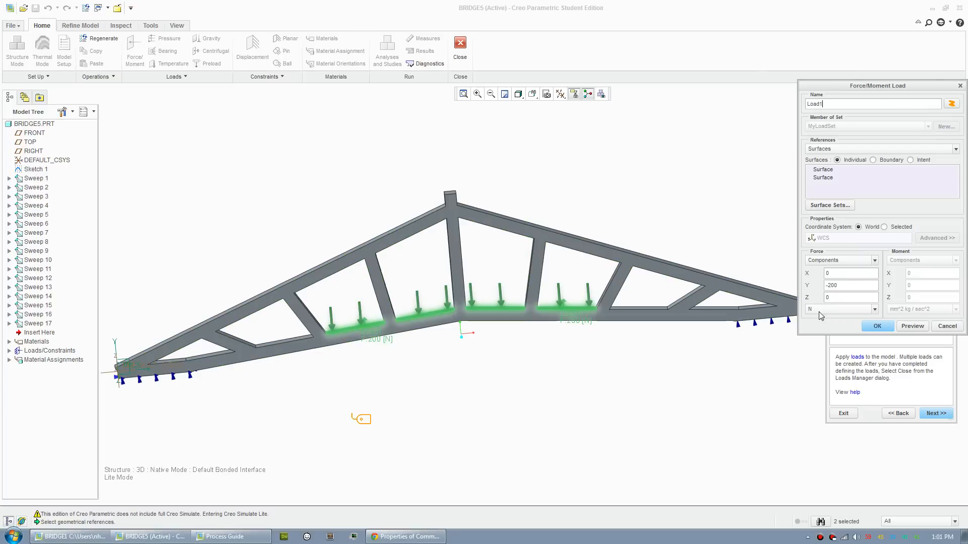
left_click(876, 326)
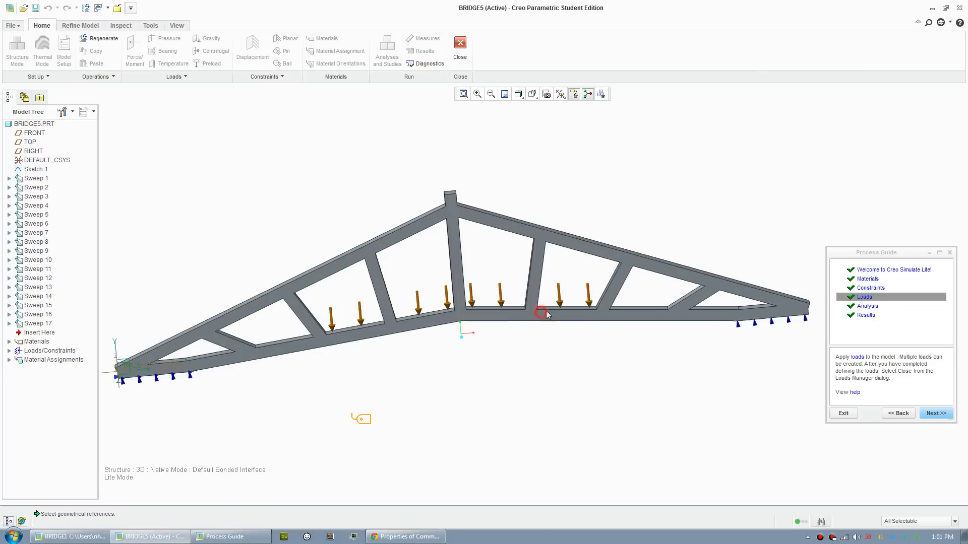
left_click(934, 413)
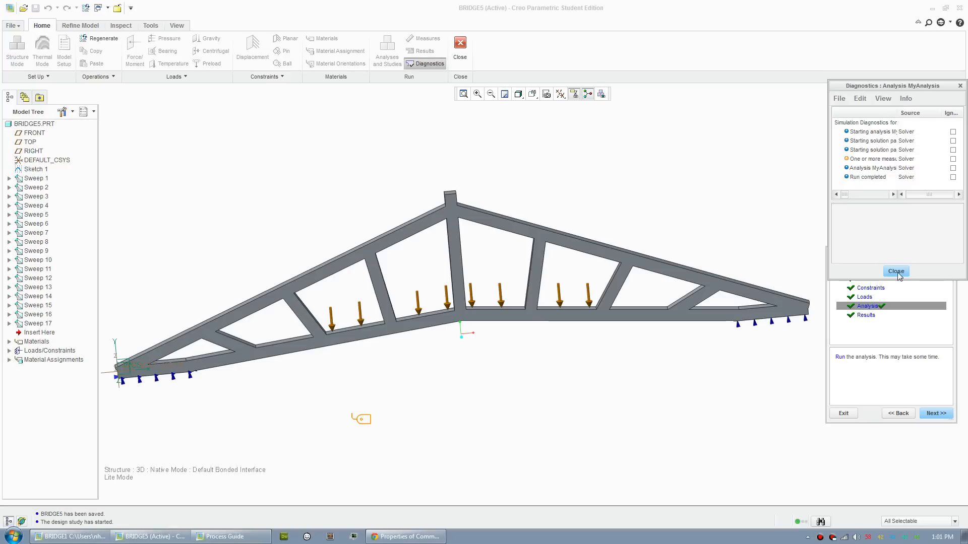
left_click(896, 271)
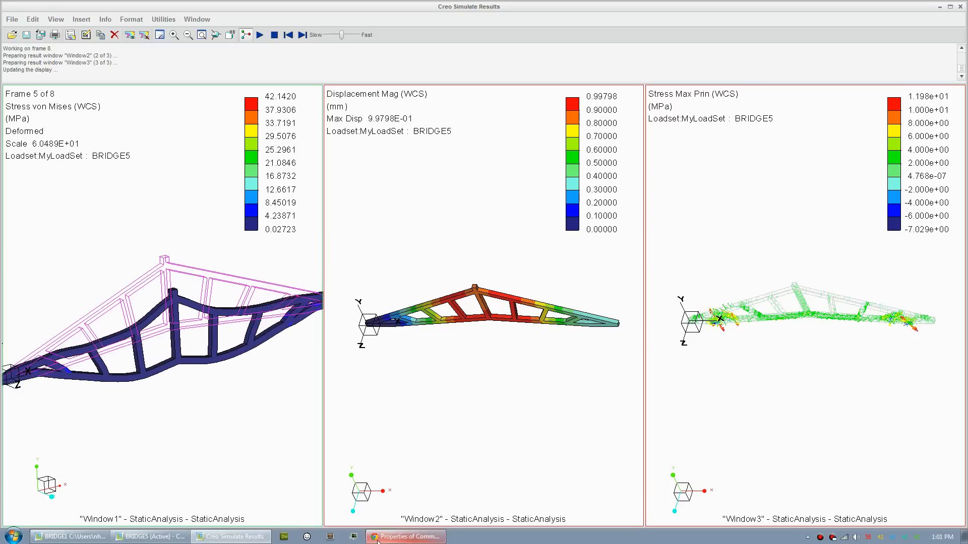
left_click(405, 535)
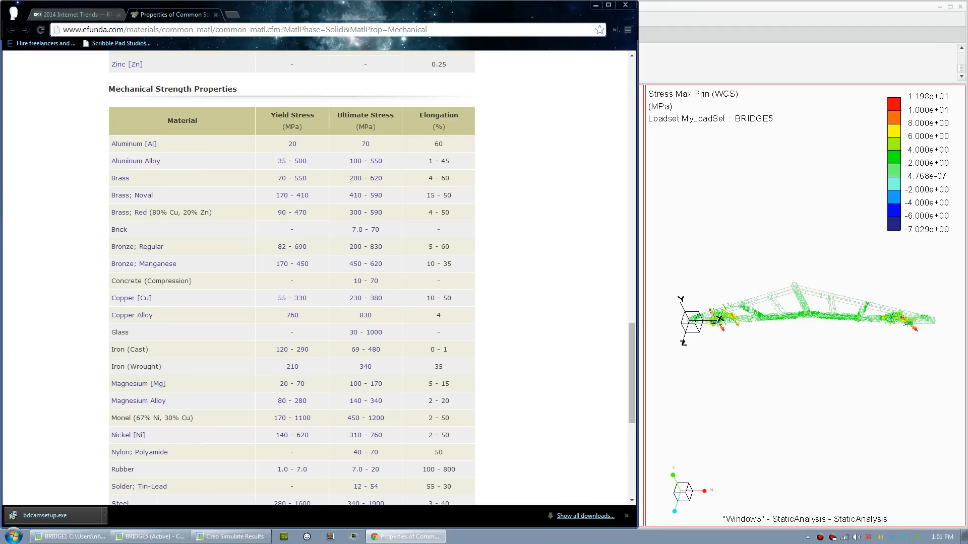
Step: Scroll eFunda to the Mechanical Strength Properties table and select 'Pine'
scroll("down", 3)
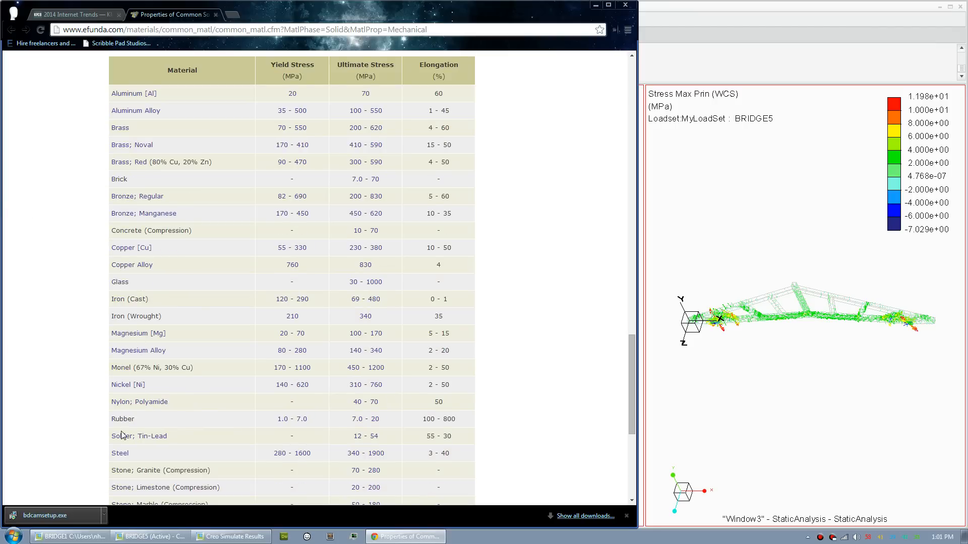
mouse_move(371, 459)
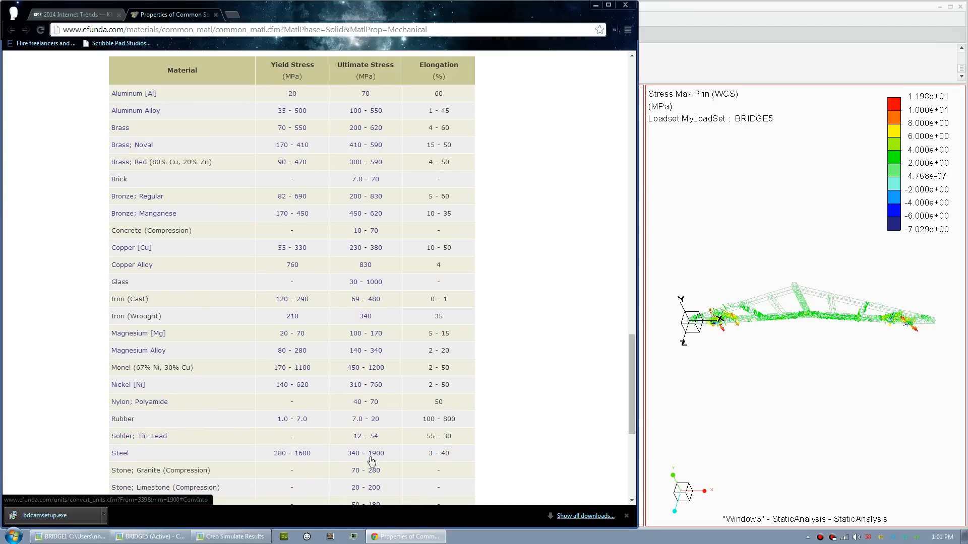
scroll("down", 3)
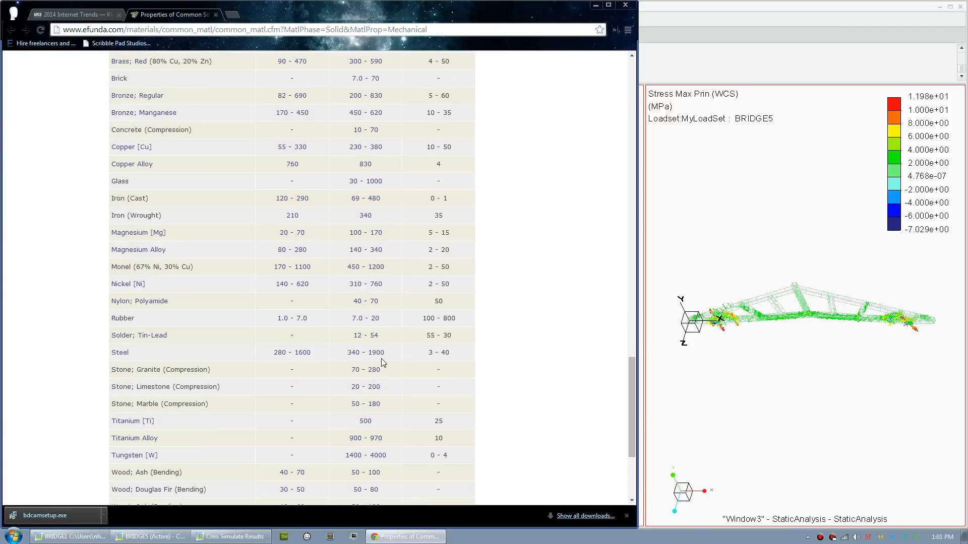
scroll("down", 3)
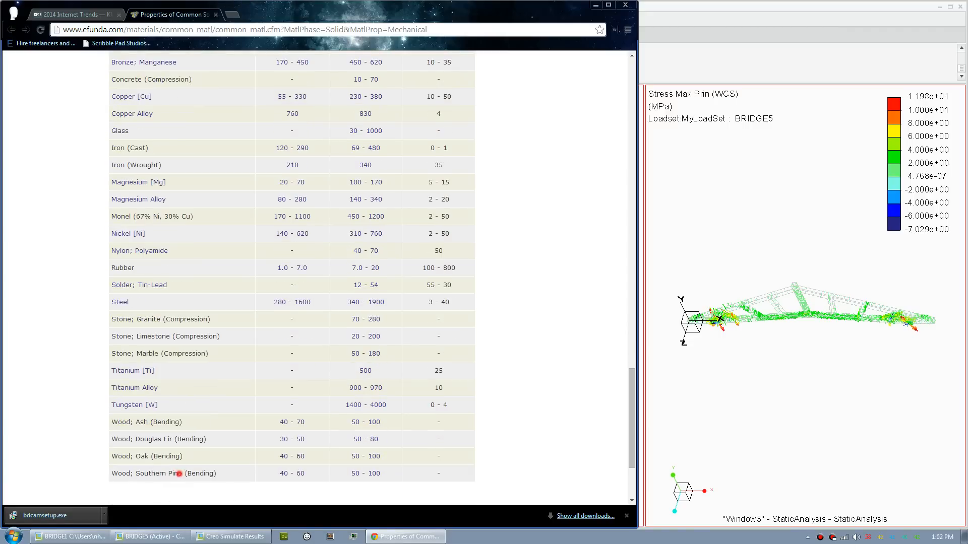
double_click(174, 473)
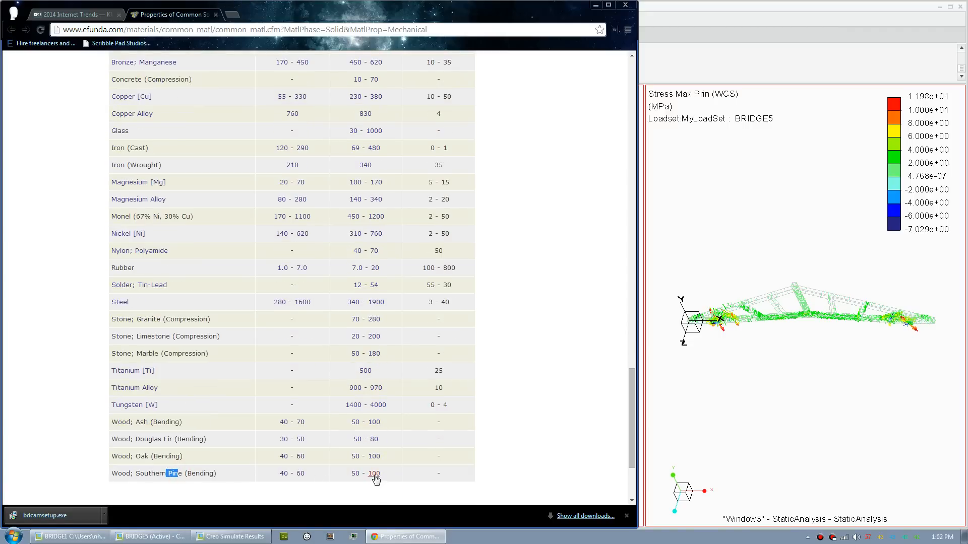
scroll("up", 3)
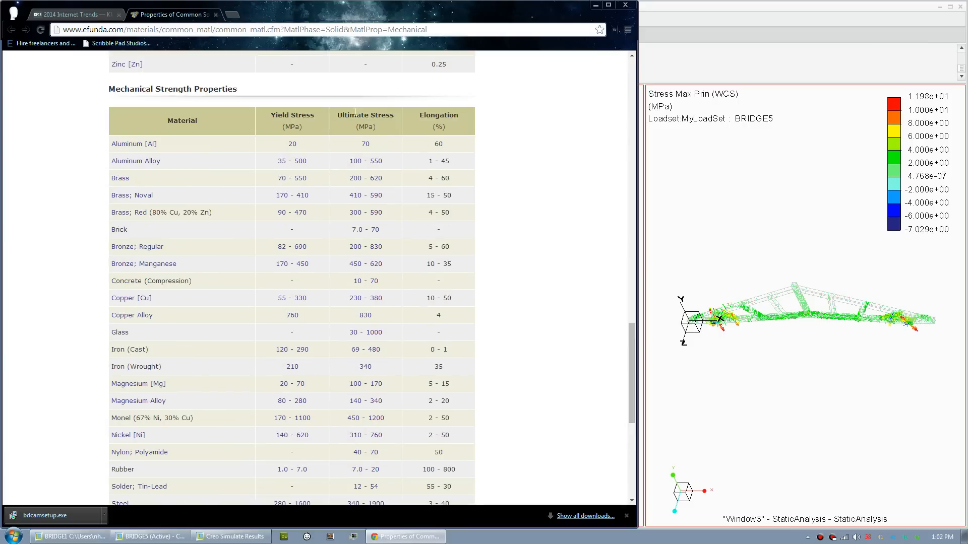
mouse_move(708, 44)
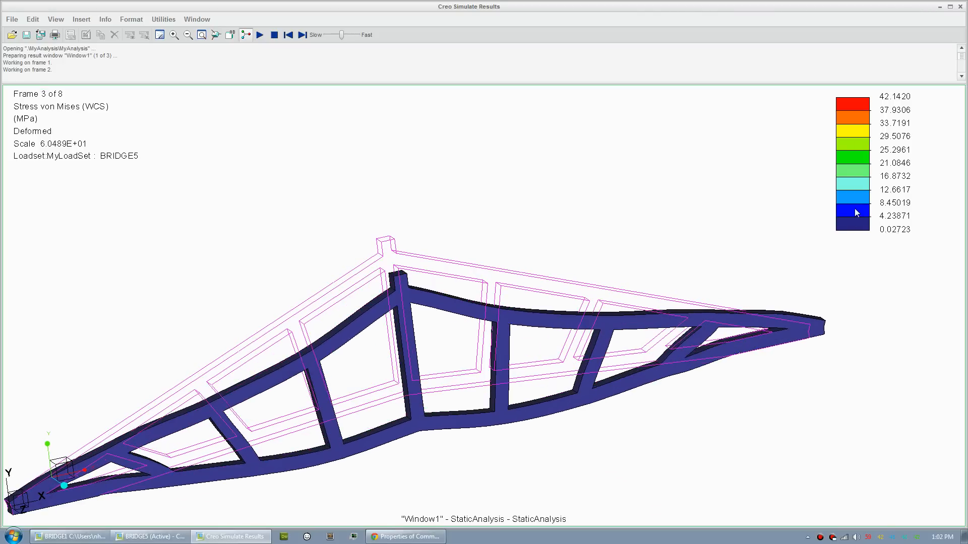
Step: Step through the von Mises deformation animation, then turn off full-screen window view
left_click(273, 34)
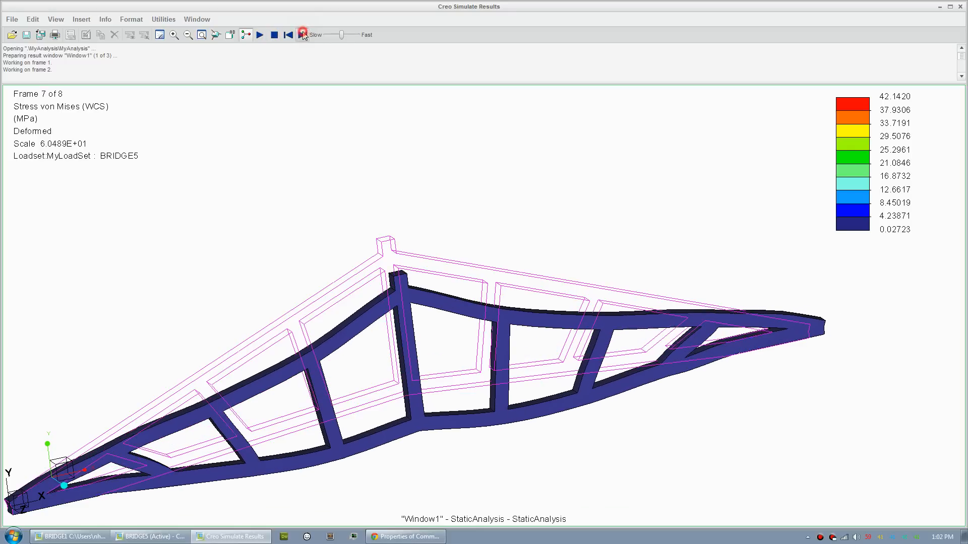
left_click(302, 34)
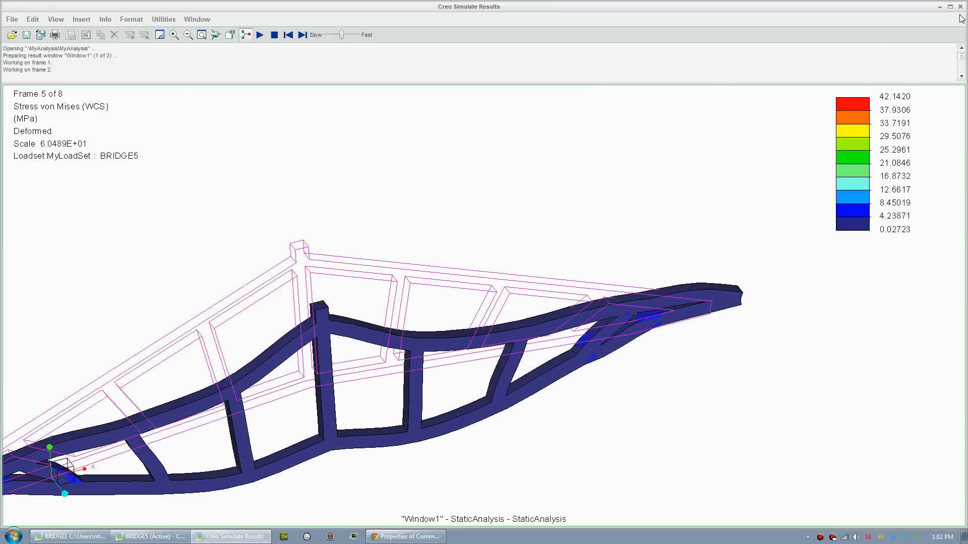
left_click(197, 19)
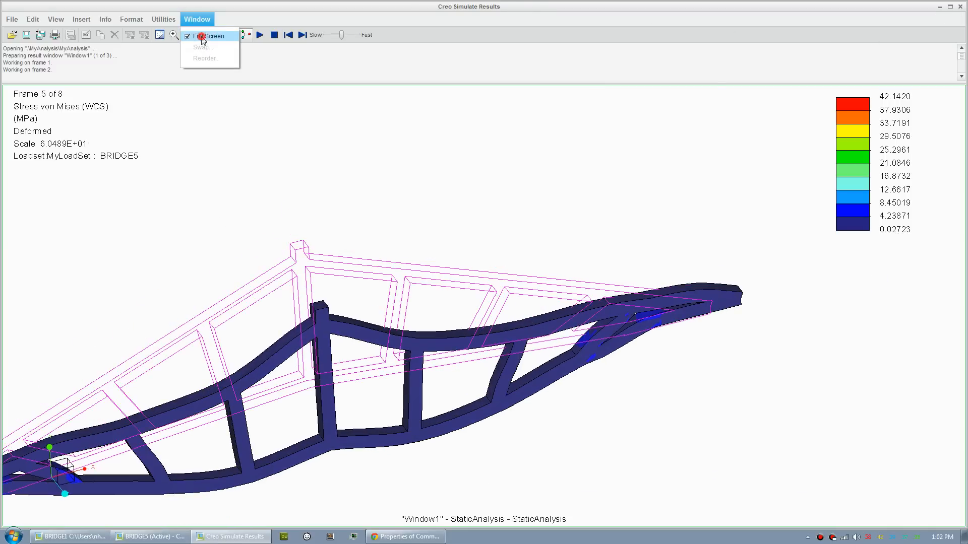
left_click(212, 35)
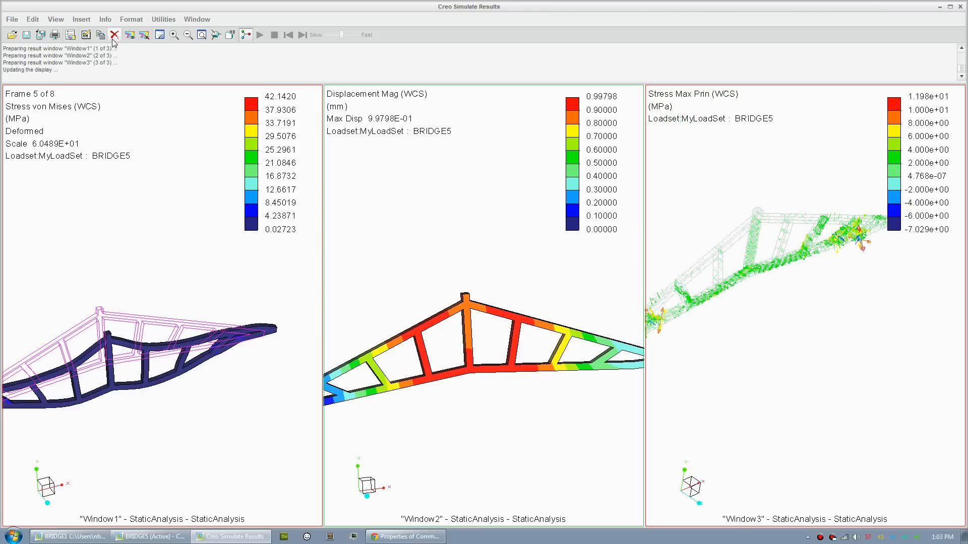
Step: Label the model's maximum displacement and display only Window2
left_click(104, 19)
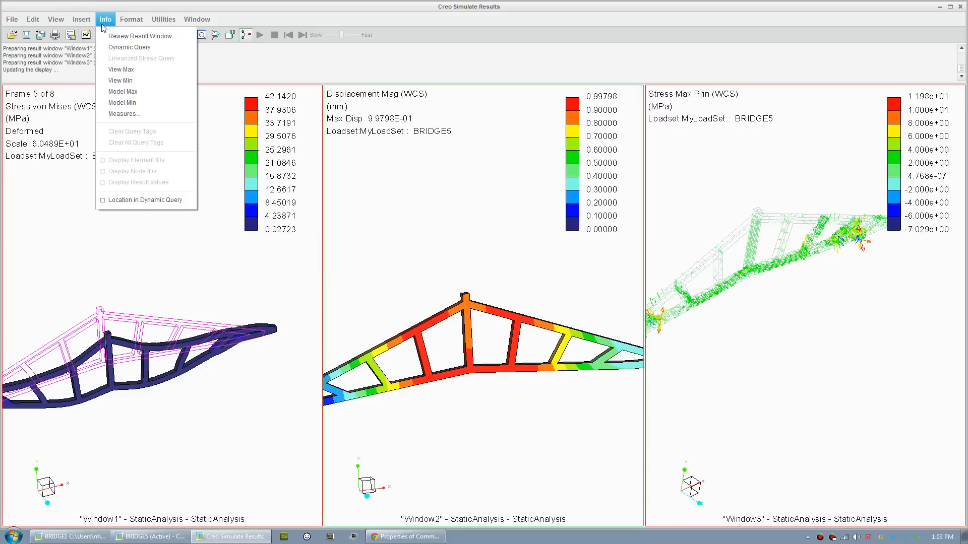
left_click(123, 91)
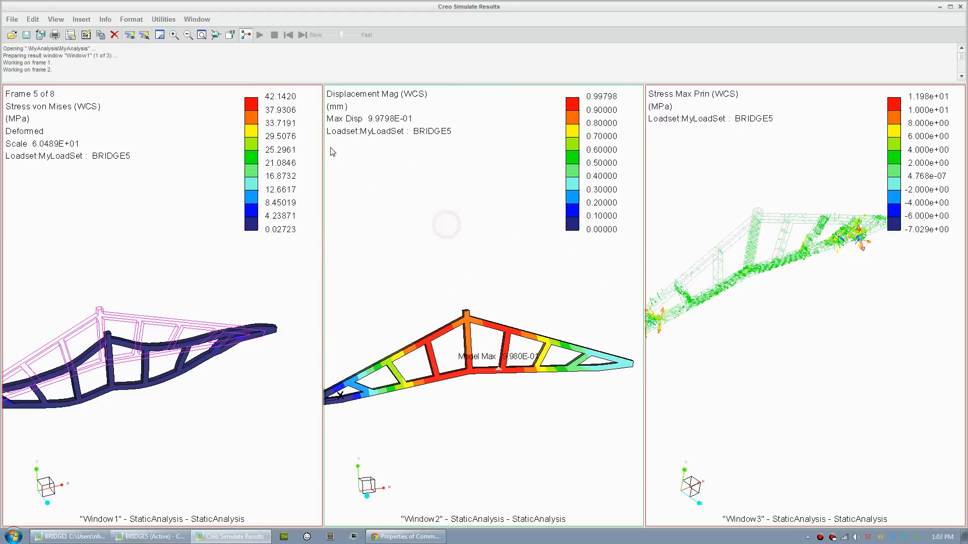
left_click(130, 35)
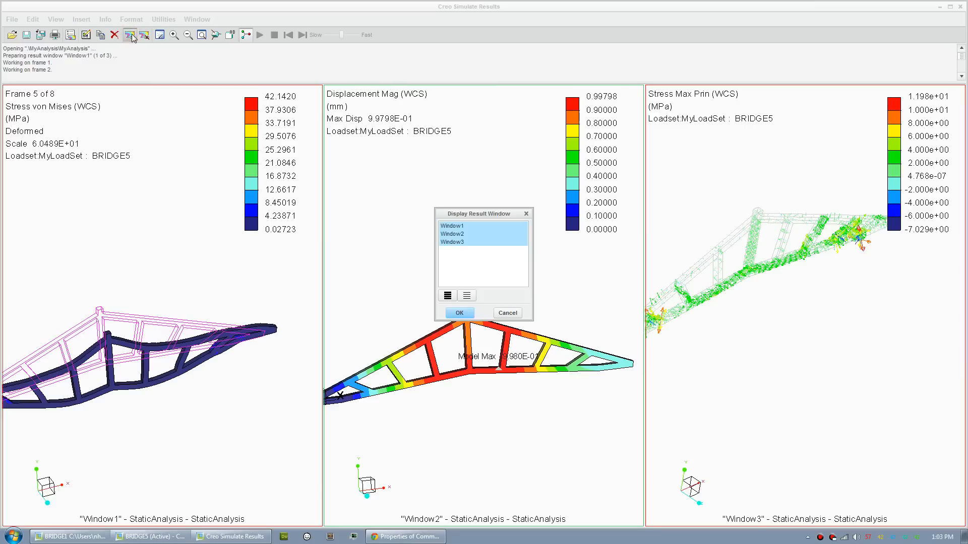
left_click(452, 233)
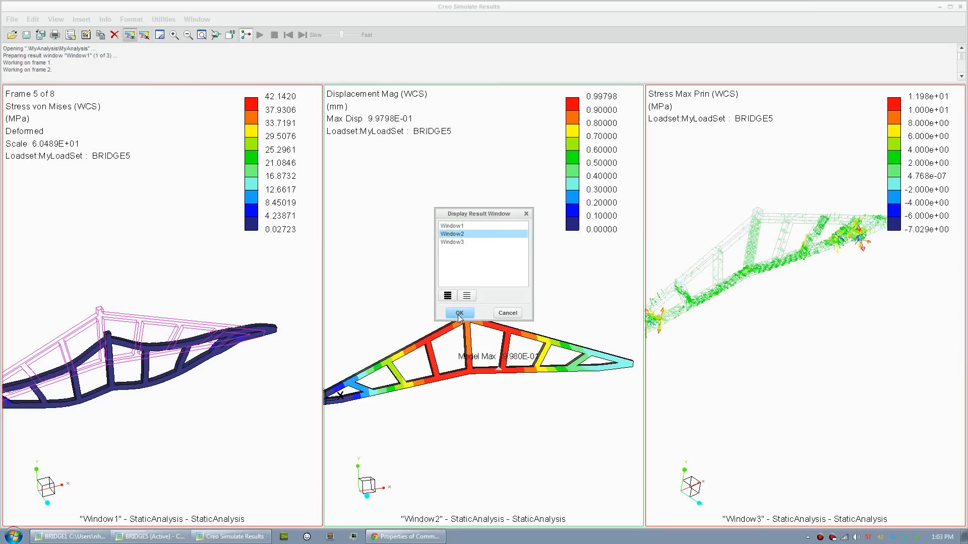
left_click(459, 313)
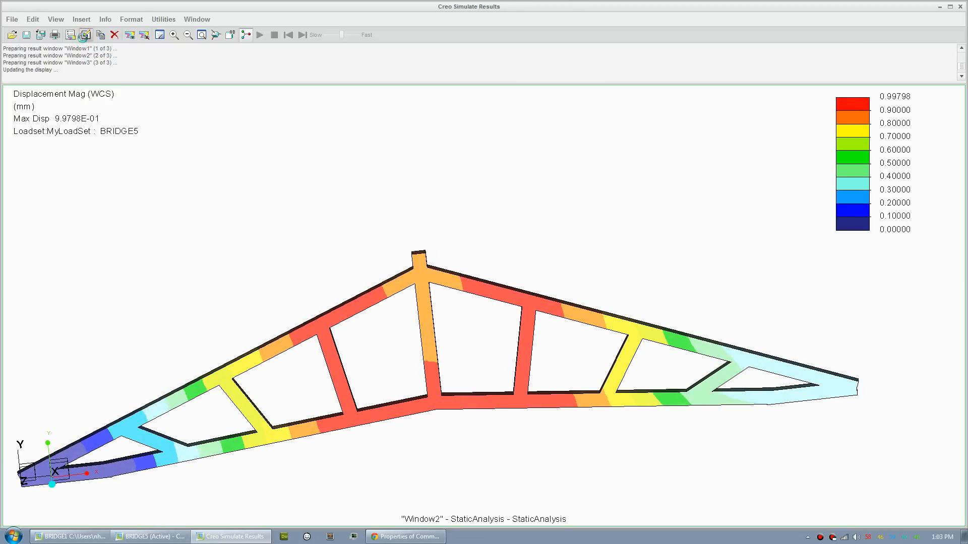
Step: Redefine Window2 to show von Mises stress
left_click(85, 35)
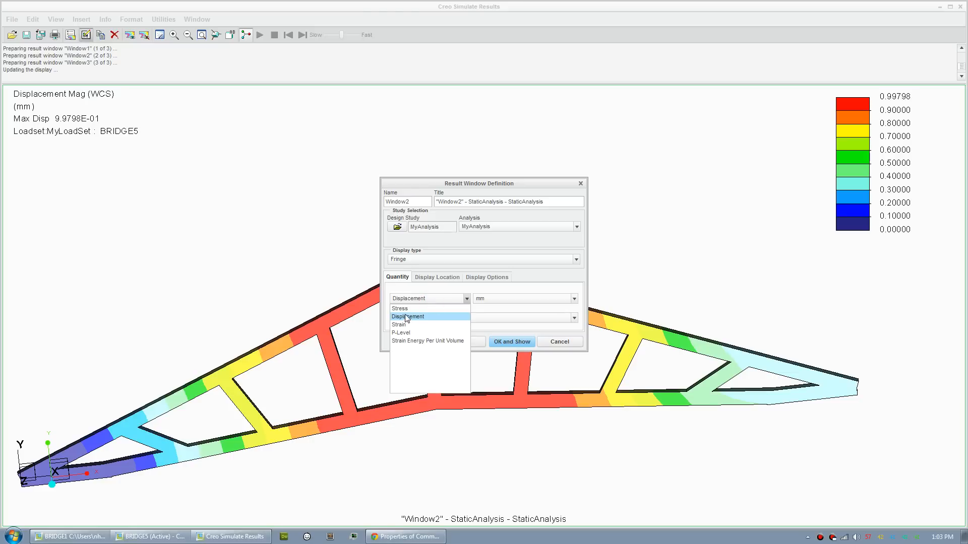
left_click(399, 308)
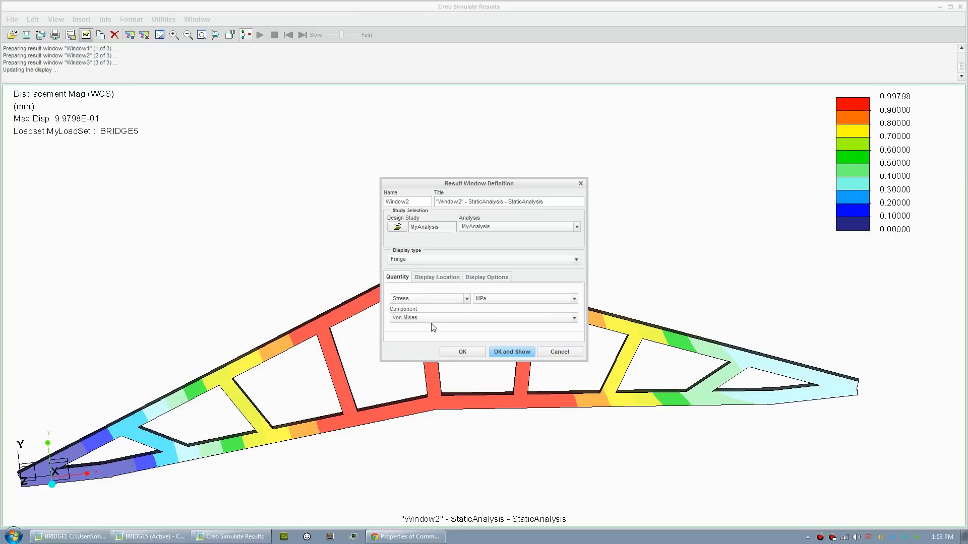
left_click(511, 351)
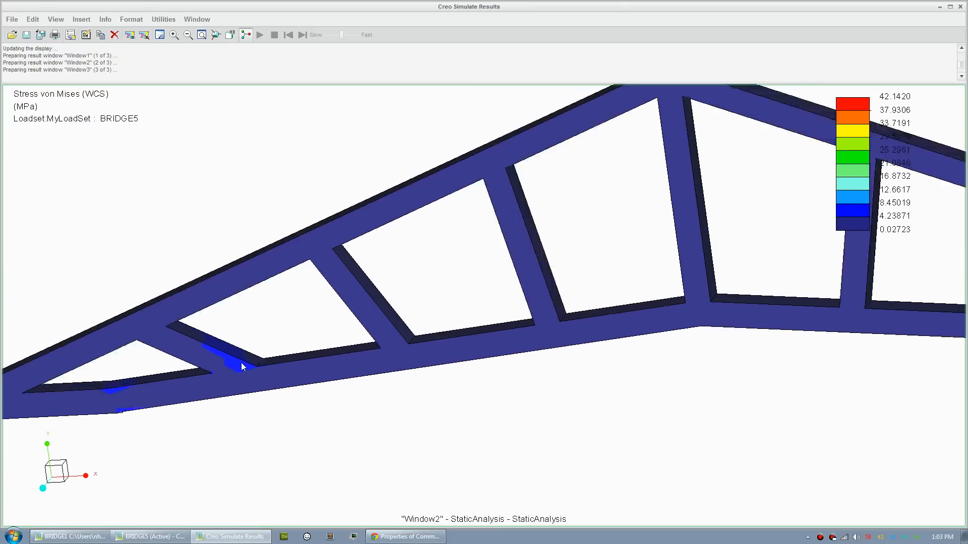
Step: Add a below-isosurface capping surface to the Window2 von Mises plot and adjust its level dynamically
left_click(81, 19)
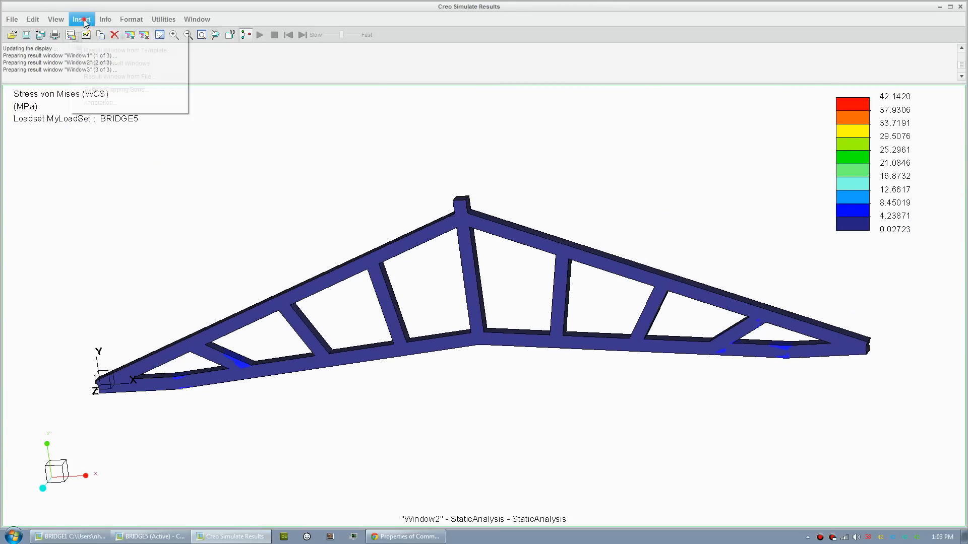
mouse_move(143, 93)
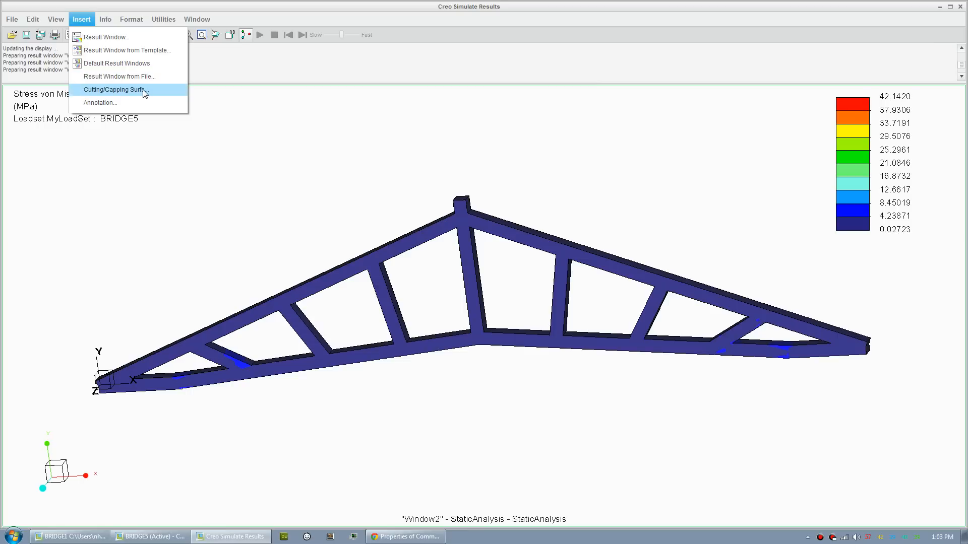
left_click(113, 89)
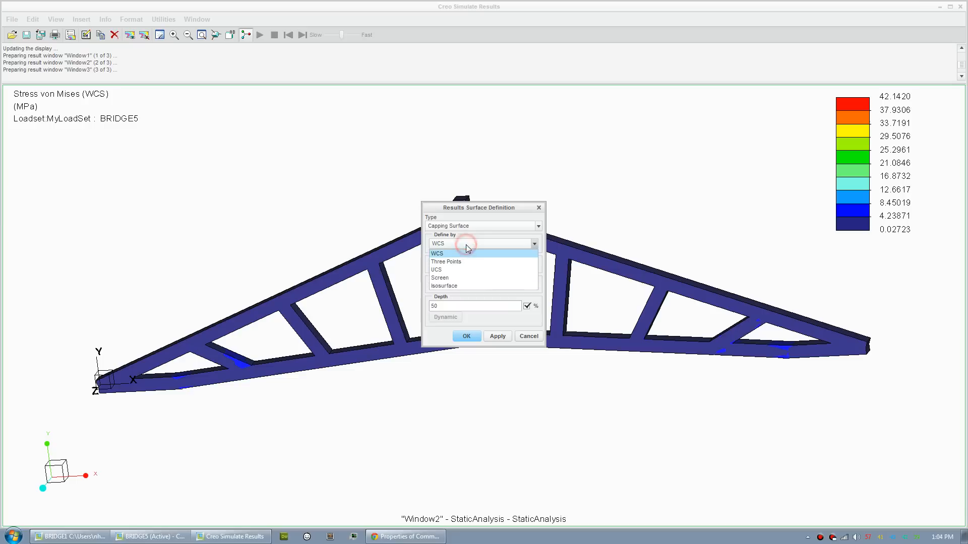
left_click(444, 286)
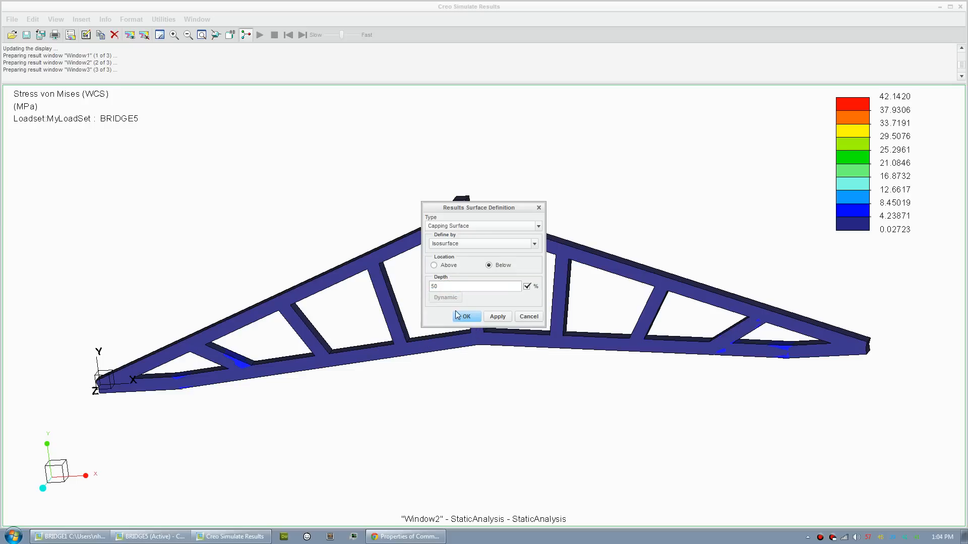
left_click(445, 297)
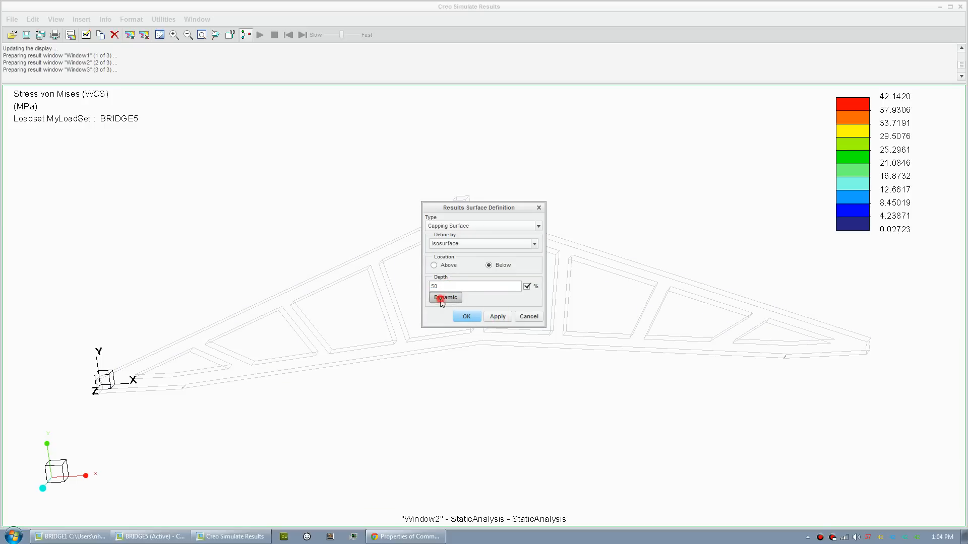
left_click(444, 297)
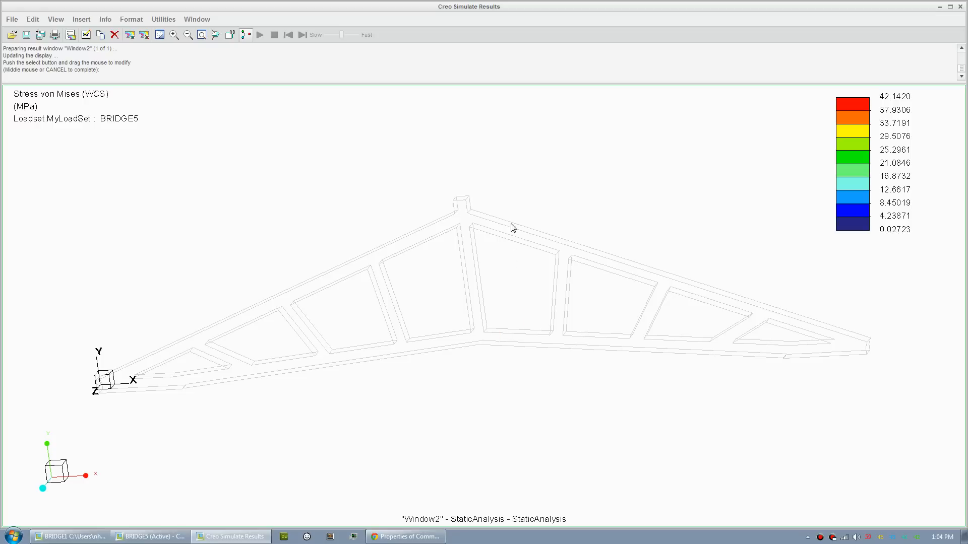
mouse_move(544, 256)
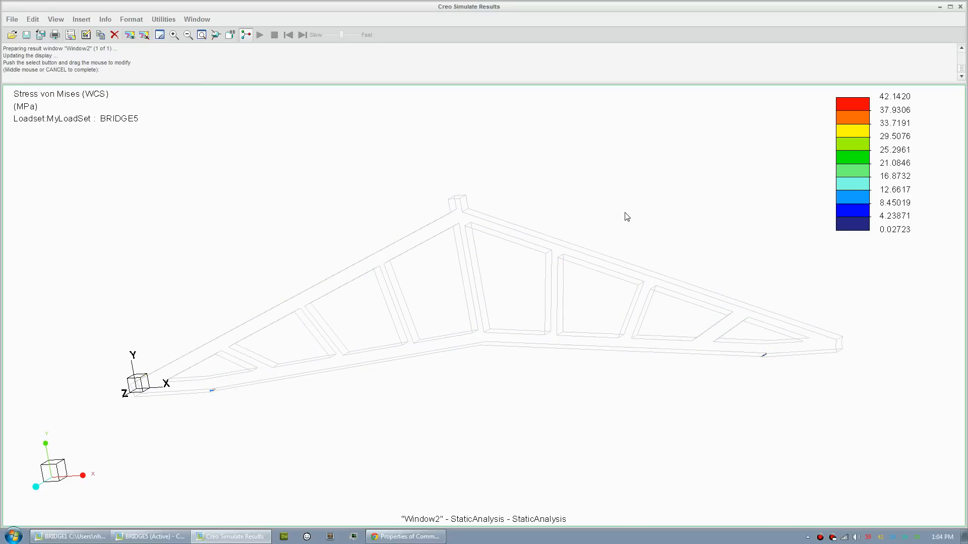
mouse_move(646, 245)
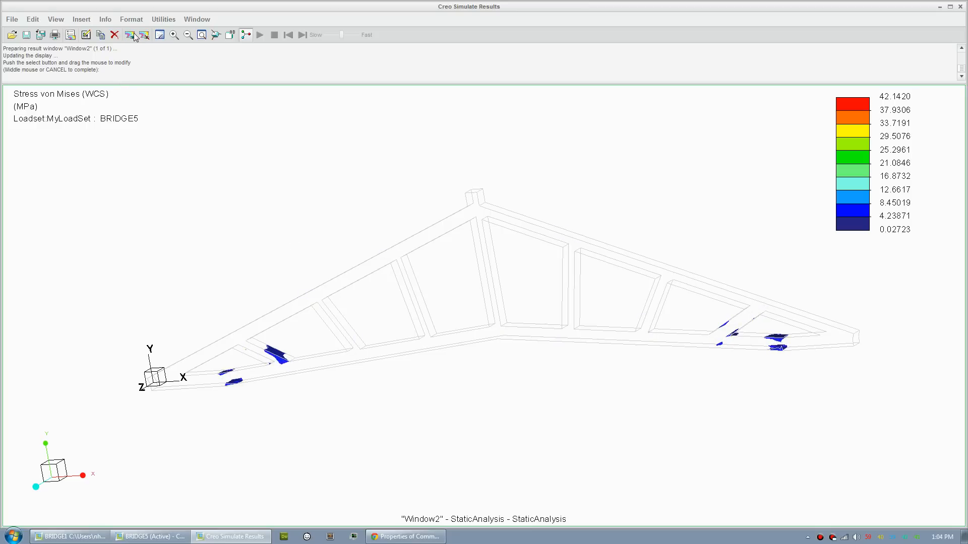
Step: Display Window1, Window2 and Window3 together in the results view
left_click(130, 34)
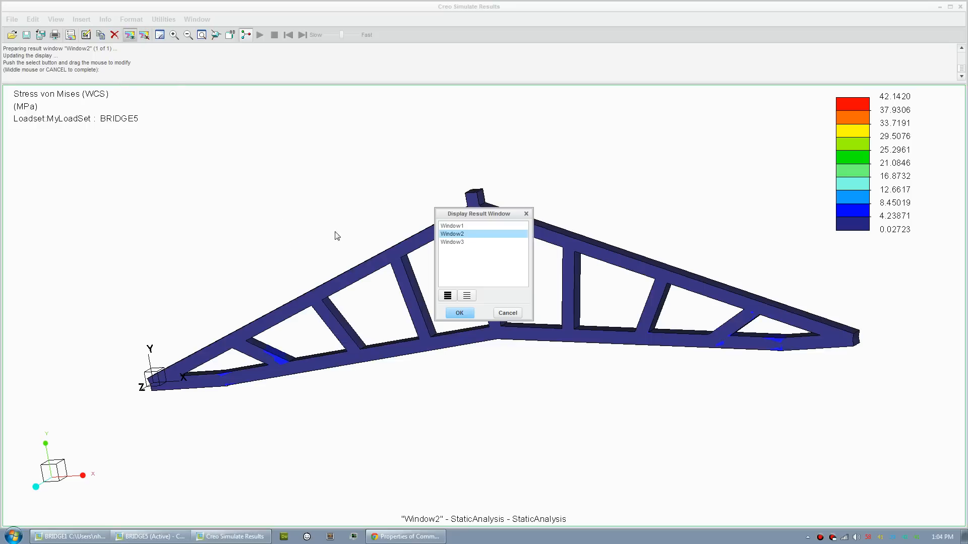
left_click(458, 313)
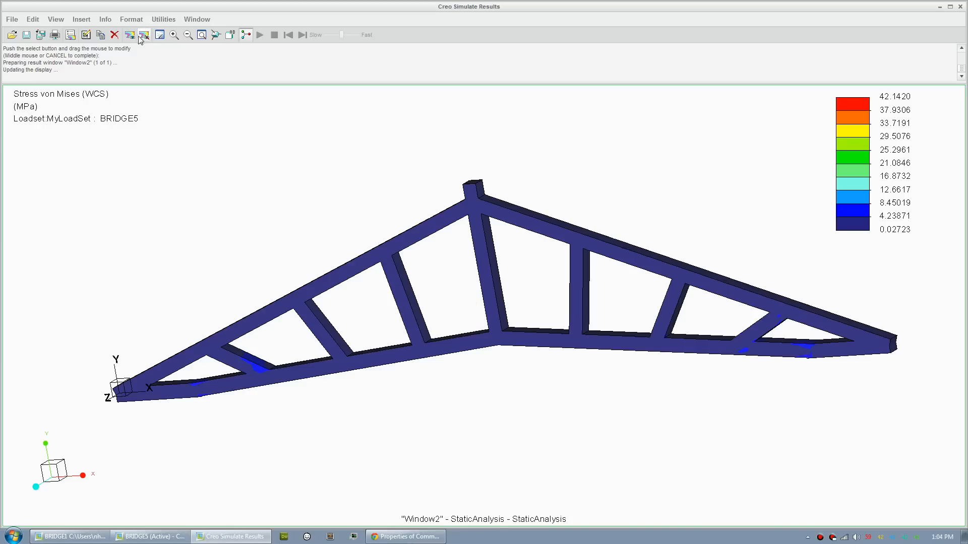
left_click(143, 34)
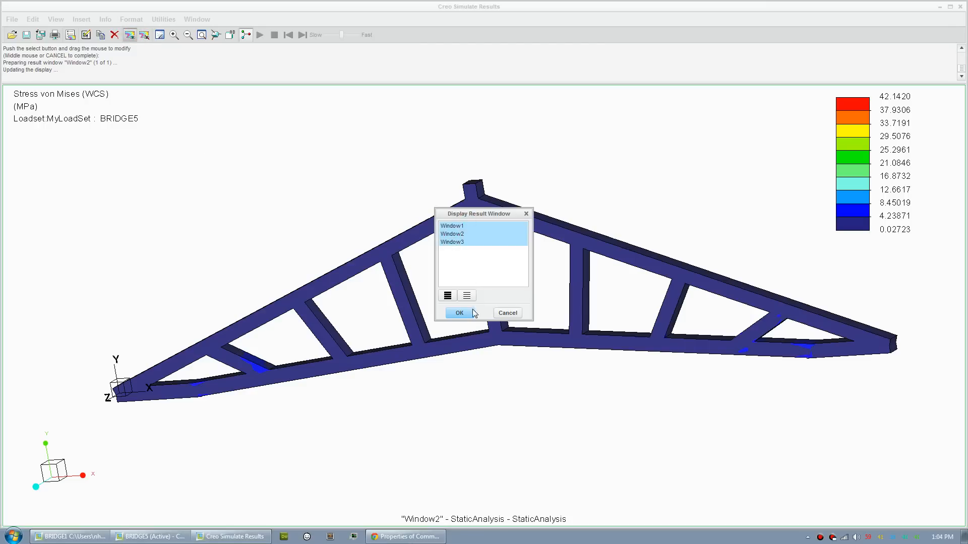
left_click(458, 313)
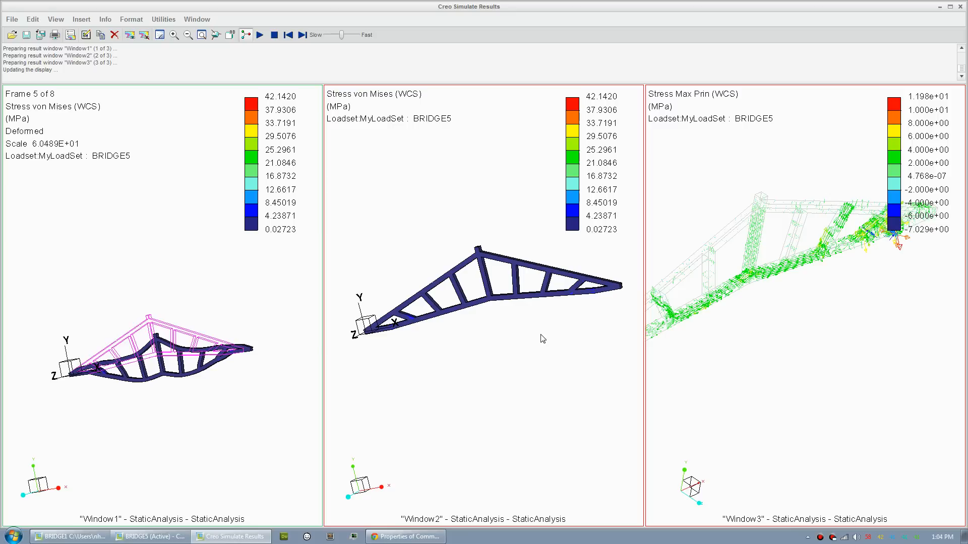
mouse_move(763, 511)
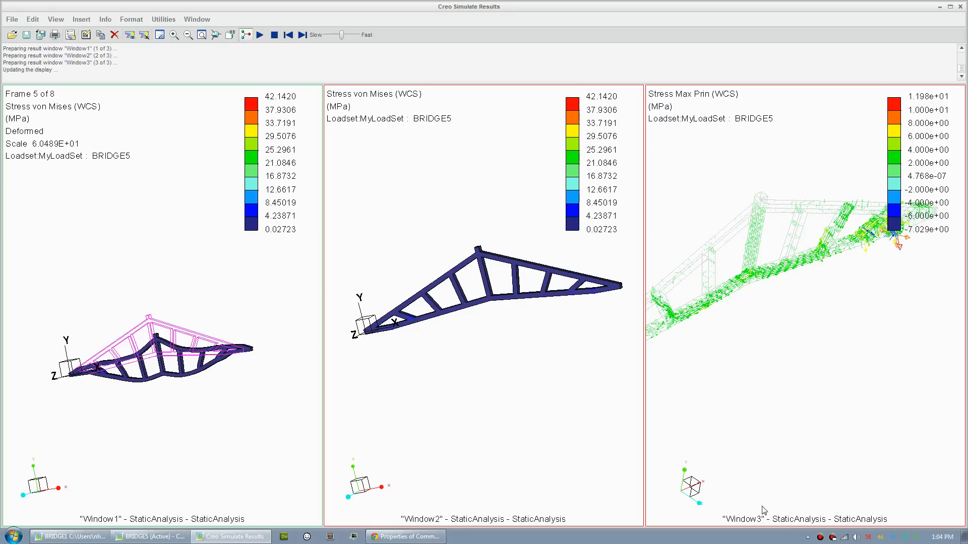